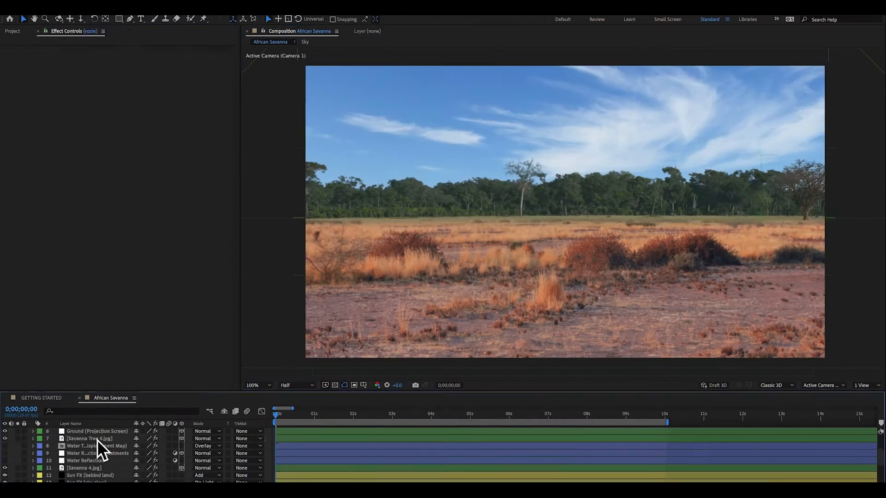
Step: Enable the acacia tree, bush and fog layers in the African Savanna timeline
{"action": "left_click", "coordinate": [96, 431]}
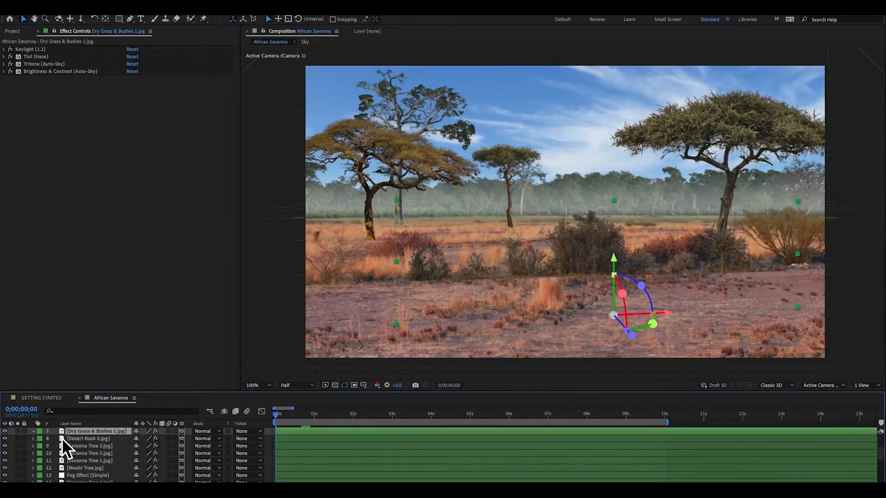
{"action": "left_click", "coordinate": [85, 431]}
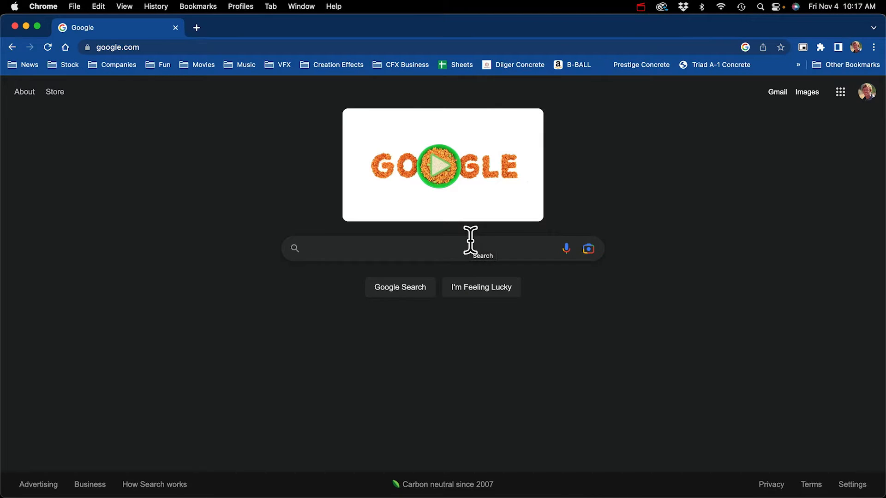
Step: Search Google for 'roll dice', add a second d6 and roll both dice
{"action": "type", "text": "roll dice"}
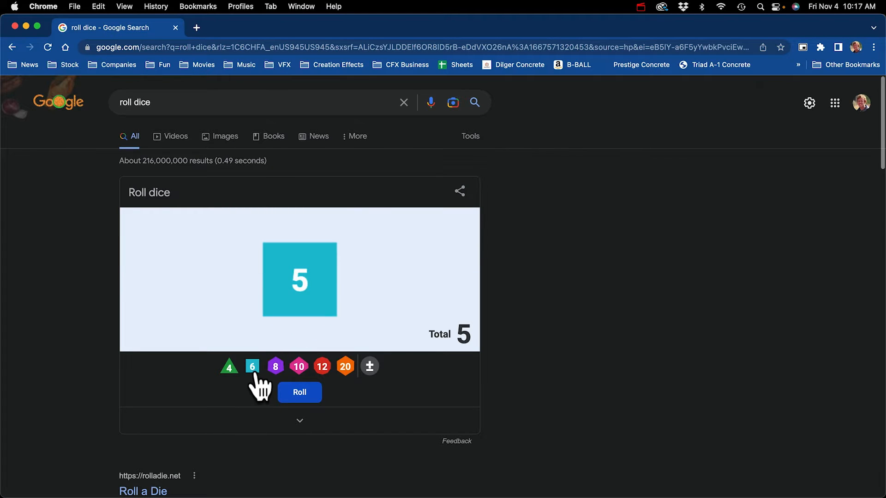
{"action": "left_click", "coordinate": [252, 367]}
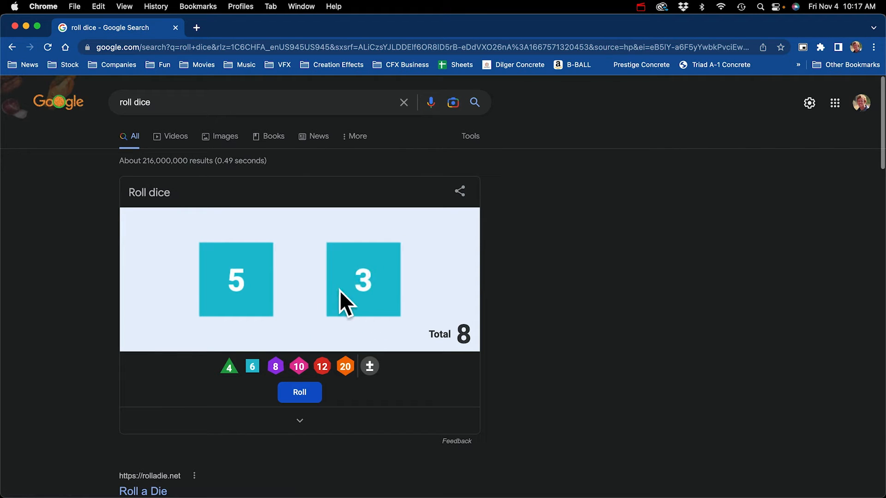
{"action": "mouse_move", "coordinate": [299, 296]}
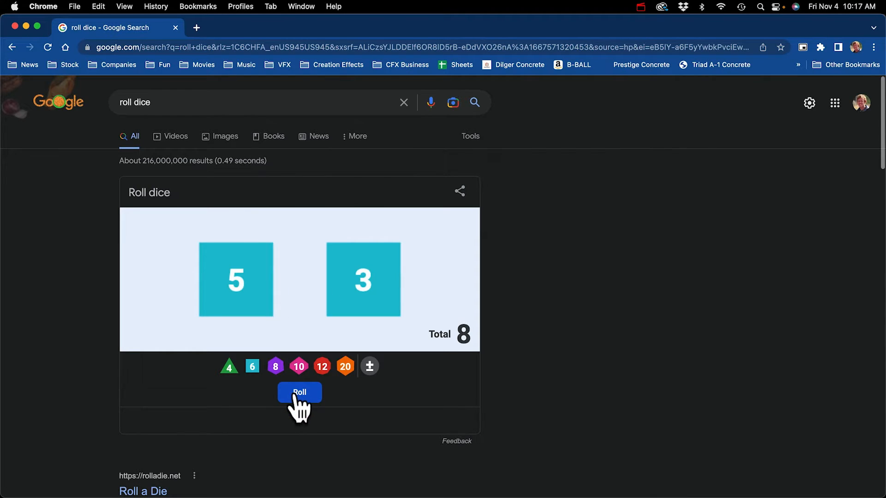
{"action": "left_click", "coordinate": [299, 393]}
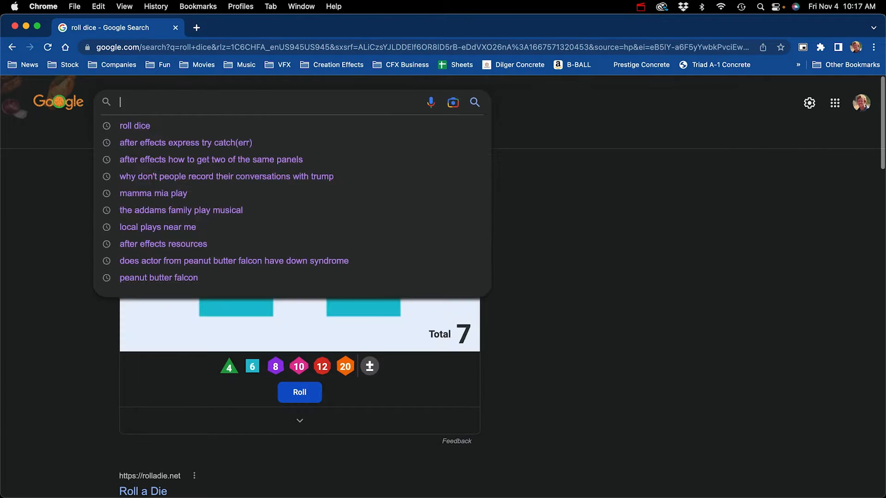
Step: Search Google for 'landscape photography beautiful'
{"action": "type", "text": "landcape"}
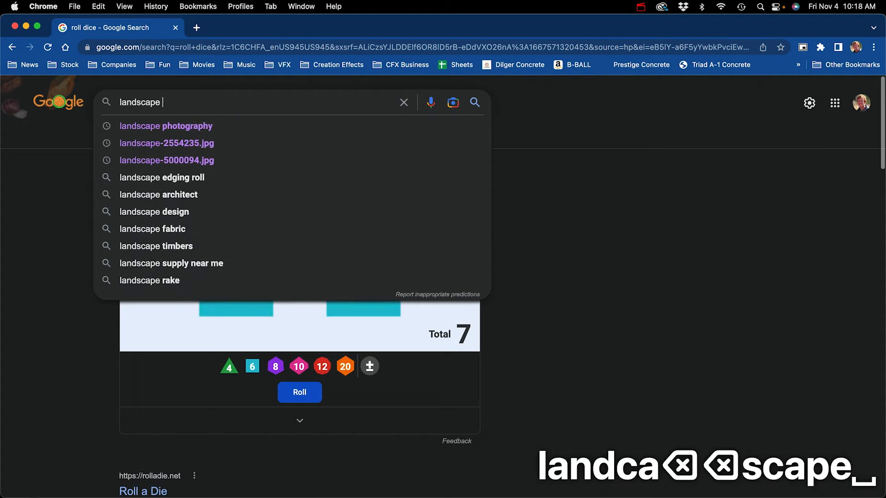
{"action": "type", "text": "photograph"}
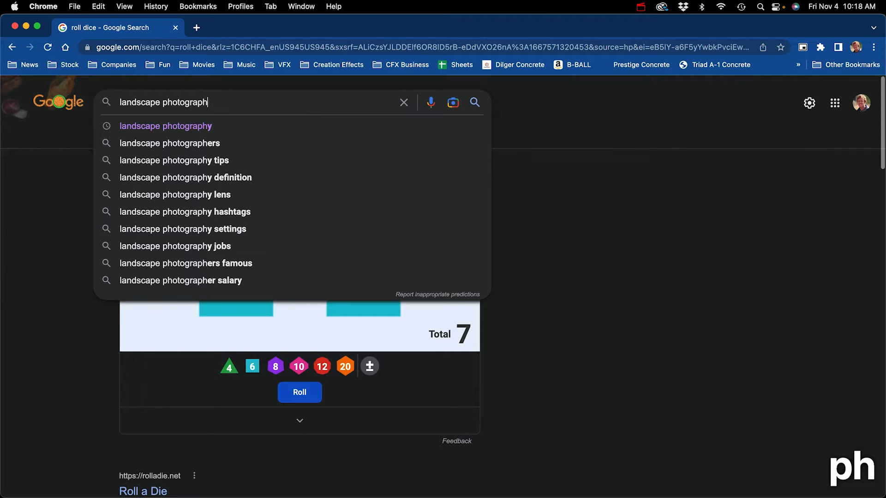
{"action": "type", "text": "y"}
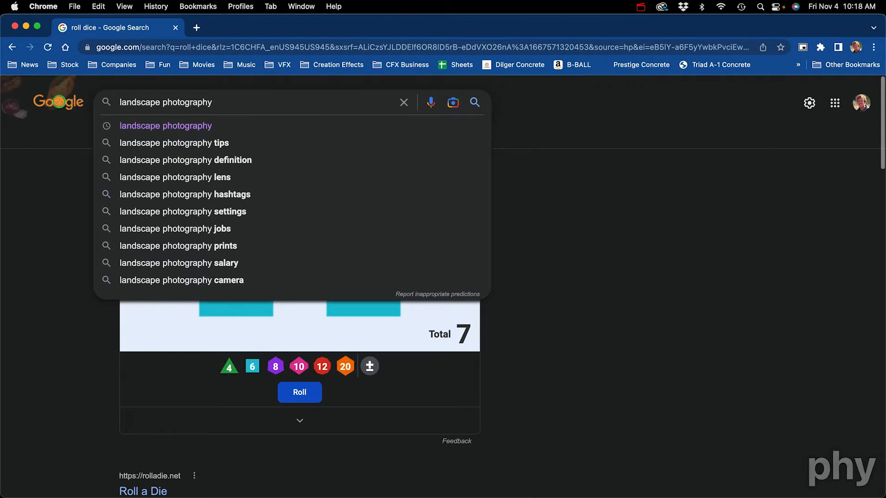
{"action": "type", "text": "b"}
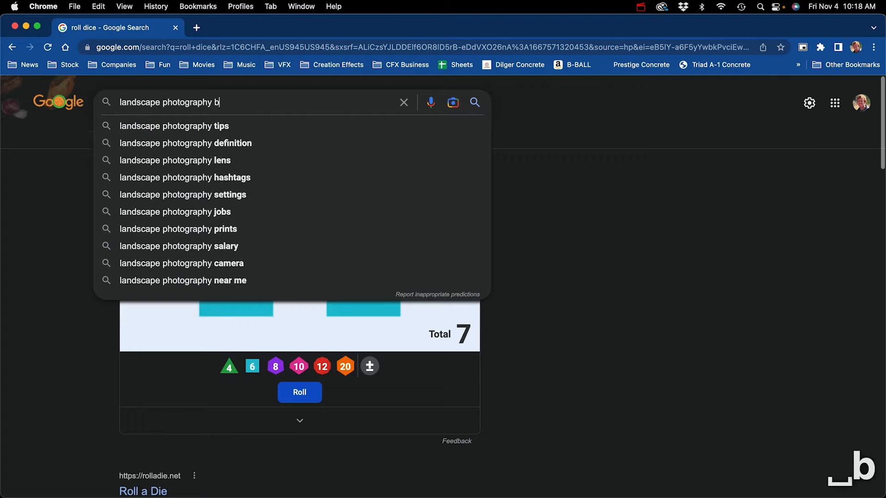
{"action": "type", "text": "eautiful"}
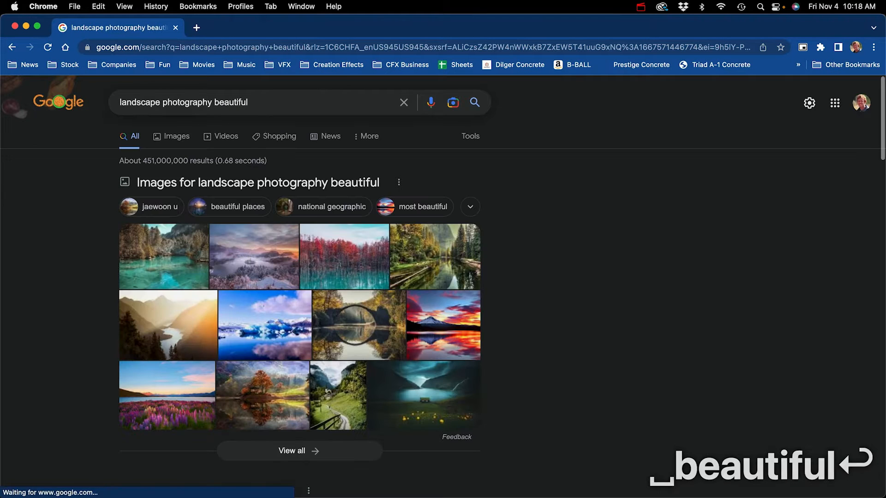
Step: Switch to Images results and scroll down through the landscape photo grid
{"action": "left_click", "coordinate": [177, 136]}
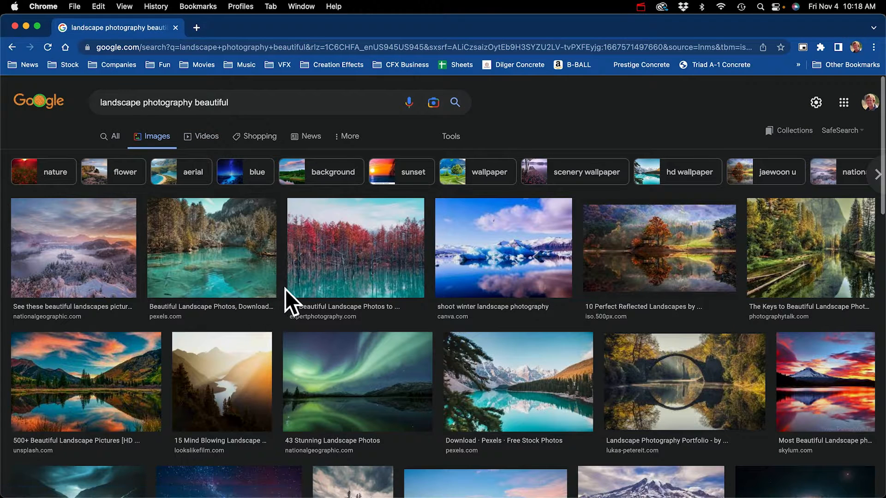
{"action": "mouse_move", "coordinate": [354, 299]}
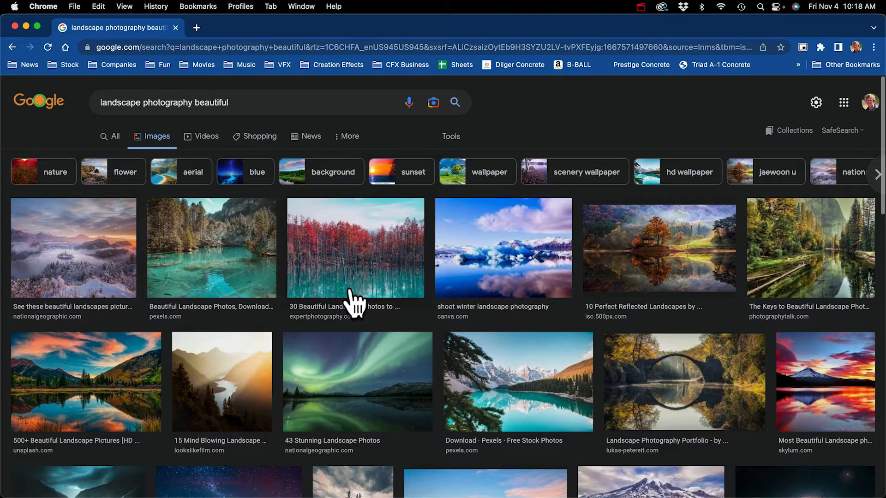
{"action": "scroll", "scroll_direction": "down", "scroll_amount": 3}
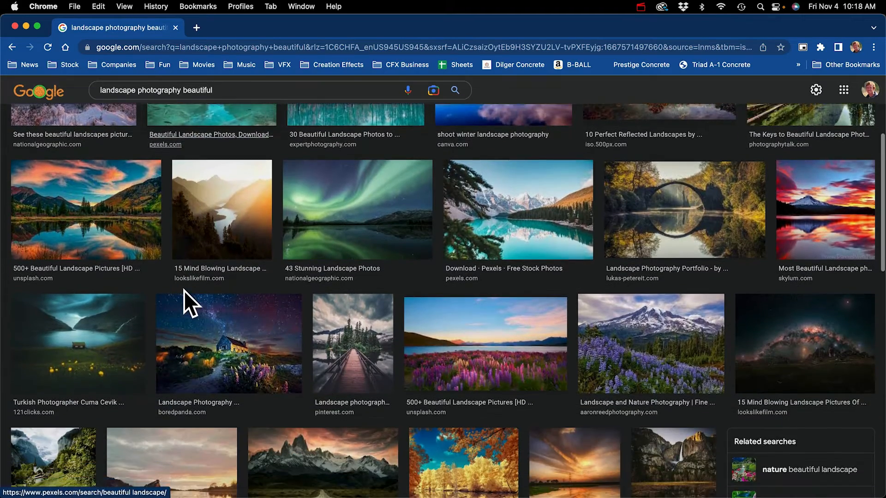
{"action": "scroll", "scroll_direction": "down", "scroll_amount": 3}
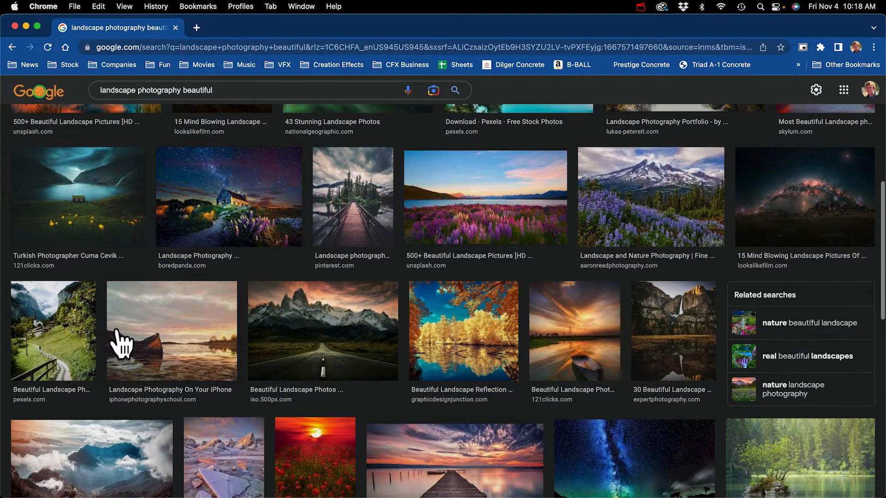
{"action": "mouse_move", "coordinate": [357, 357]}
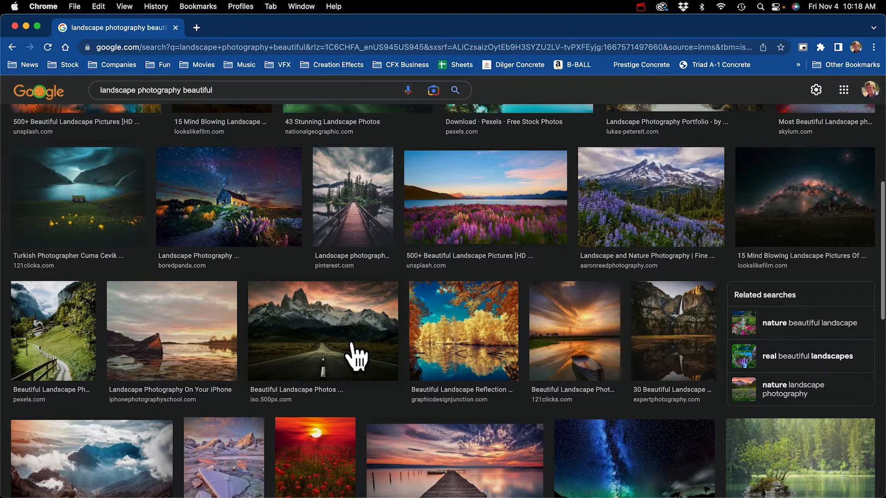
Step: Open the side preview of the Fitz Roy snowy mountain road photo
{"action": "left_click", "coordinate": [323, 330]}
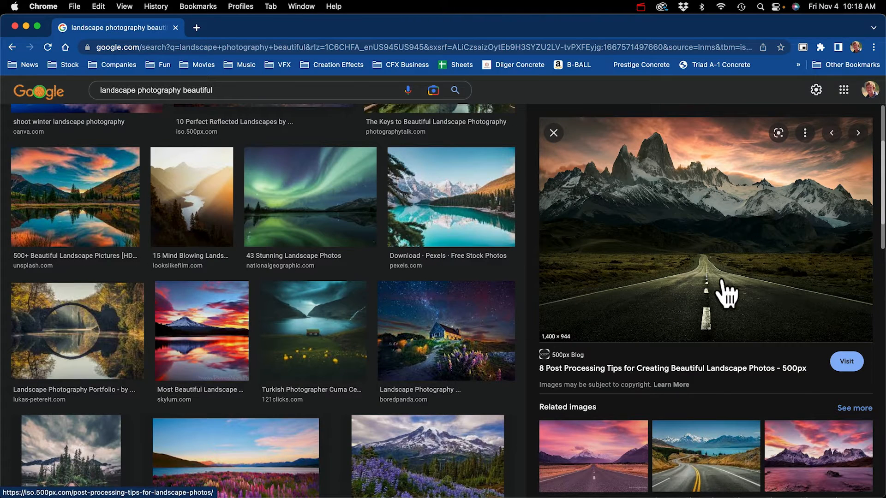
{"action": "mouse_move", "coordinate": [769, 275]}
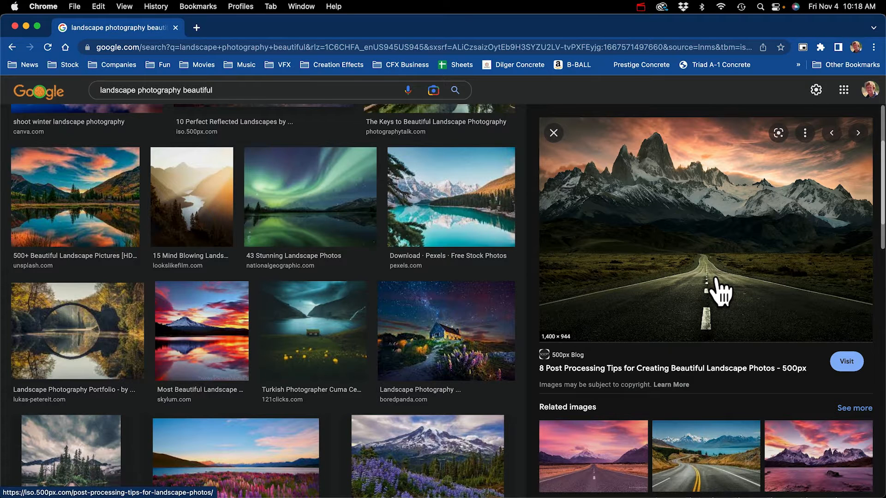
{"action": "mouse_move", "coordinate": [703, 233]}
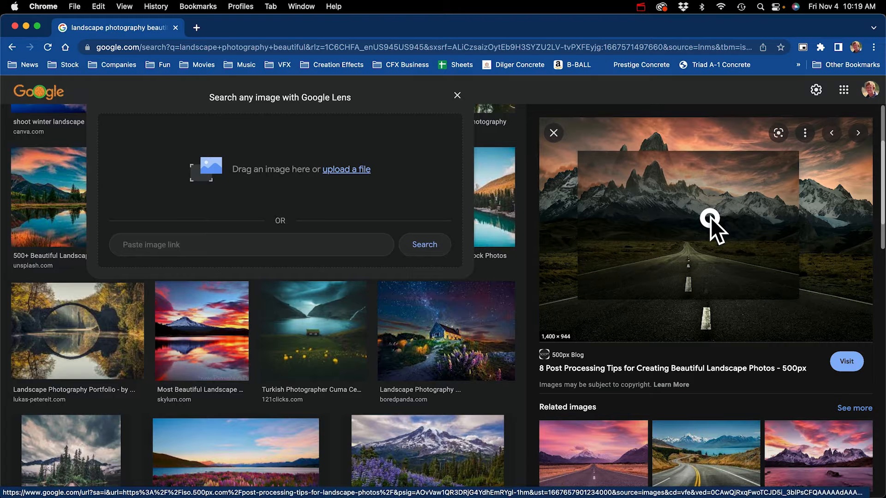
{"action": "mouse_move", "coordinate": [725, 246]}
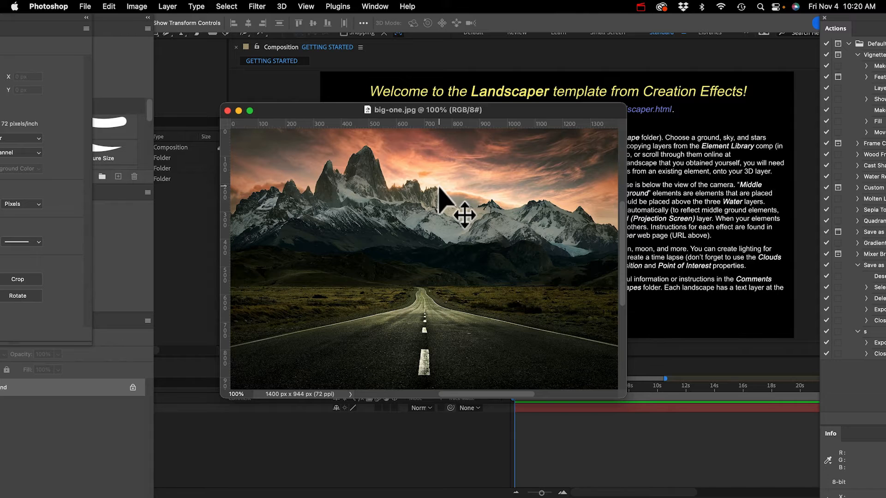
{"action": "mouse_move", "coordinate": [560, 338]}
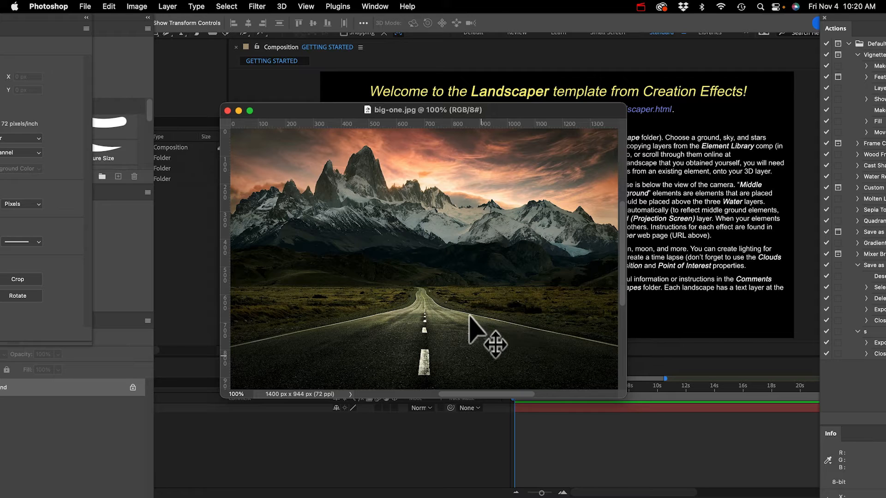
{"action": "mouse_move", "coordinate": [497, 315]}
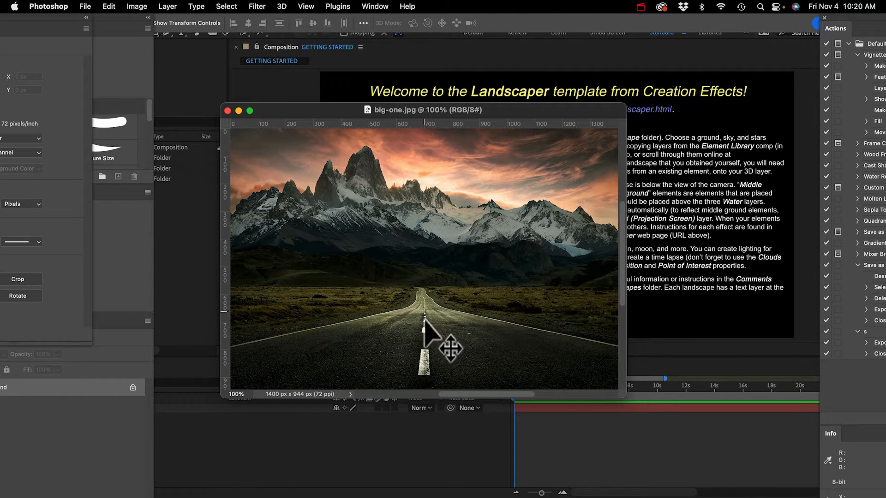
{"action": "mouse_move", "coordinate": [431, 308]}
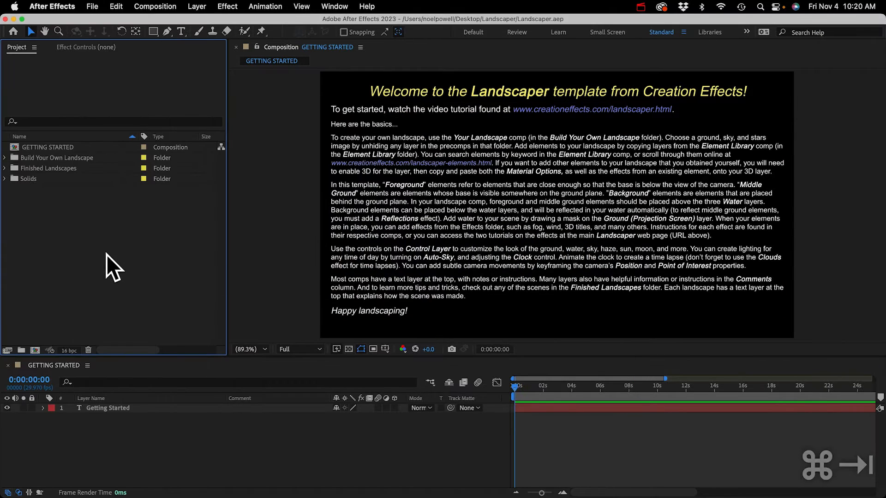
Step: Expand the Build Your Own Landscape folder in the Project panel
{"action": "left_click", "coordinate": [60, 157]}
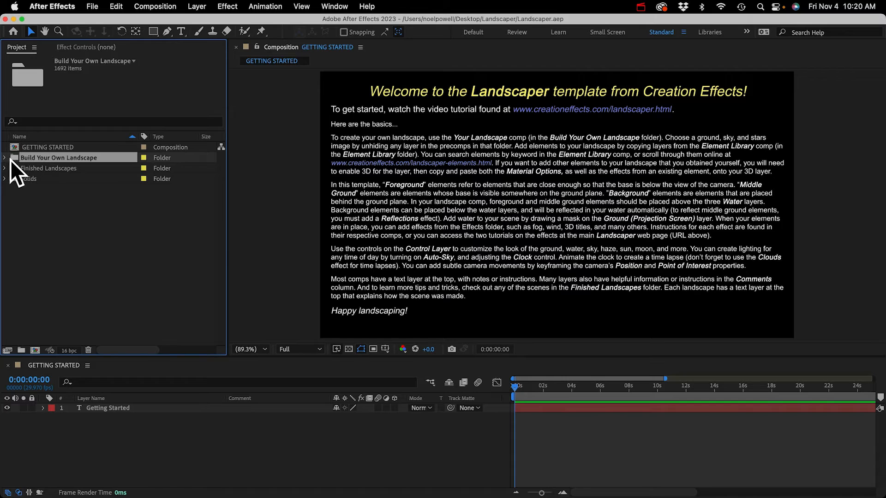
{"action": "left_click", "coordinate": [4, 158]}
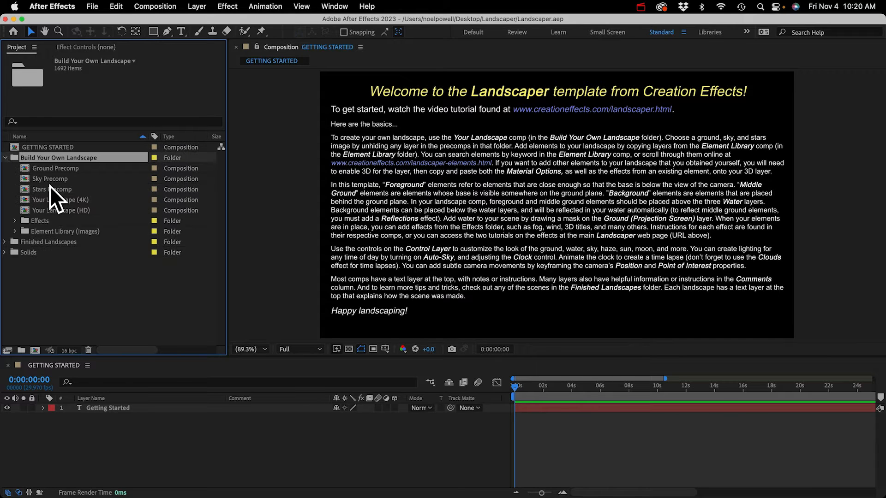
{"action": "mouse_move", "coordinate": [73, 181]}
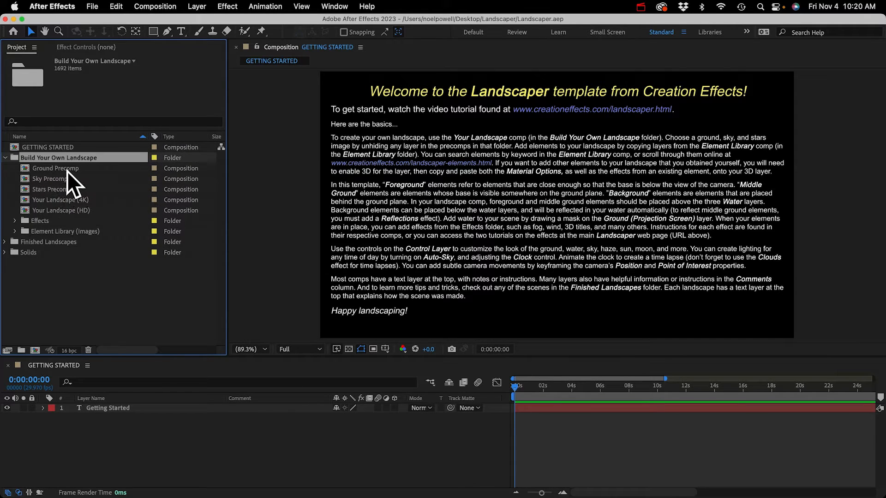
Step: Preview the Ground and Sky precomps, leaving Ground Precomp selected
{"action": "left_click", "coordinate": [56, 168]}
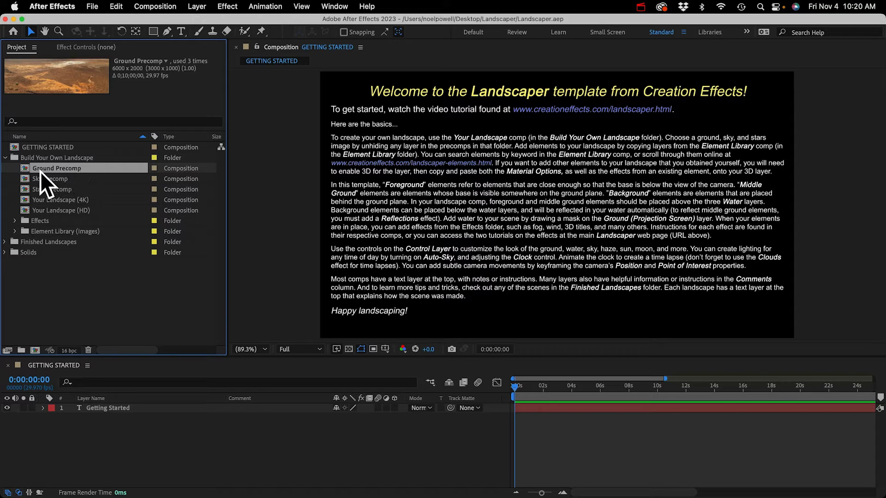
{"action": "left_click", "coordinate": [51, 178]}
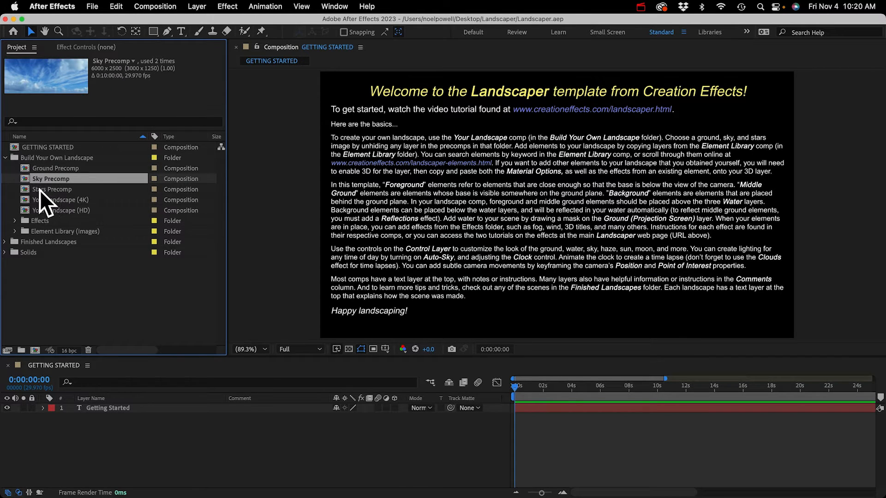
{"action": "left_click", "coordinate": [55, 168]}
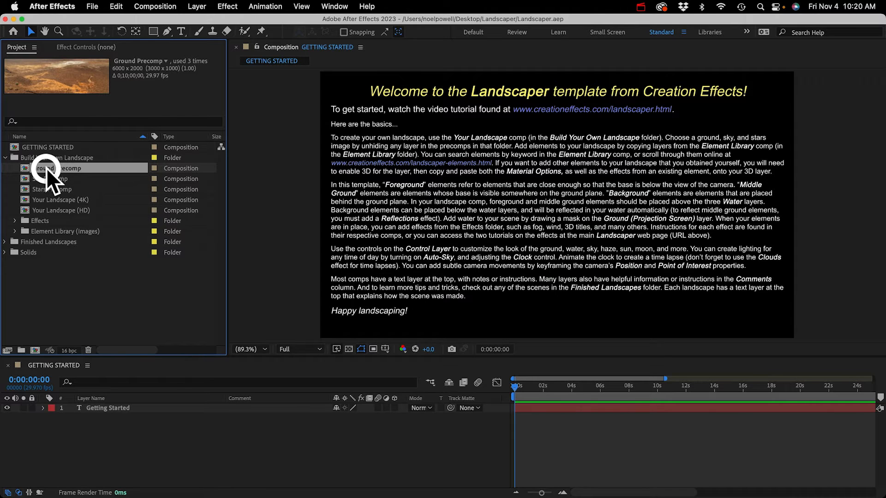
Step: Open Ground Precomp and scroll its ground photo layer list to Desert Highway.jpg
{"action": "double_click", "coordinate": [56, 168]}
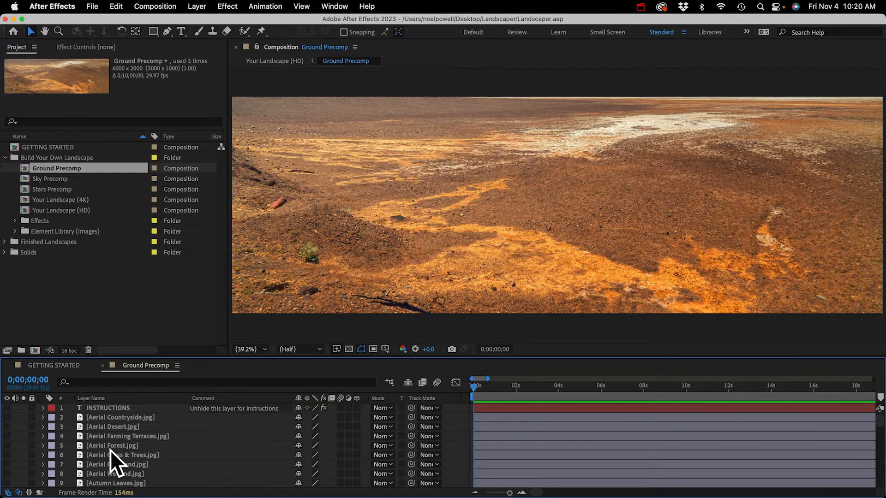
{"action": "scroll", "scroll_direction": "down", "scroll_amount": 3}
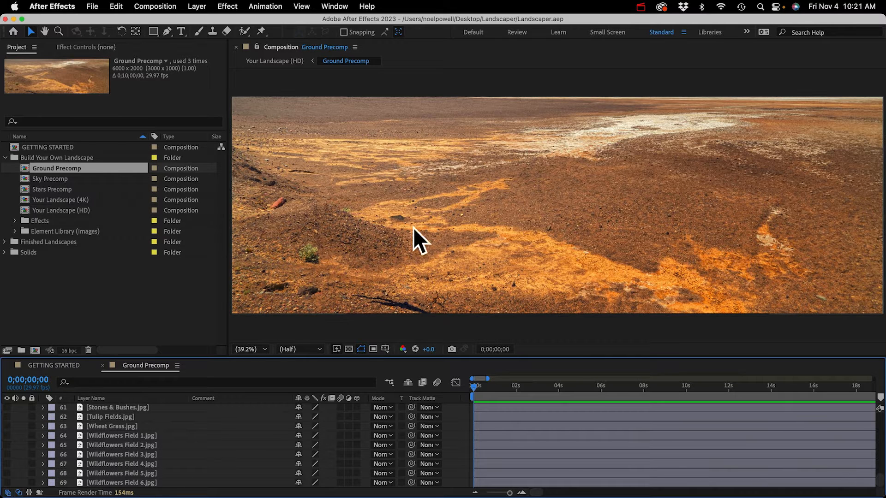
{"action": "mouse_move", "coordinate": [392, 232]}
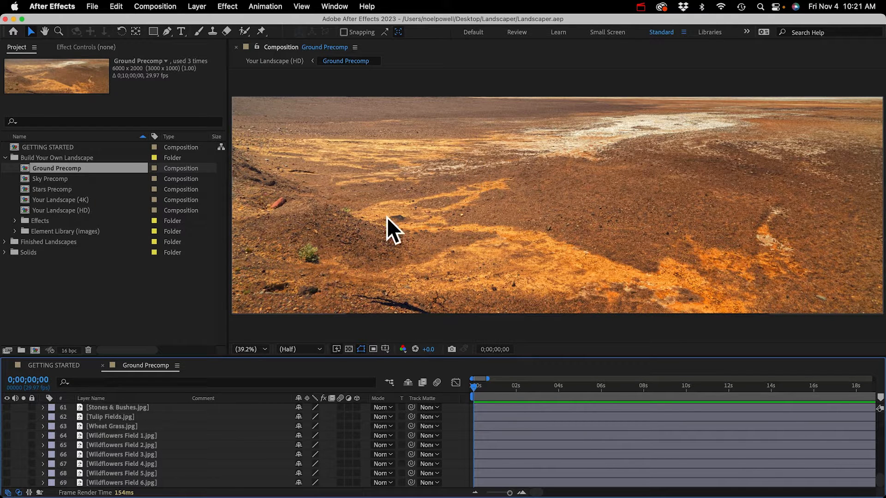
{"action": "mouse_move", "coordinate": [119, 447]}
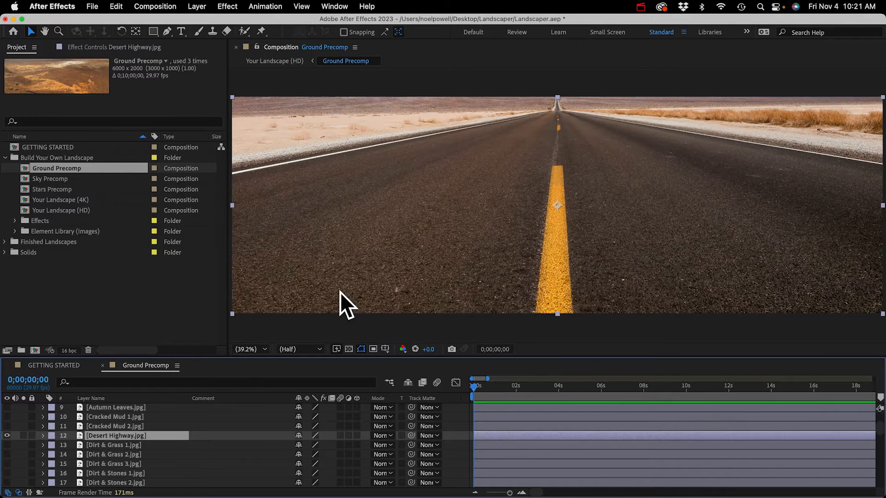
{"action": "mouse_move", "coordinate": [61, 192]}
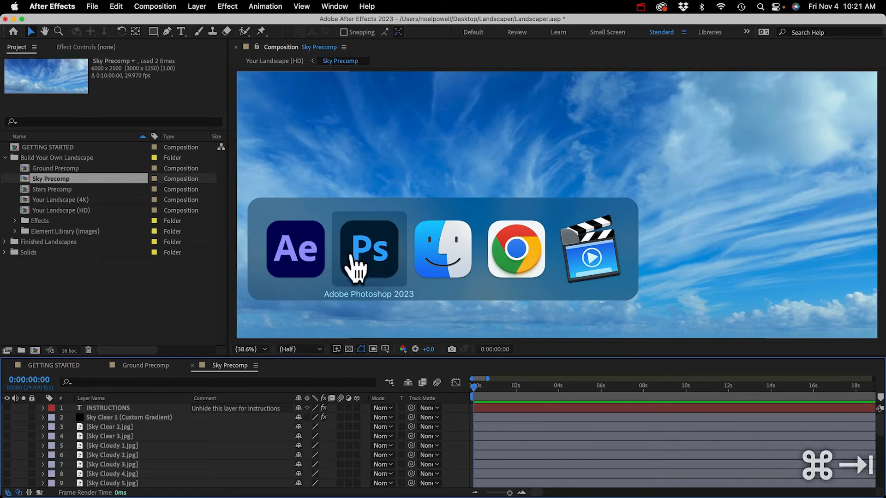
Step: Show Sky Partly Cloudy 5 in the Sky Precomp, then close the precomp timelines
{"action": "left_click", "coordinate": [368, 248]}
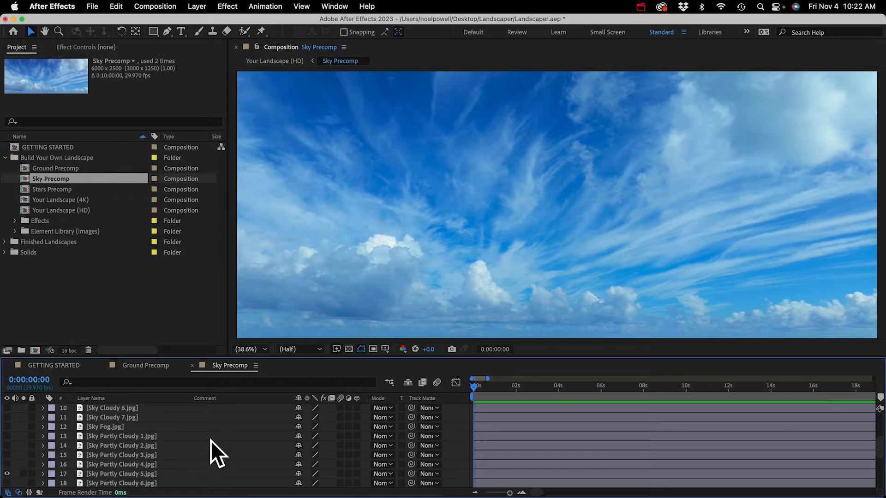
{"action": "mouse_move", "coordinate": [573, 203]}
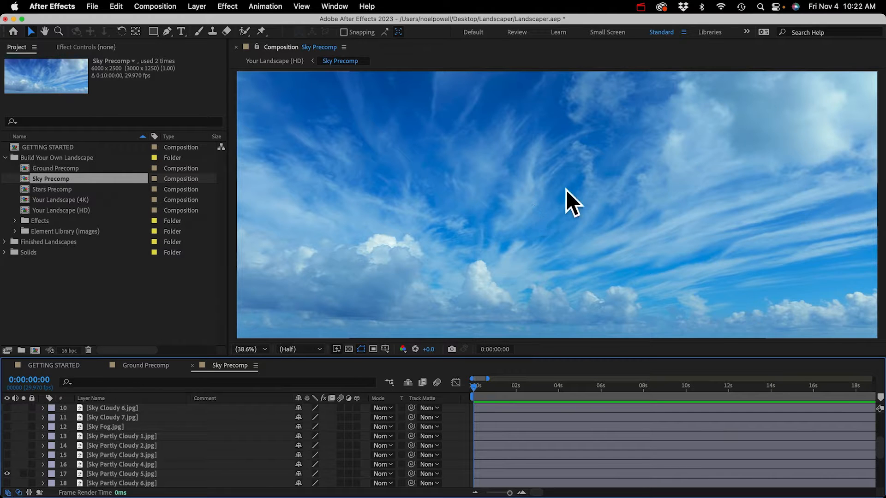
{"action": "mouse_move", "coordinate": [585, 227]}
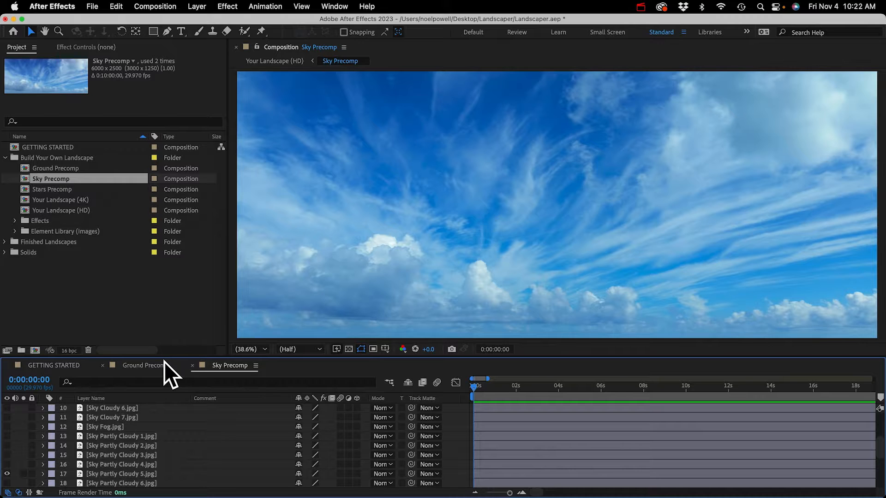
{"action": "left_click", "coordinate": [145, 365]}
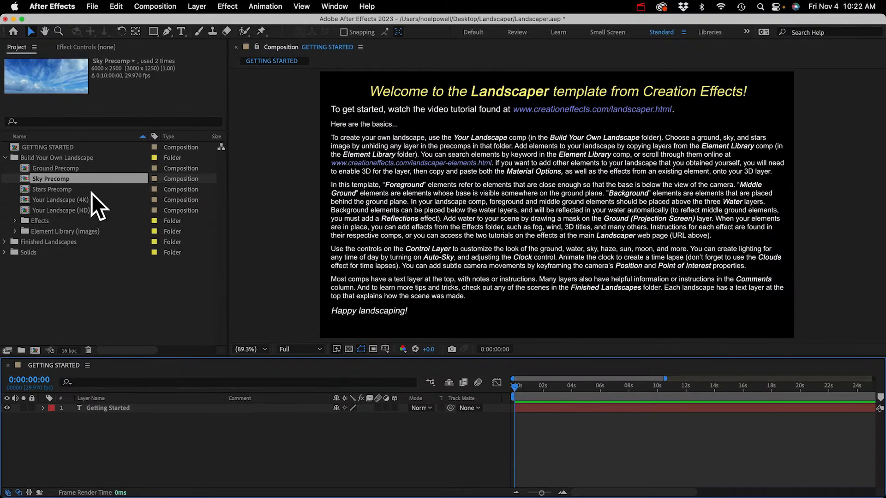
Step: Open the Your Landscape (HD) composition in the Composition viewer
{"action": "left_click", "coordinate": [62, 209]}
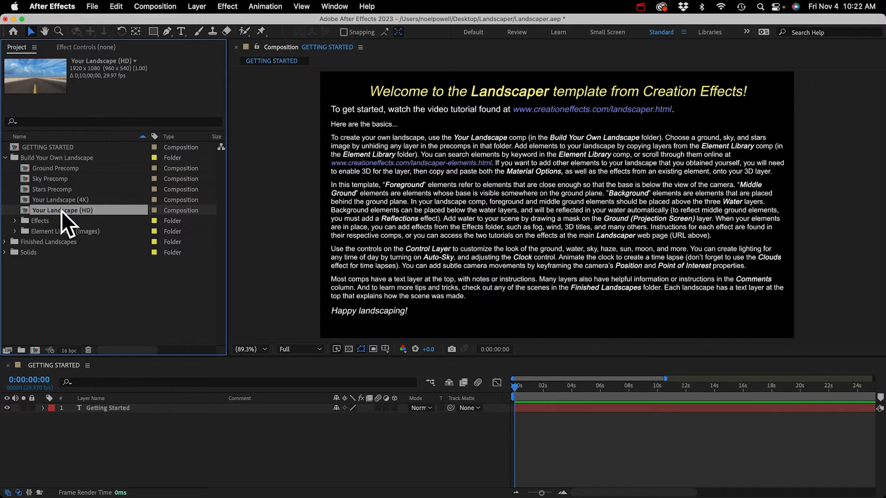
{"action": "double_click", "coordinate": [63, 209]}
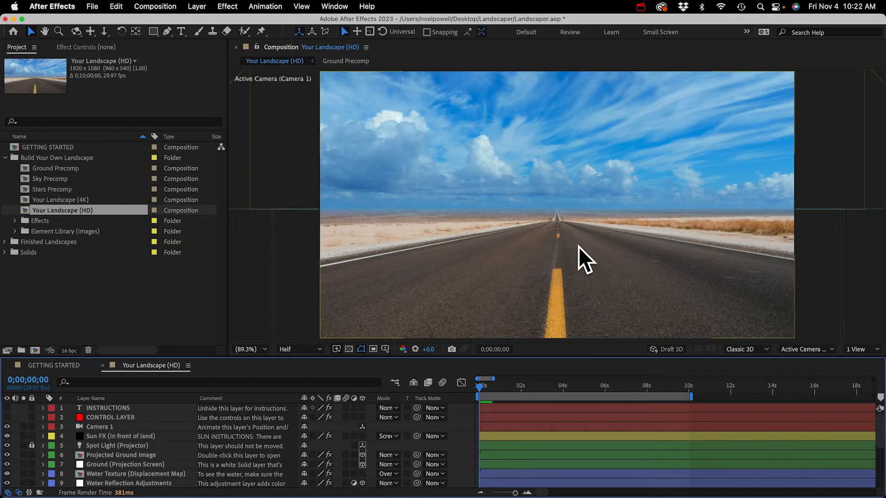
{"action": "mouse_move", "coordinate": [575, 299]}
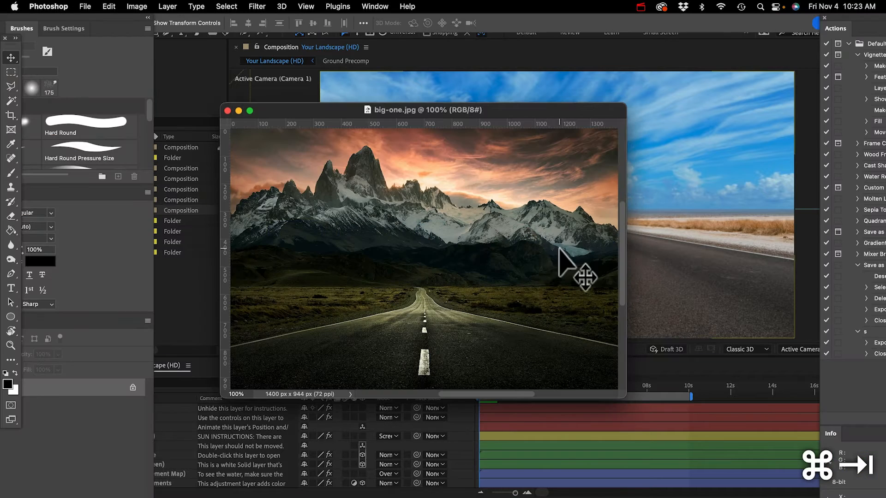
{"action": "mouse_move", "coordinate": [367, 314]}
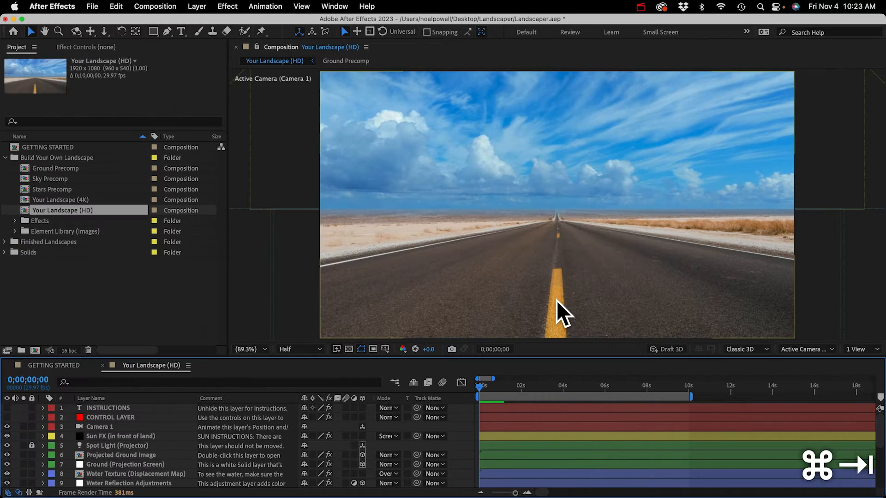
{"action": "mouse_move", "coordinate": [389, 240]}
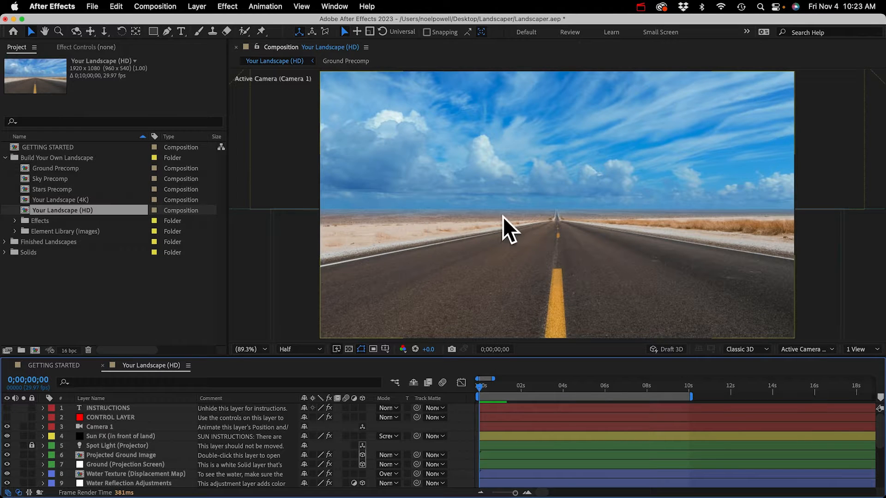
{"action": "mouse_move", "coordinate": [191, 228]}
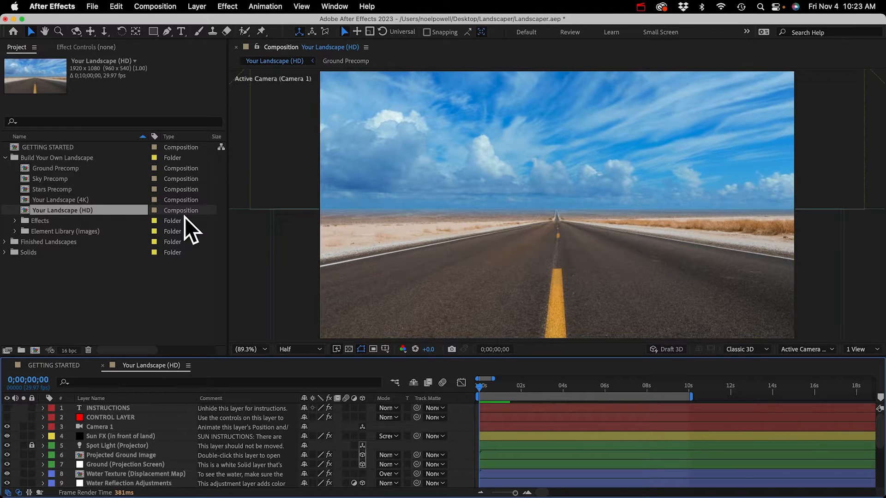
Step: Reopen Ground Precomp and toggle the grass layers so Grass 4.jpg shows as ground
{"action": "double_click", "coordinate": [54, 168]}
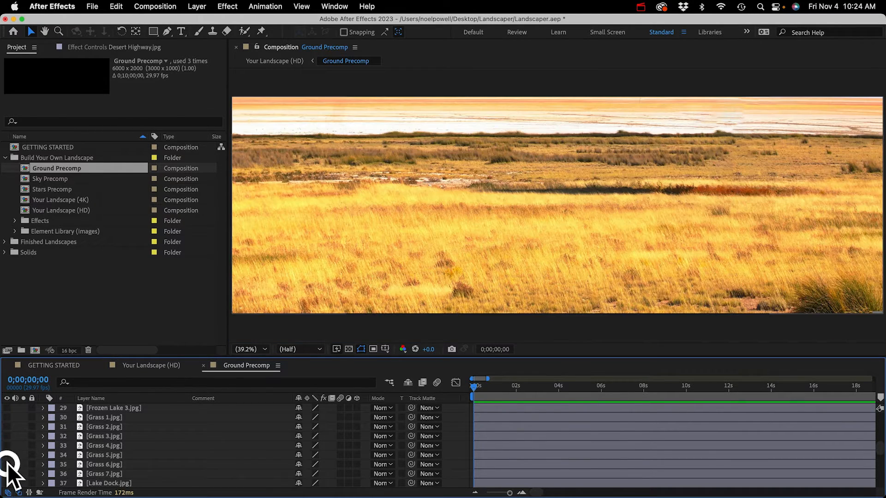
{"action": "left_click", "coordinate": [6, 445]}
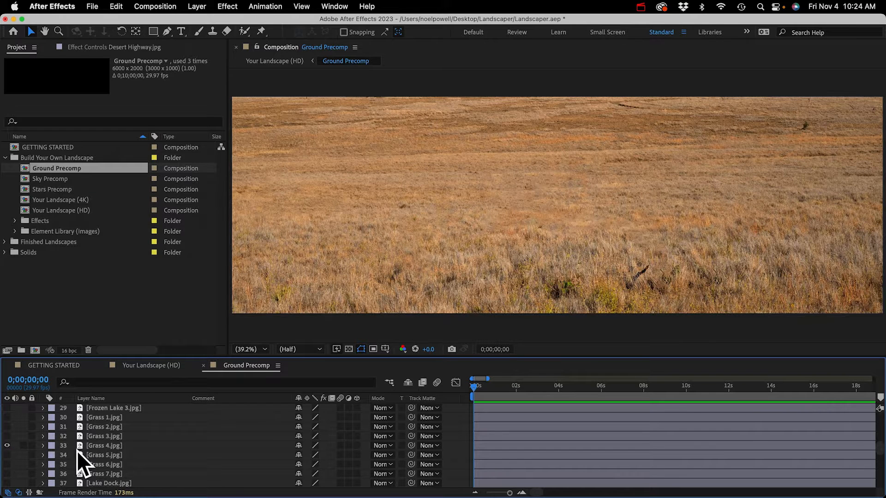
{"action": "left_click", "coordinate": [104, 446]}
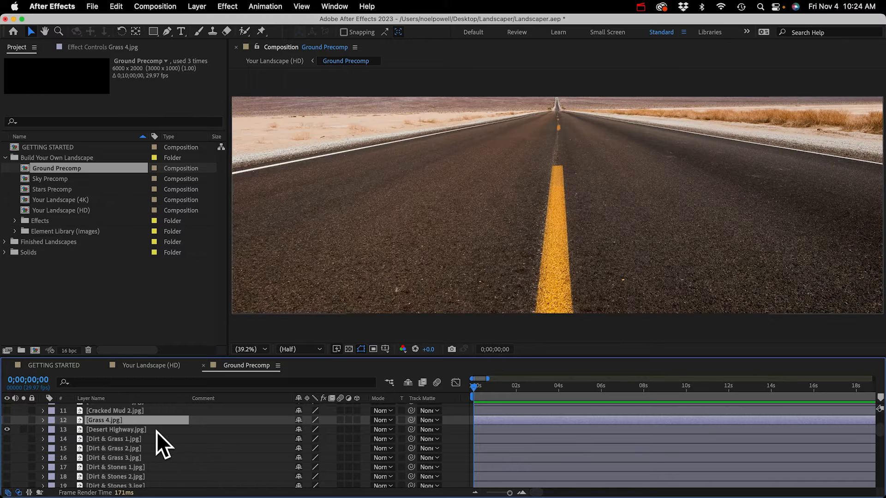
{"action": "mouse_move", "coordinate": [518, 202]}
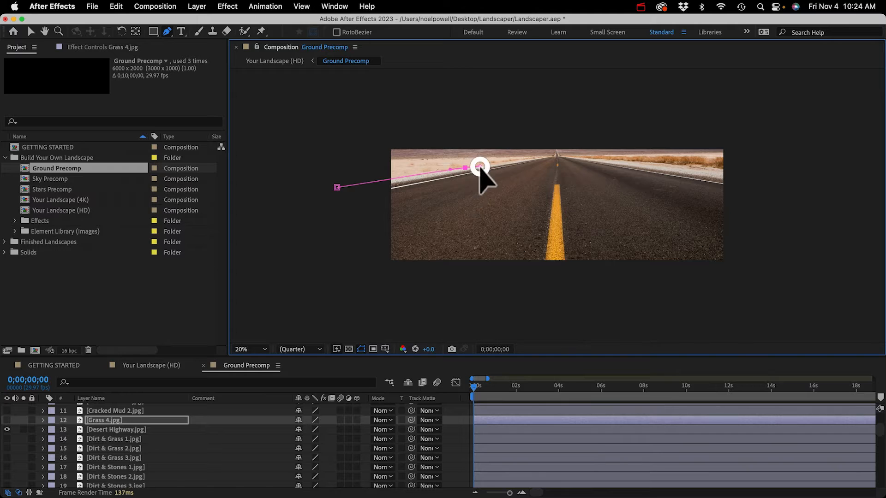
Step: Curve the Grass 4 mask point along the desert horizon edge
{"action": "left_click_drag", "start_coordinate": [480, 167], "coordinate": [572, 155]}
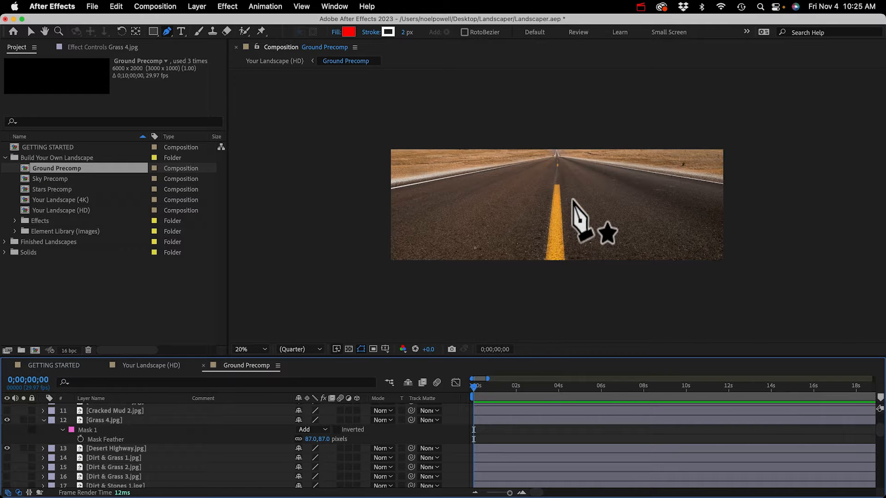
{"action": "mouse_move", "coordinate": [567, 215]}
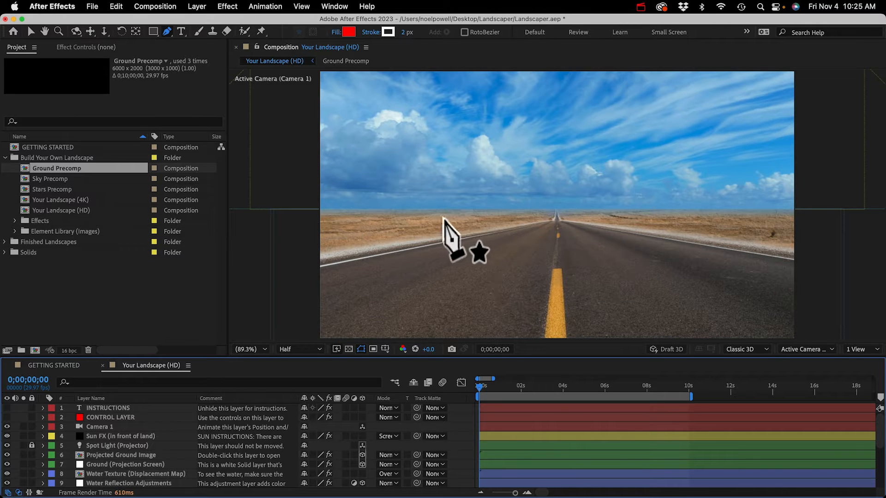
{"action": "mouse_move", "coordinate": [138, 333]}
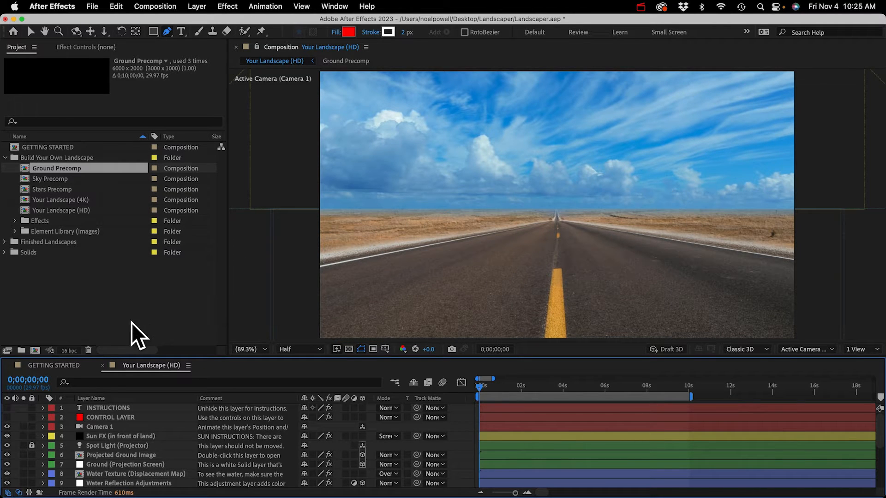
{"action": "mouse_move", "coordinate": [76, 243]}
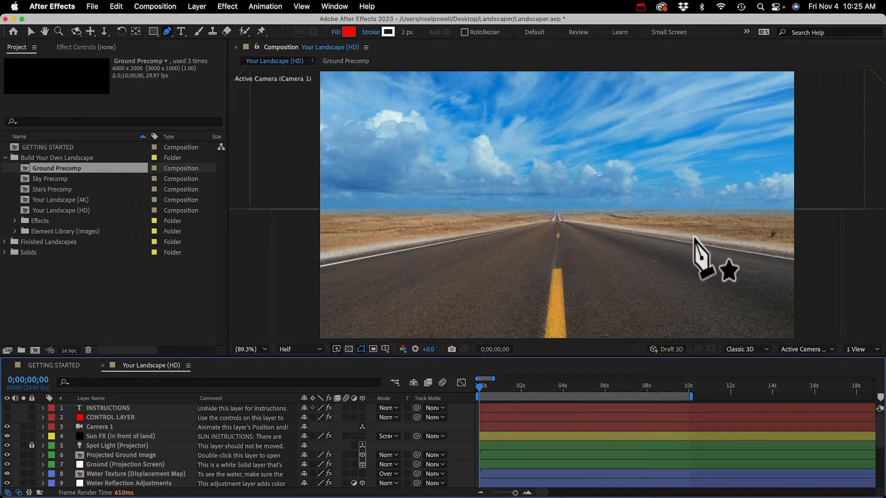
{"action": "mouse_move", "coordinate": [714, 265]}
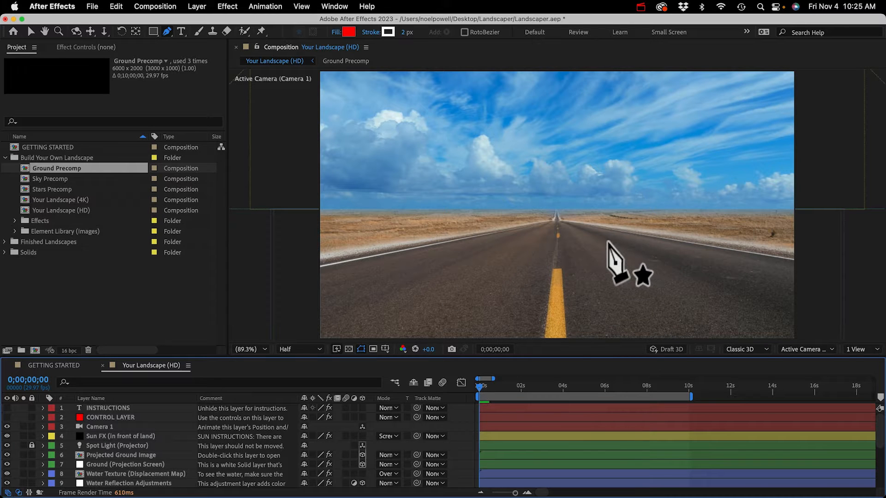
Step: Switch from After Effects to the big-one.jpg mountain-road reference photo in Photoshop
{"action": "key", "text": "cmd+tab"}
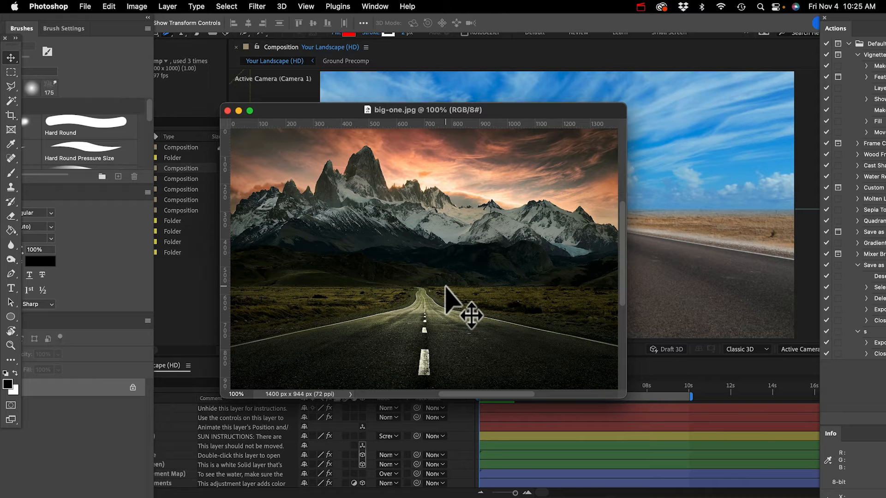
{"action": "mouse_move", "coordinate": [494, 312]}
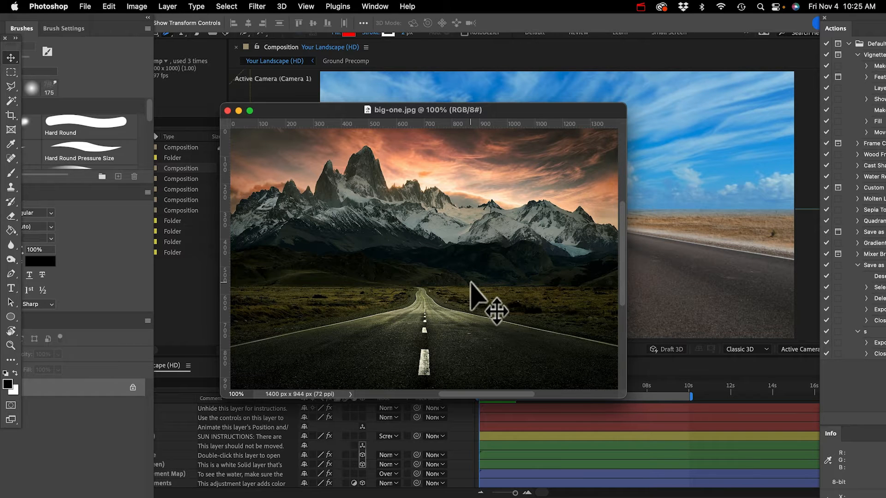
{"action": "mouse_move", "coordinate": [545, 282]}
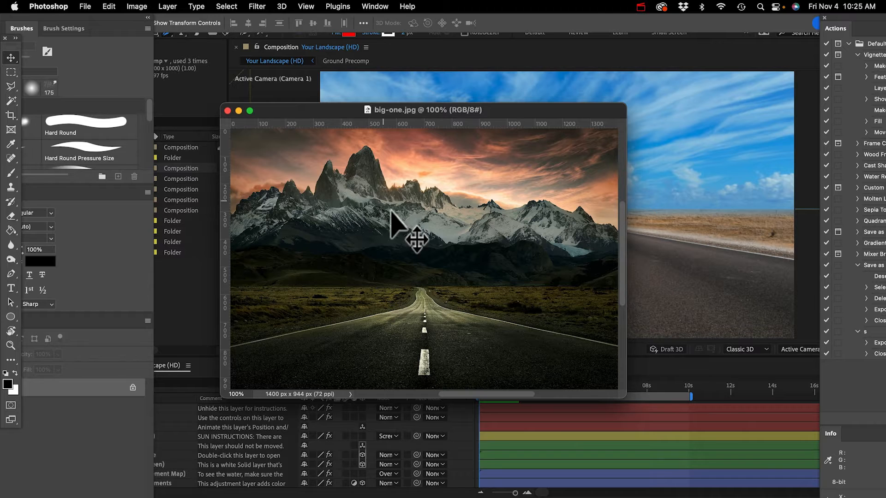
{"action": "mouse_move", "coordinate": [429, 248]}
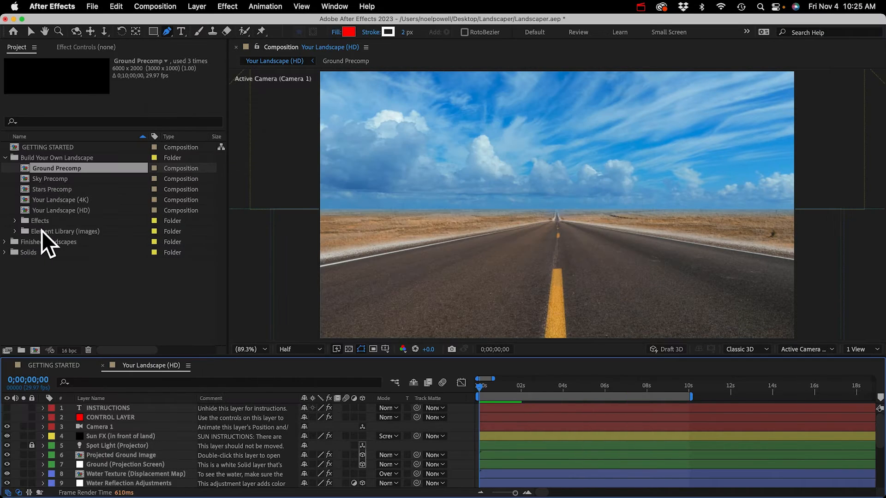
Step: Open the Element Library composition from the Project panel and scroll to its bamboo and grass image layers
{"action": "left_click", "coordinate": [68, 230]}
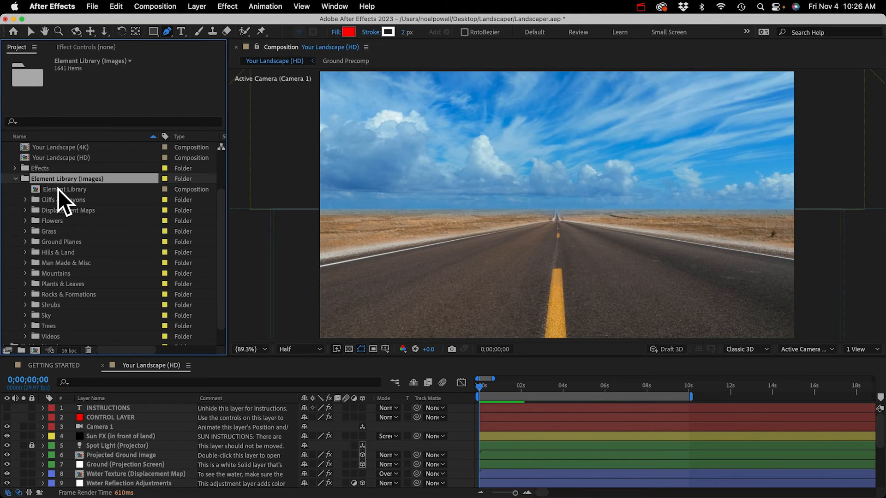
{"action": "double_click", "coordinate": [65, 189]}
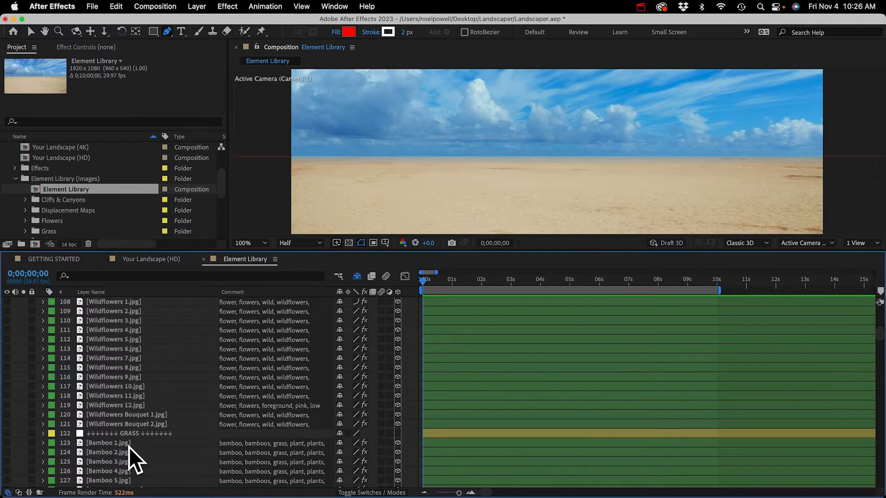
{"action": "scroll", "scroll_direction": "down", "scroll_amount": 3}
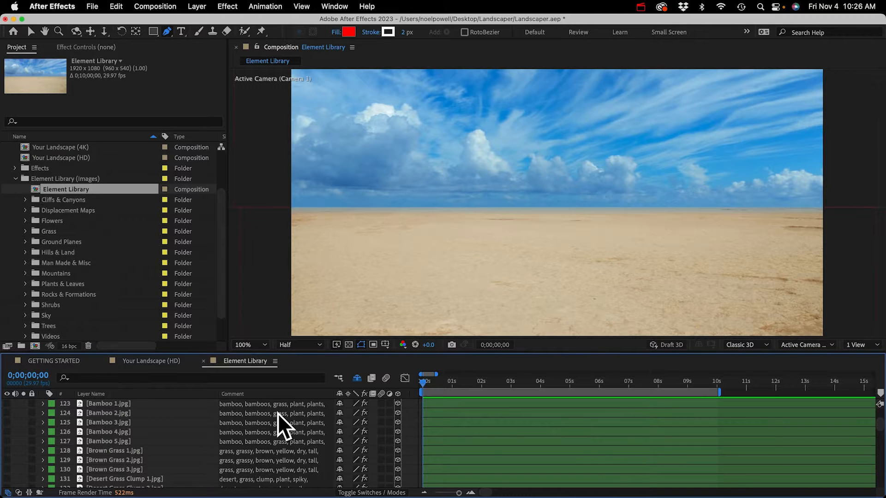
{"action": "mouse_move", "coordinate": [101, 472]}
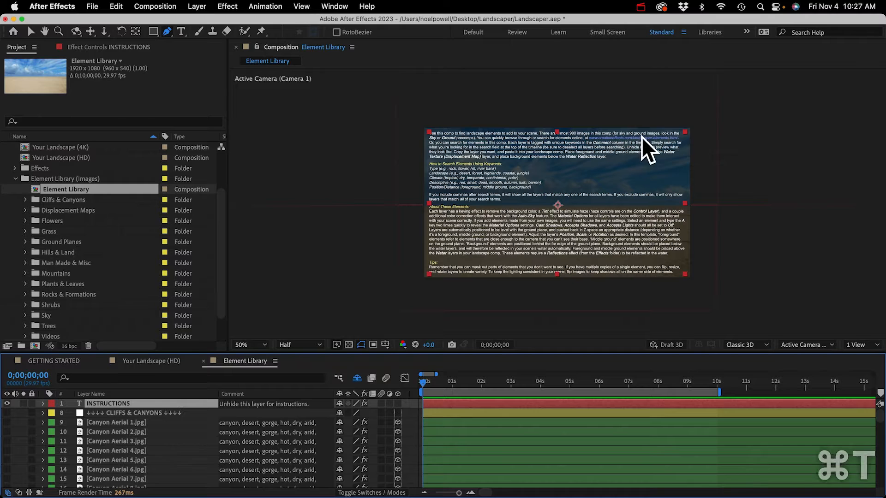
Step: Select the element library website link inside the INSTRUCTIONS text and copy it
{"action": "left_click", "coordinate": [180, 31]}
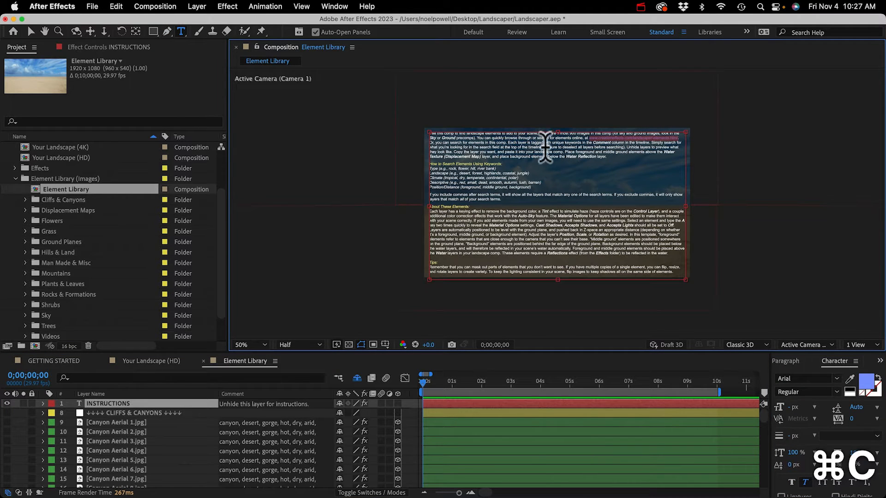
{"action": "left_click", "coordinate": [354, 471]}
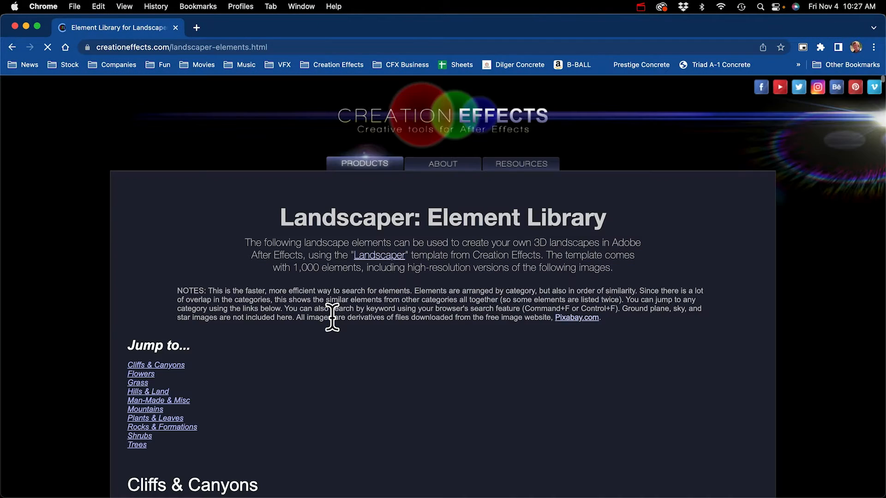
Step: Browse the Cliffs & Canyons table on the Landscaper Element Library page, highlighting Cliff Edge 3.jpg's keywords
{"action": "scroll", "scroll_direction": "down", "scroll_amount": 3}
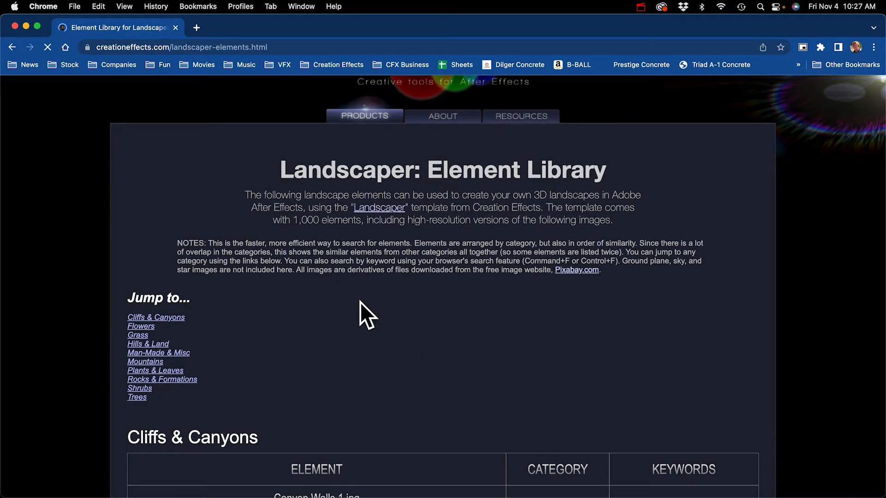
{"action": "scroll", "scroll_direction": "down", "scroll_amount": 3}
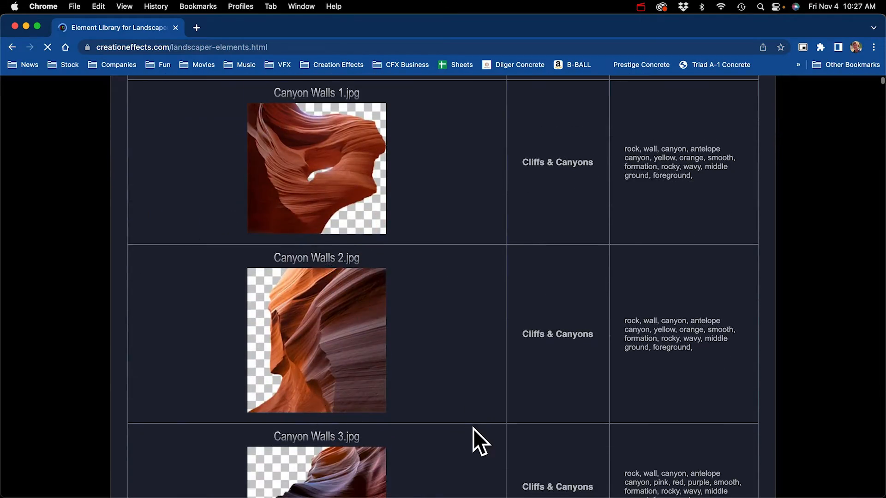
{"action": "scroll", "scroll_direction": "down", "scroll_amount": 3}
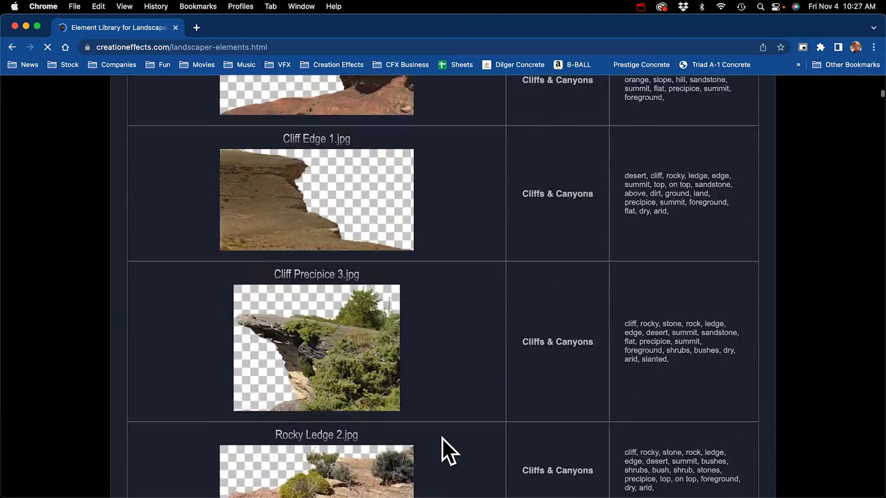
{"action": "scroll", "scroll_direction": "down", "scroll_amount": 3}
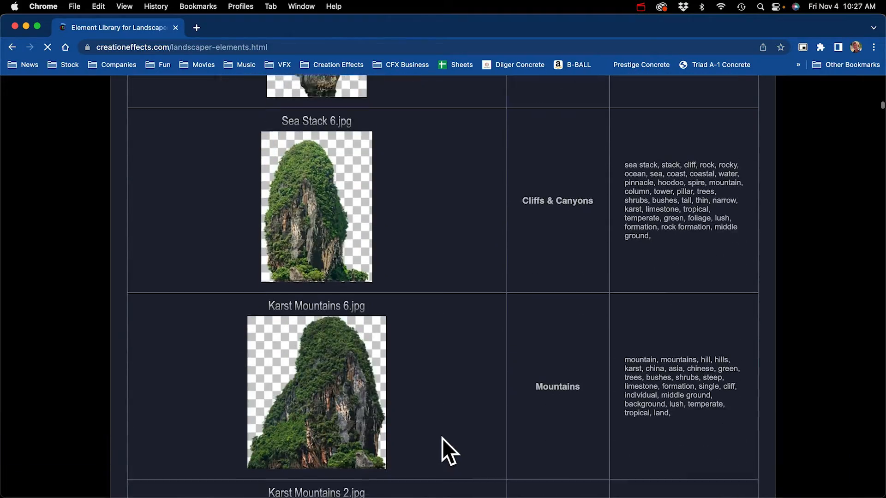
{"action": "scroll", "scroll_direction": "down", "scroll_amount": 3}
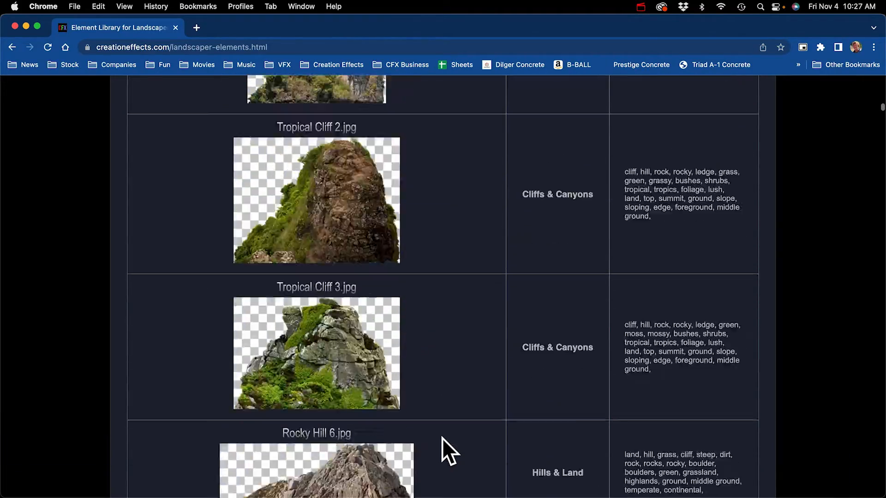
{"action": "scroll", "scroll_direction": "down", "scroll_amount": 3}
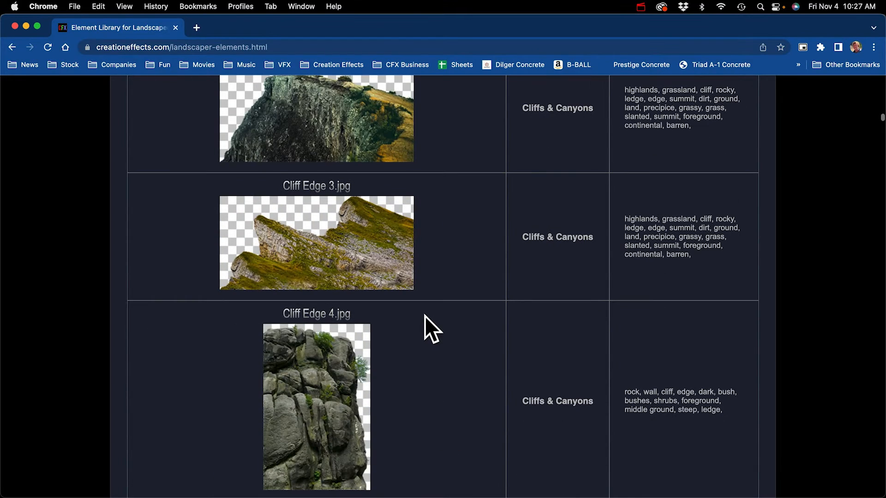
{"action": "mouse_move", "coordinate": [662, 236]}
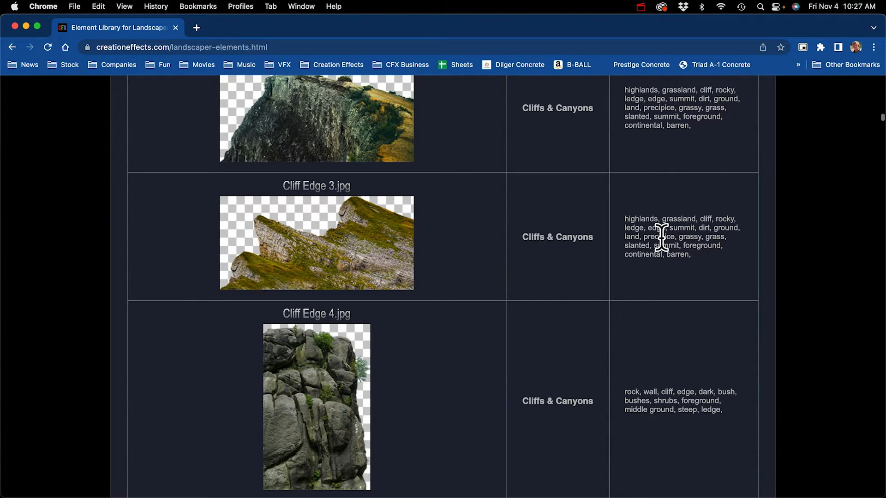
{"action": "left_click_drag", "start_coordinate": [624, 219], "coordinate": [675, 232]}
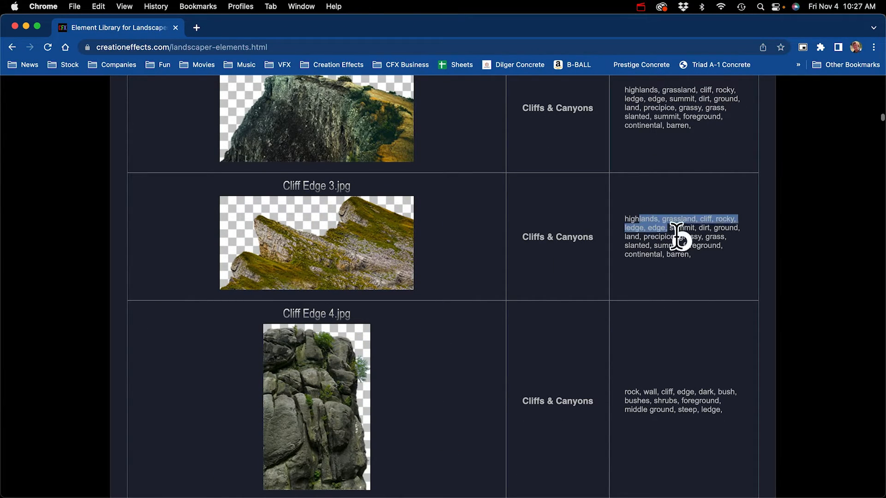
{"action": "scroll", "scroll_direction": "down", "scroll_amount": 3}
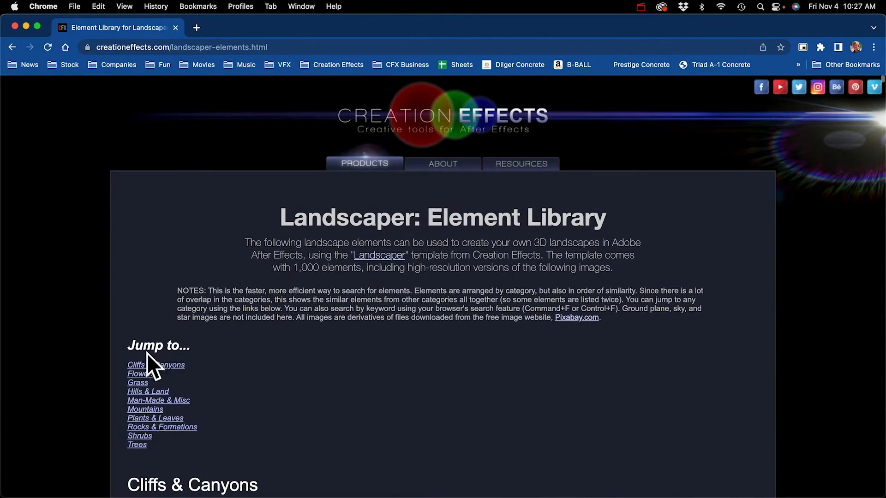
{"action": "mouse_move", "coordinate": [161, 388]}
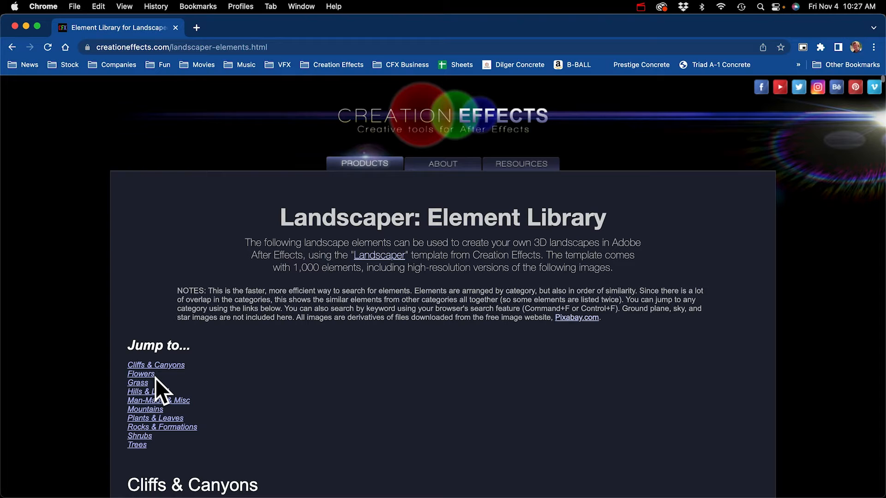
{"action": "mouse_move", "coordinate": [237, 418]}
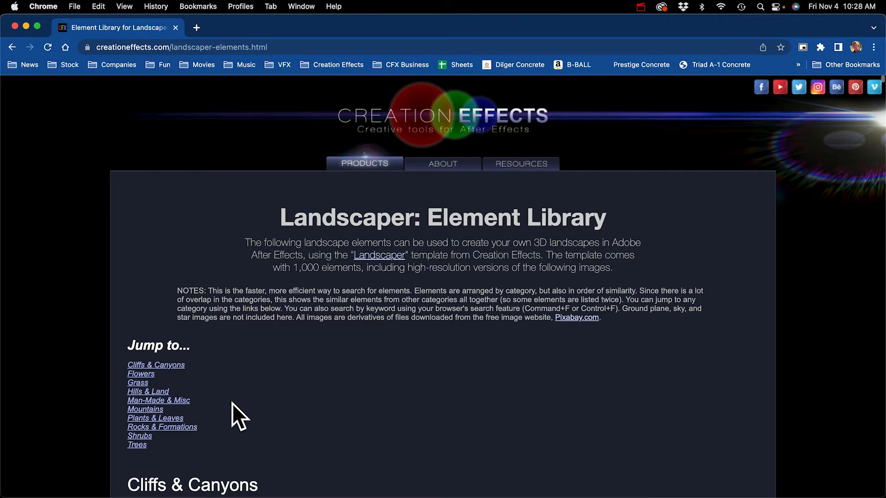
{"action": "mouse_move", "coordinate": [148, 391]}
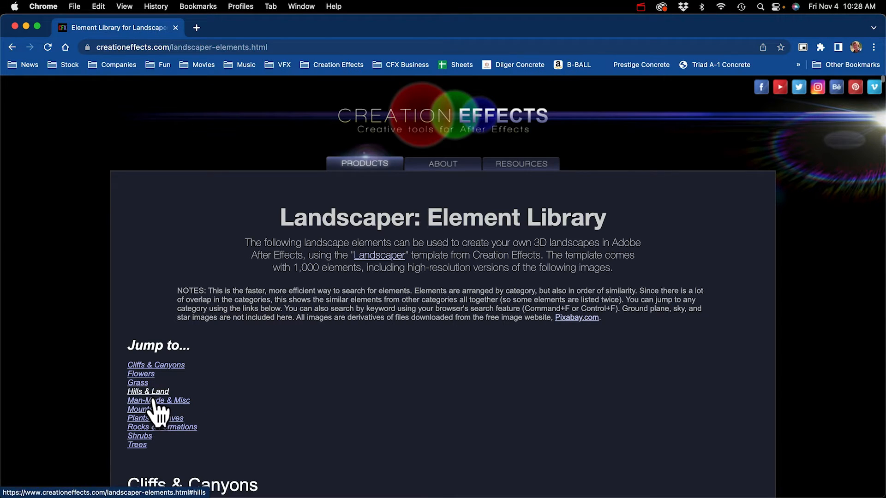
Step: Jump to the Hills & Land section and browse its hills and mountains elements
{"action": "left_click", "coordinate": [147, 392]}
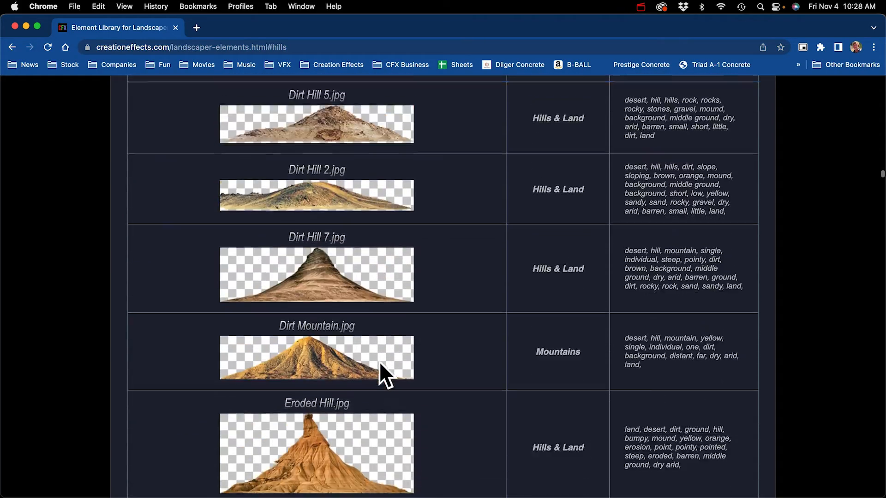
{"action": "scroll", "scroll_direction": "down", "scroll_amount": 3}
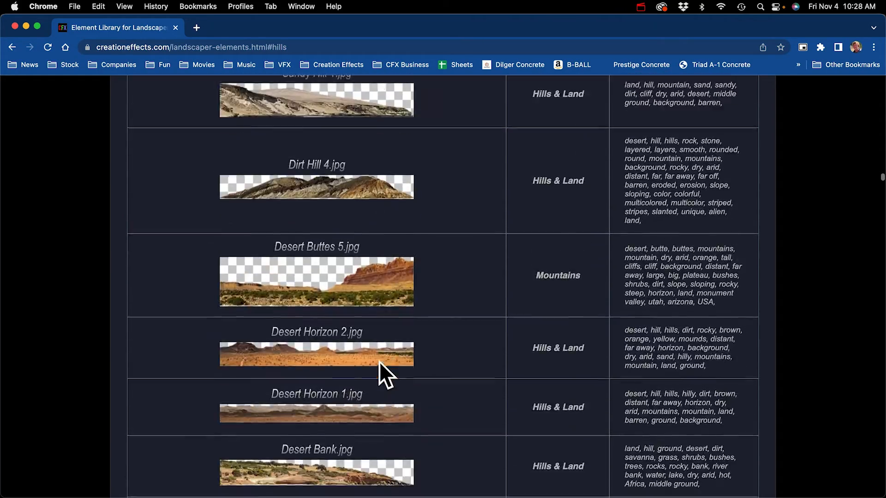
{"action": "scroll", "scroll_direction": "down", "scroll_amount": 3}
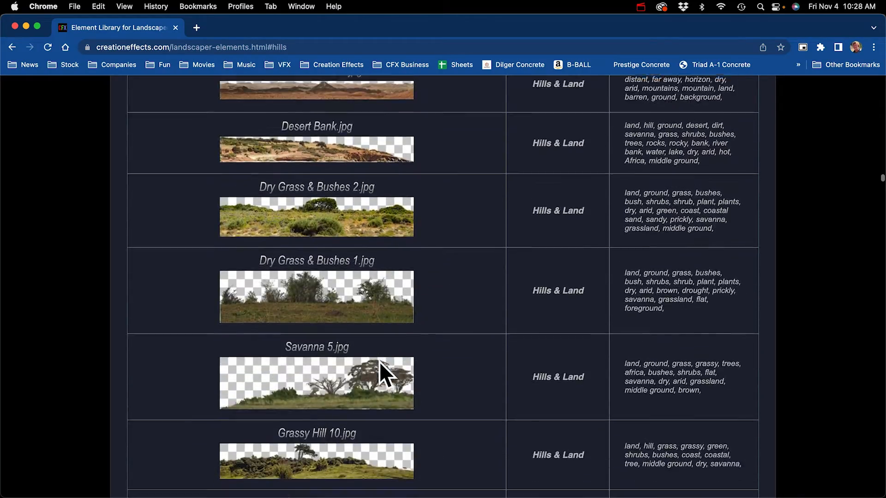
{"action": "scroll", "scroll_direction": "down", "scroll_amount": 3}
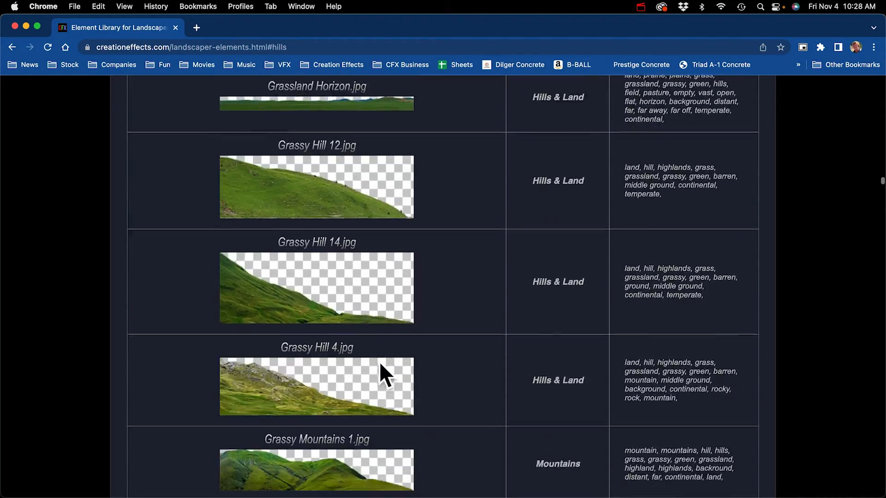
{"action": "scroll", "scroll_direction": "down", "scroll_amount": 3}
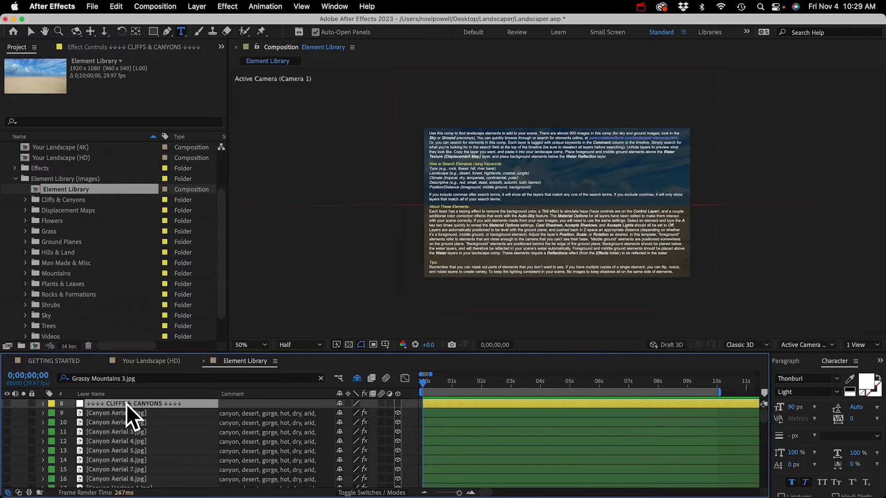
Step: Search the Element Library timeline for Grassy Mountains 3.jpg and select that layer to copy it
{"action": "left_click", "coordinate": [130, 403]}
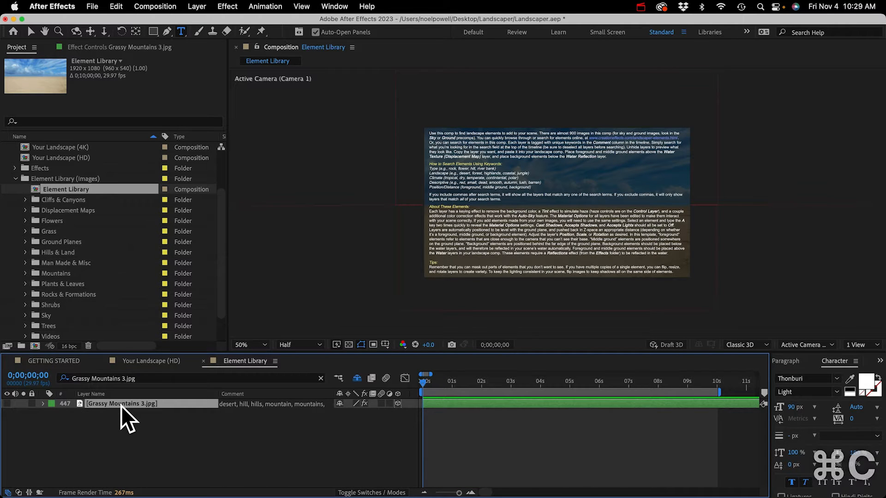
{"action": "left_click", "coordinate": [151, 361]}
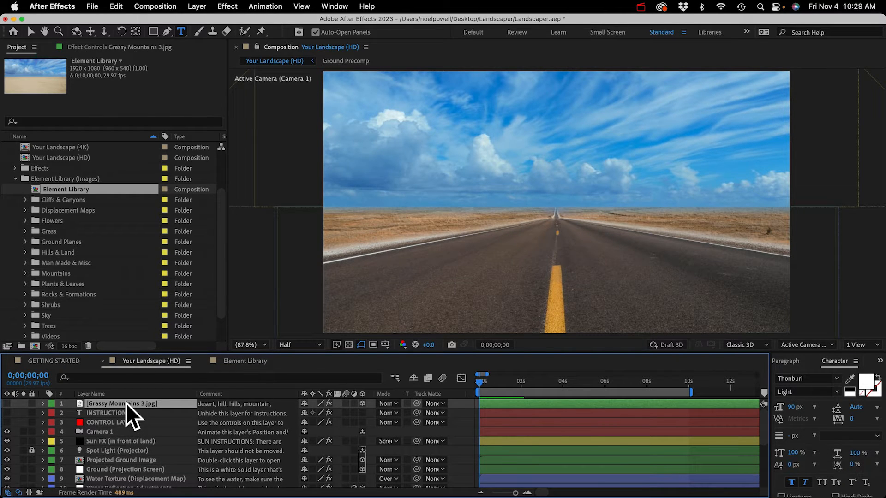
{"action": "mouse_move", "coordinate": [116, 410]}
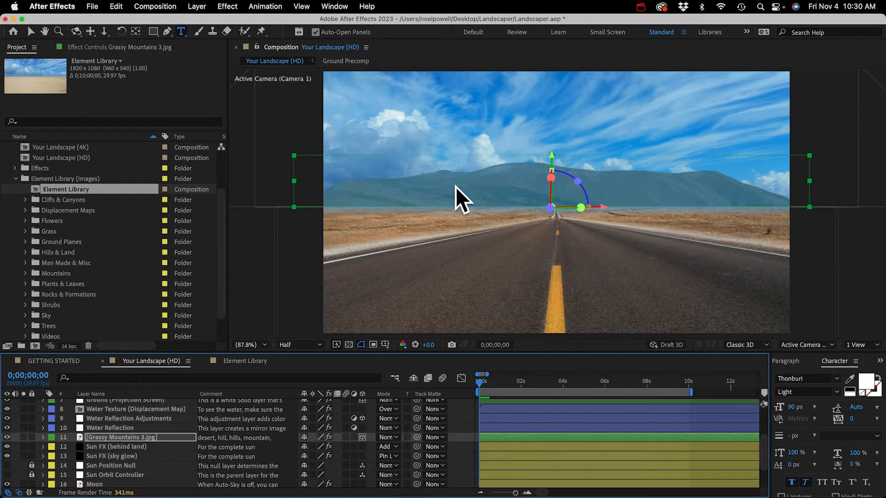
Step: Switch over to the element library page in Chrome after placing Grassy Mountains 3 behind the horizon
{"action": "key", "text": "cmd+tab"}
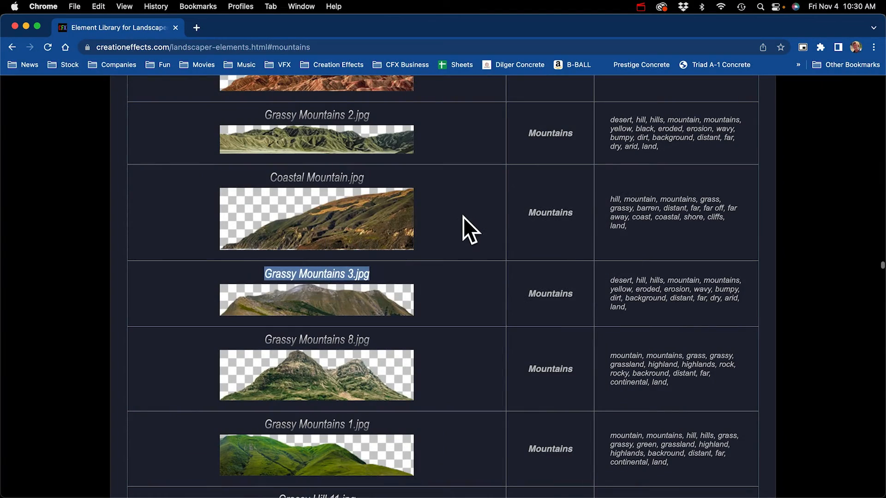
Step: Find Snowy Mountains 17.jpg in the Mountains list, copy its name, and return to After Effects
{"action": "scroll", "scroll_direction": "down", "scroll_amount": 3}
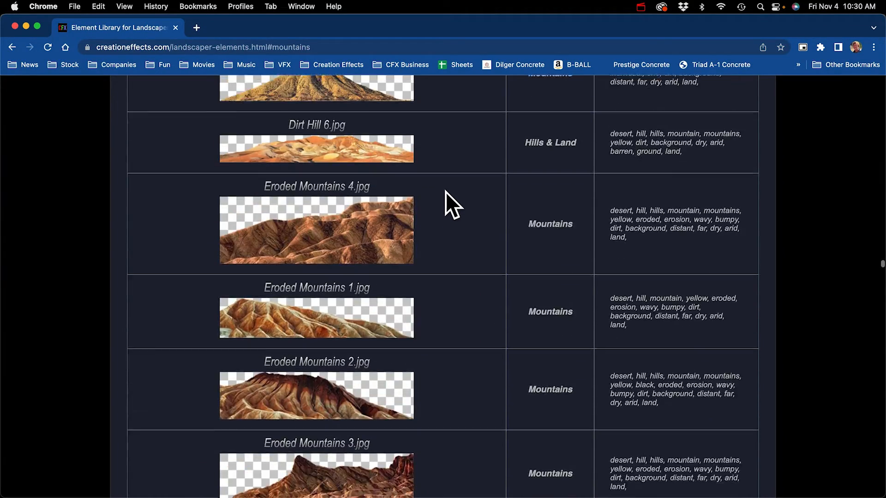
{"action": "scroll", "scroll_direction": "down", "scroll_amount": 3}
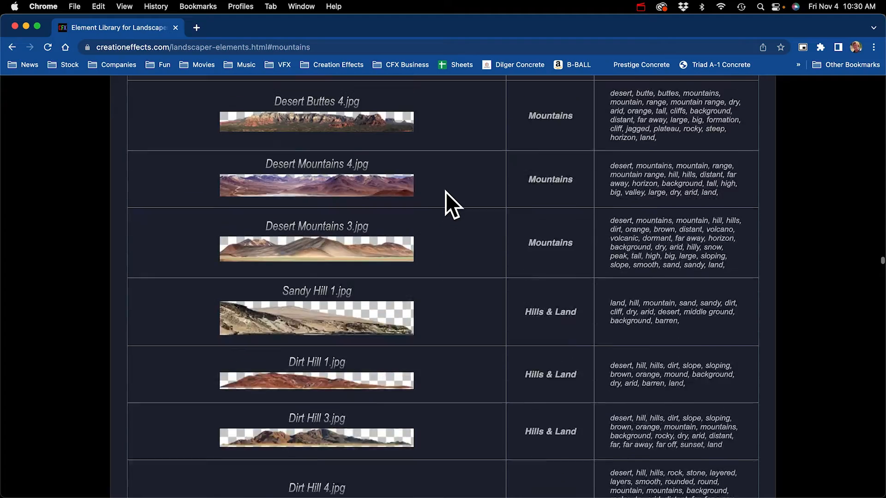
{"action": "scroll", "scroll_direction": "up", "scroll_amount": 3}
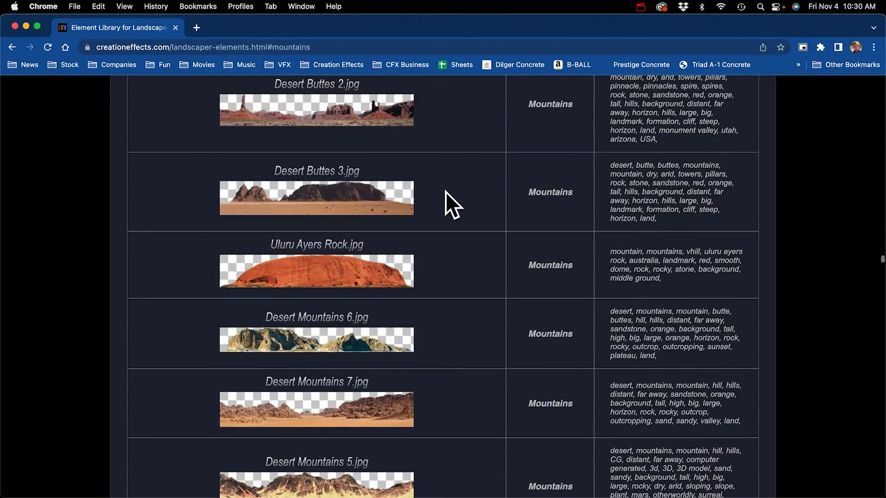
{"action": "scroll", "scroll_direction": "up", "scroll_amount": 3}
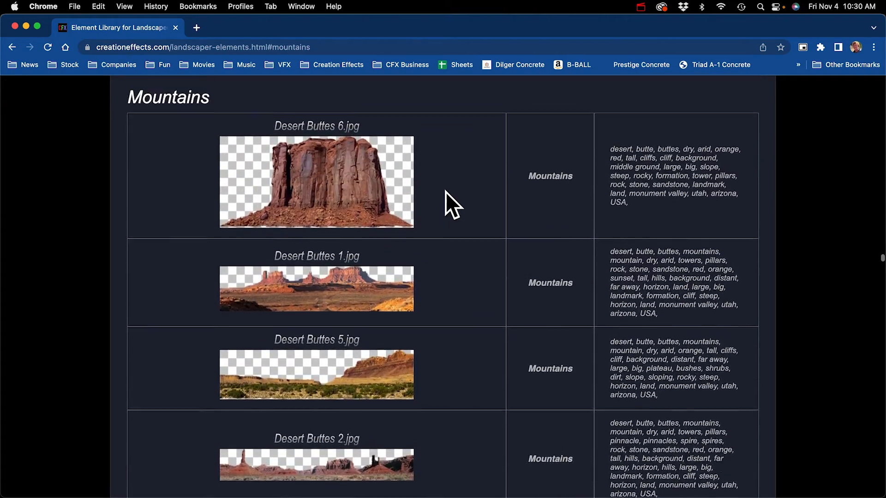
{"action": "scroll", "scroll_direction": "down", "scroll_amount": 3}
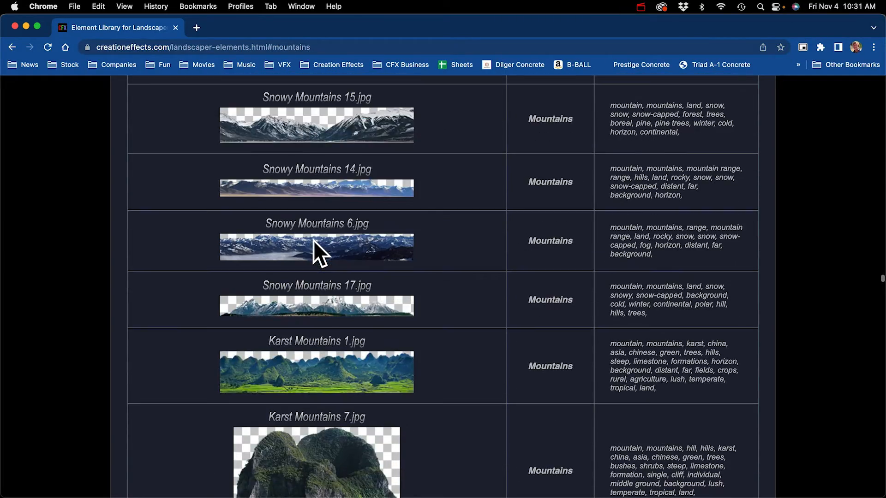
{"action": "mouse_move", "coordinate": [378, 303]}
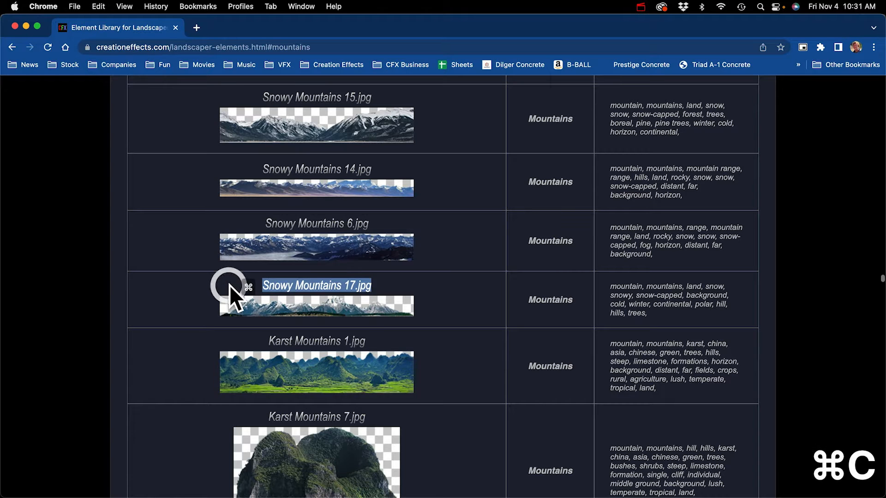
{"action": "key", "text": "cmd+tab"}
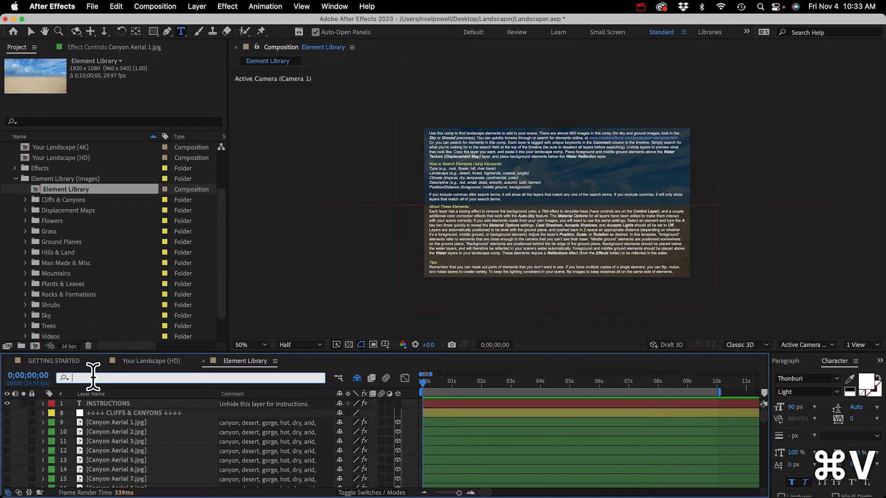
Step: Search the Element Library for Snowy Mountains 17.jpg, copy the layer and paste it into Your Landscape (HD)
{"action": "type", "text": "Snowy Mountains 17.jpg"}
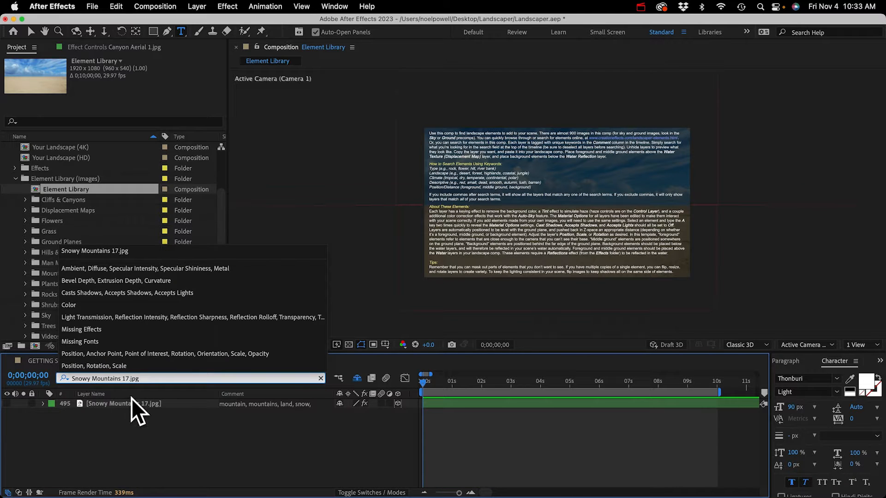
{"action": "left_click", "coordinate": [152, 361]}
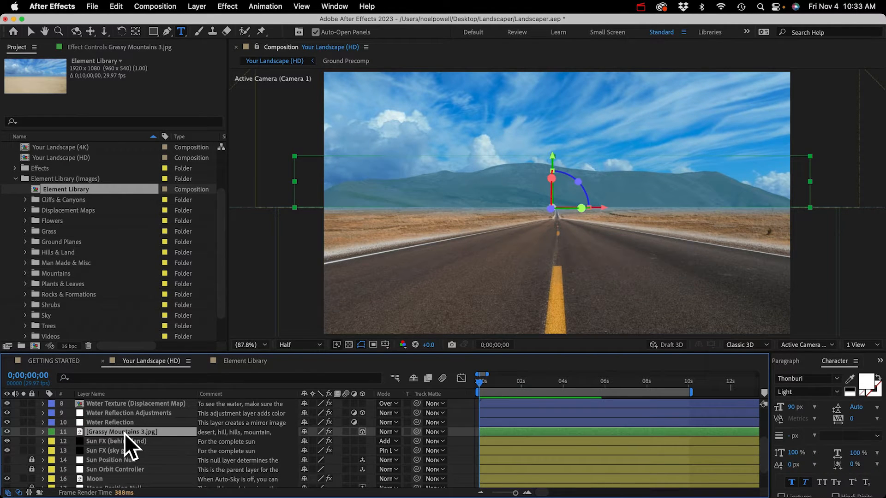
{"action": "key", "text": "cmd+v"}
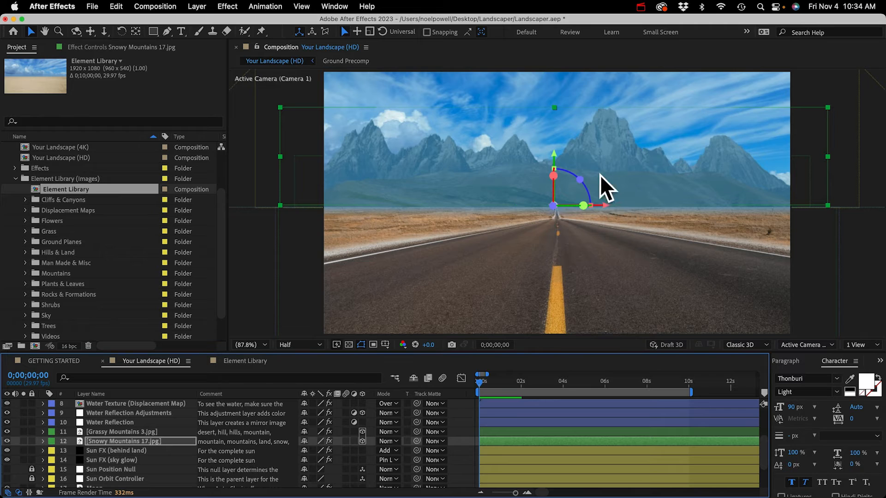
{"action": "mouse_move", "coordinate": [670, 203]}
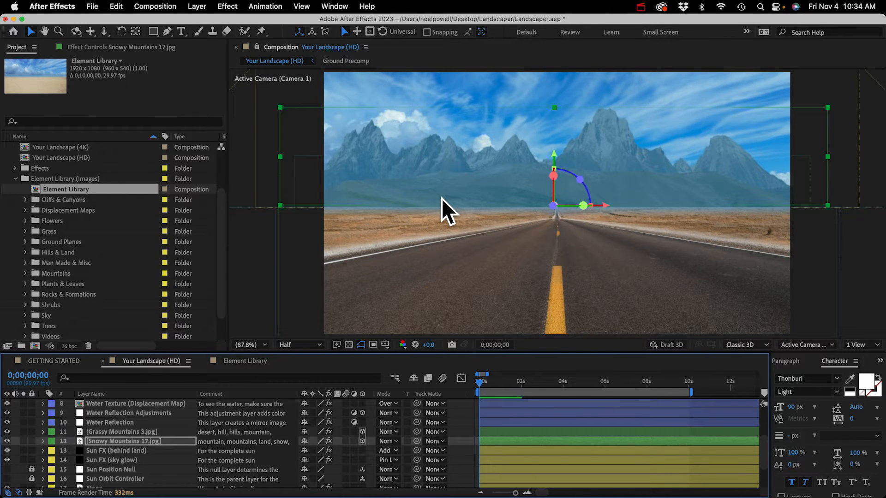
{"action": "mouse_move", "coordinate": [500, 210]}
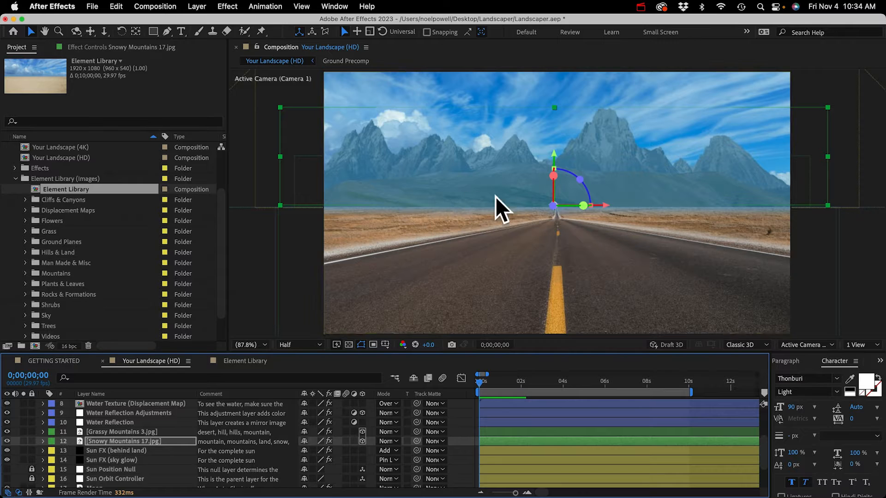
{"action": "mouse_move", "coordinate": [639, 178]}
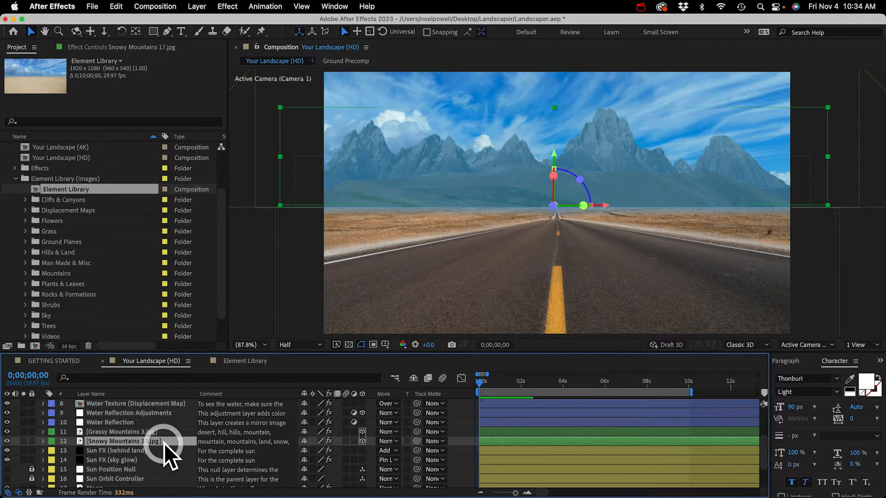
Step: Select both mountain layers and set Grassy Mountains 3.jpg's Position Z depth to 17000
{"action": "left_click", "coordinate": [43, 441]}
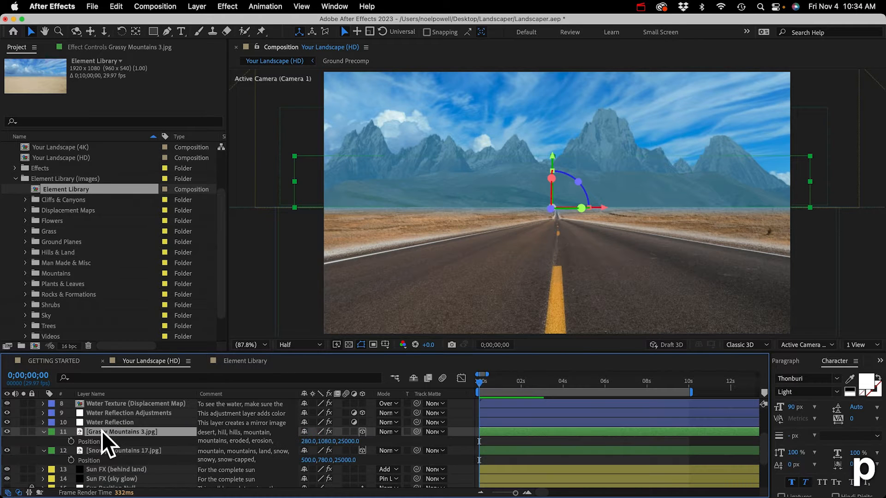
{"action": "left_click", "coordinate": [351, 441]}
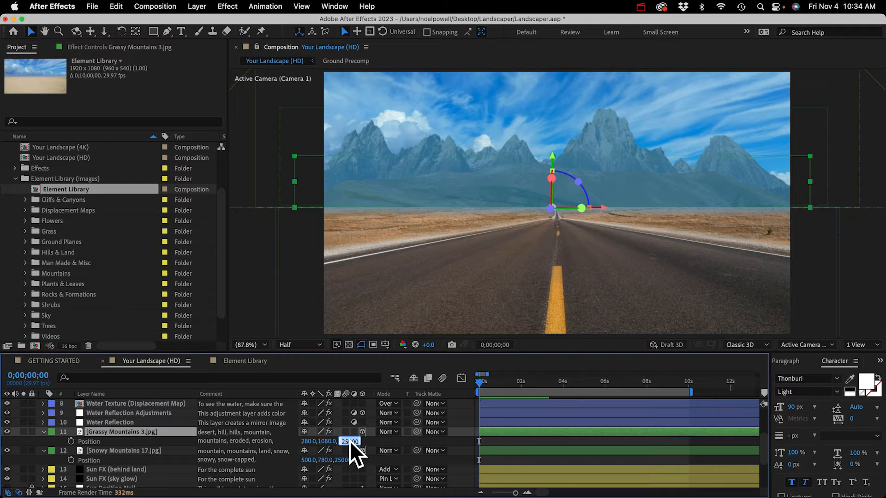
{"action": "type", "text": "17000"}
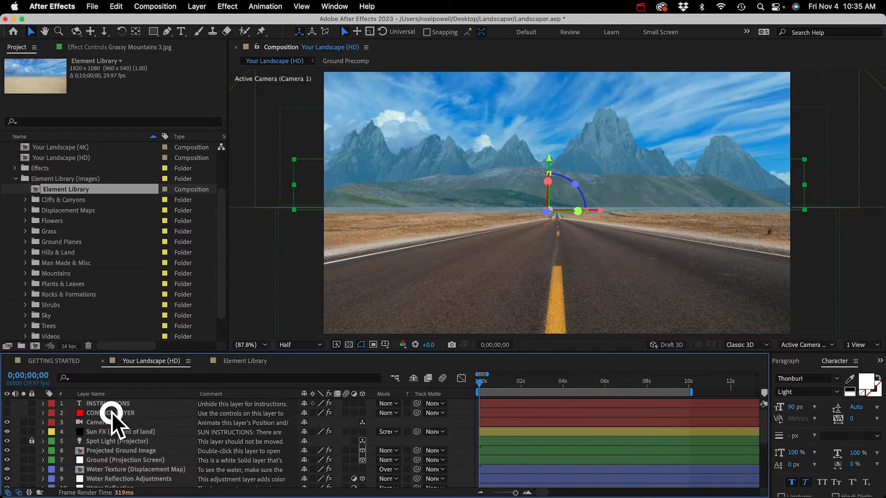
Step: Lower the CONTROL LAYER's Haze Controls Max Tint Percentage to a reduced value (typed 45)
{"action": "left_click", "coordinate": [110, 414]}
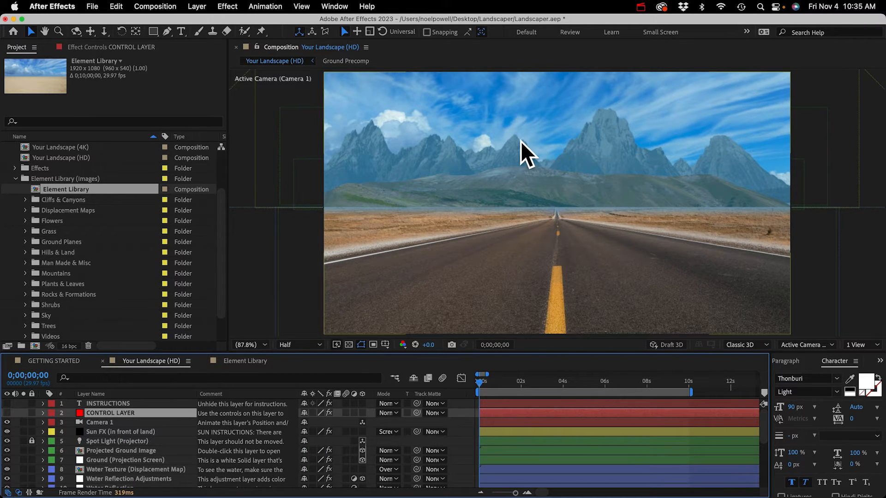
{"action": "mouse_move", "coordinate": [492, 251]}
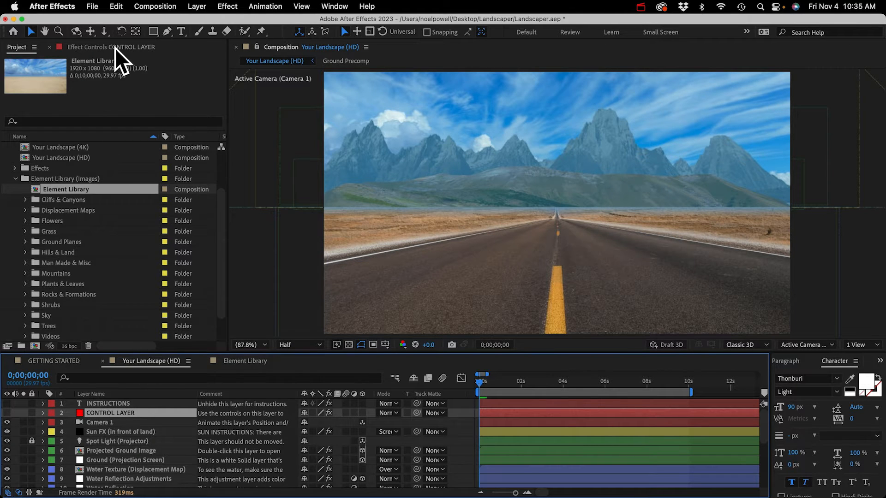
{"action": "left_click", "coordinate": [111, 47]}
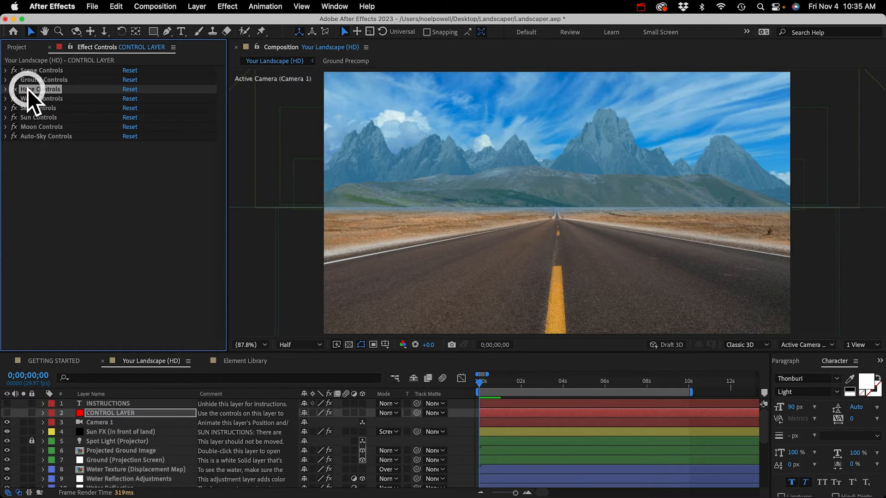
{"action": "left_click", "coordinate": [6, 89]}
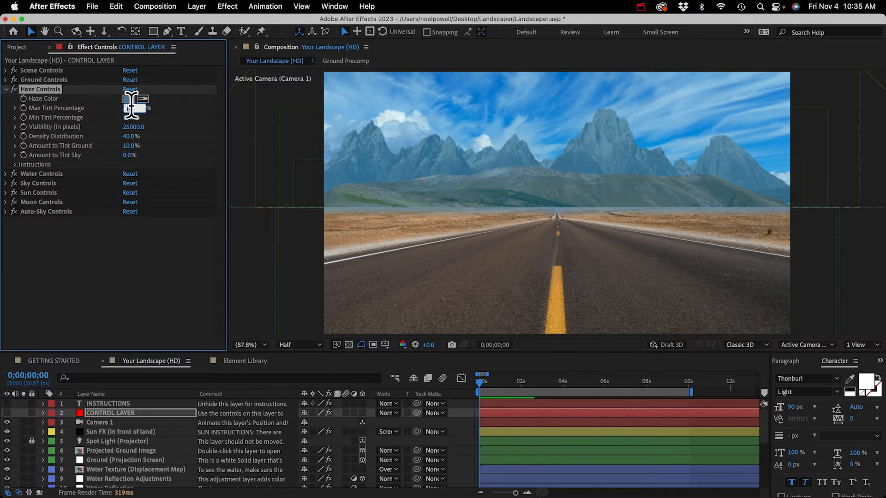
{"action": "type", "text": "45"}
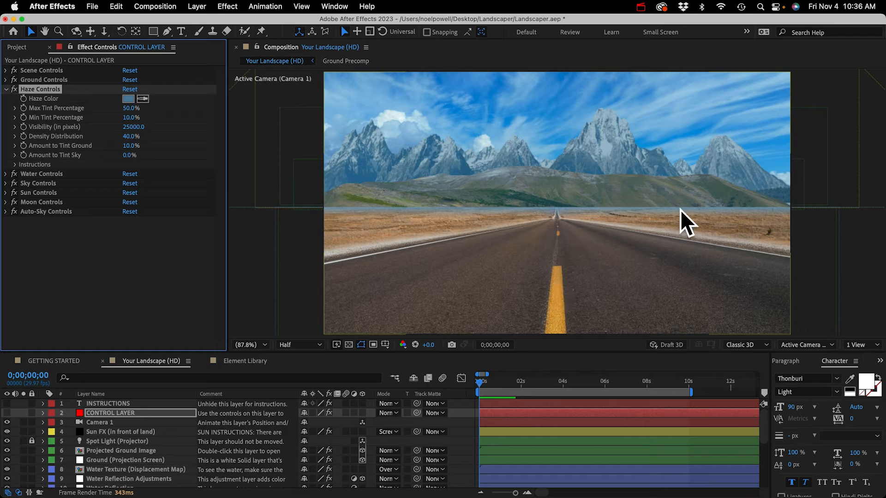
{"action": "mouse_move", "coordinate": [689, 223]}
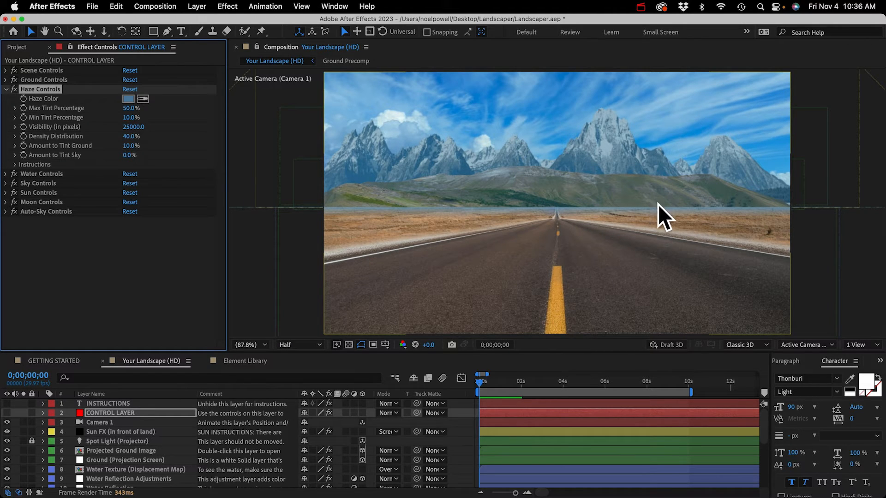
{"action": "mouse_move", "coordinate": [17, 112]}
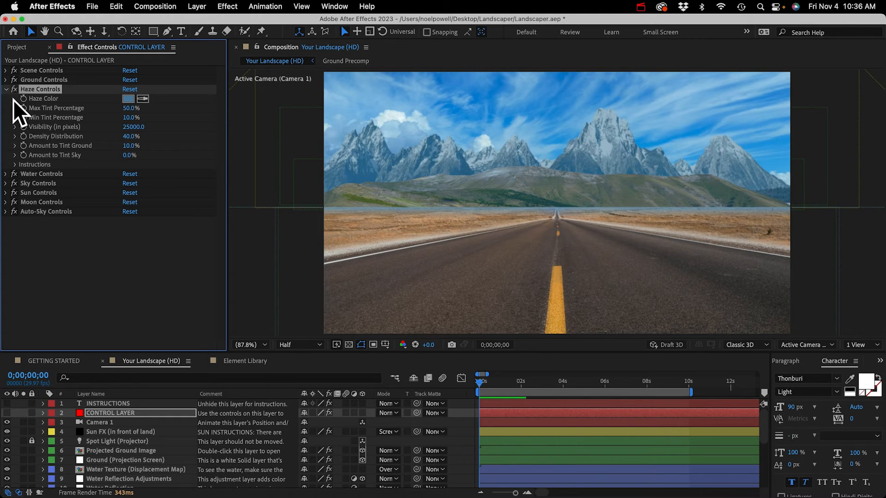
Step: Sample a green from the hills as the Ground Controls Blend Color via the eyedropper
{"action": "left_click", "coordinate": [6, 80]}
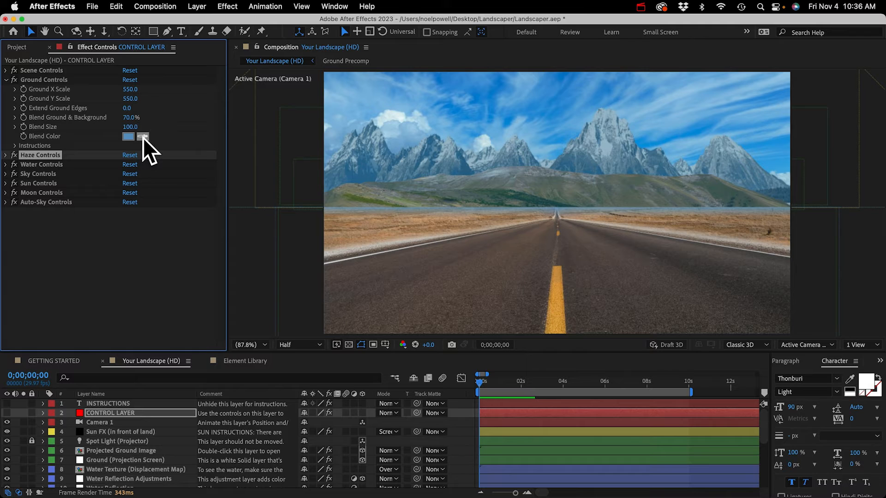
{"action": "left_click", "coordinate": [142, 137]}
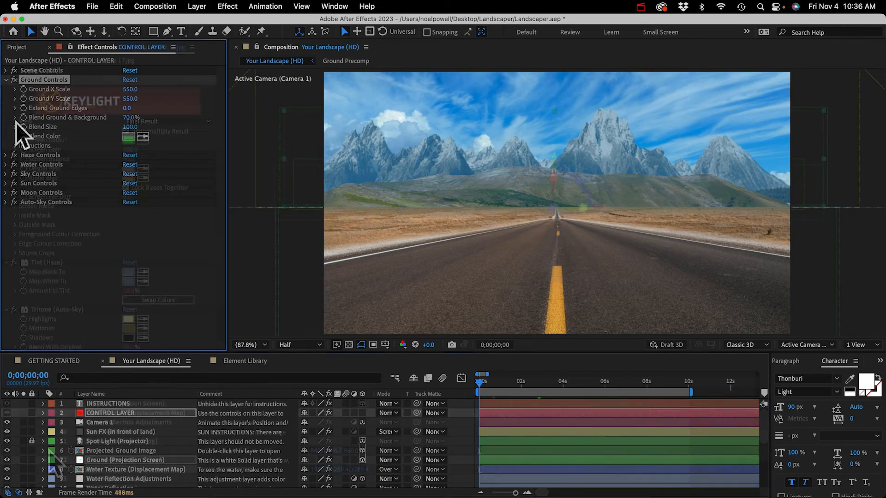
{"action": "left_click", "coordinate": [123, 450]}
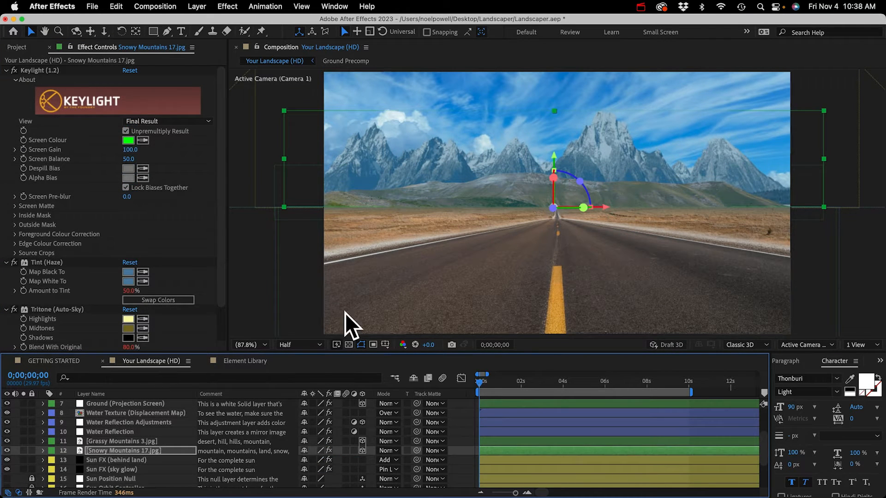
{"action": "key", "text": "cmd+tab"}
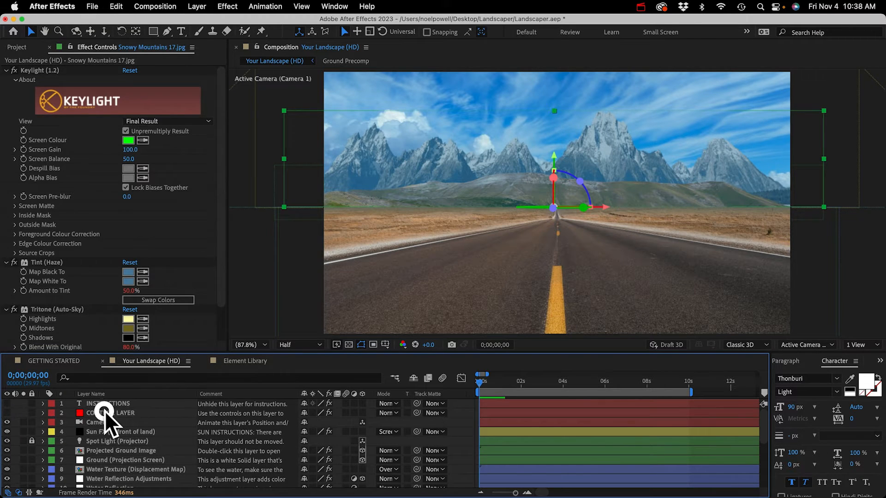
Step: Switch on Auto-Sky in the CONTROL LAYER so a golden sunset appears behind the mountains
{"action": "left_click", "coordinate": [110, 412]}
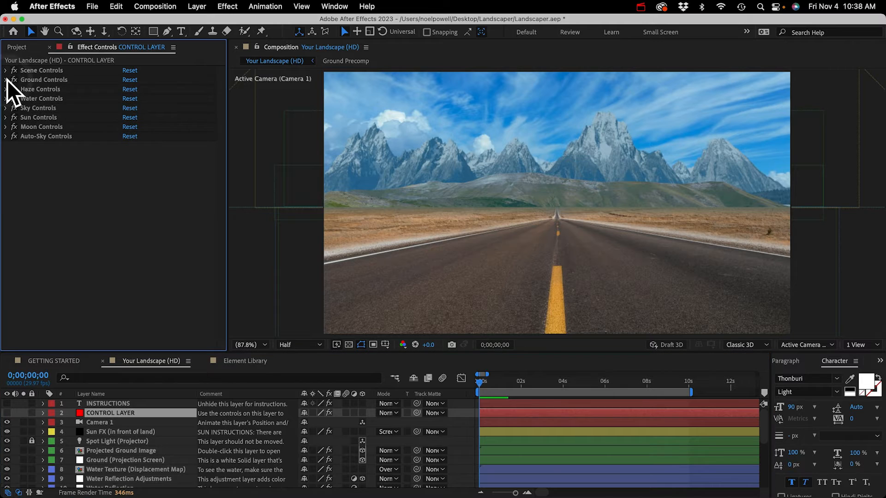
{"action": "left_click", "coordinate": [5, 137]}
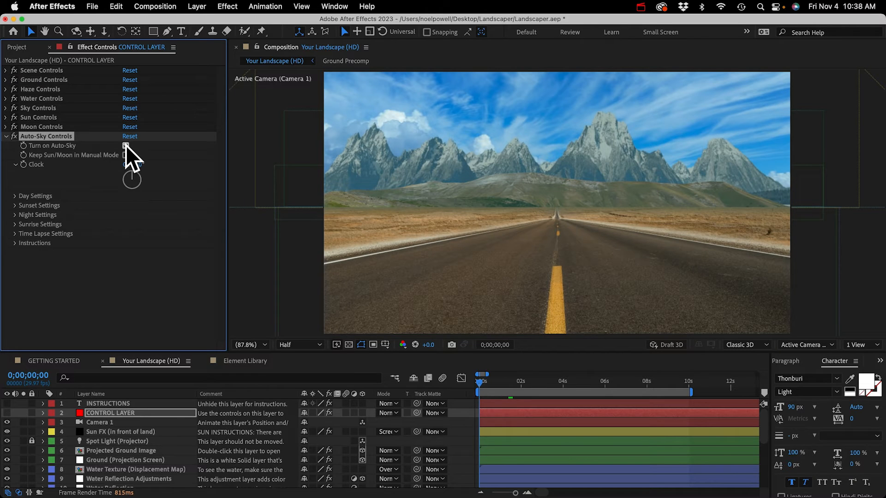
{"action": "left_click", "coordinate": [125, 146]}
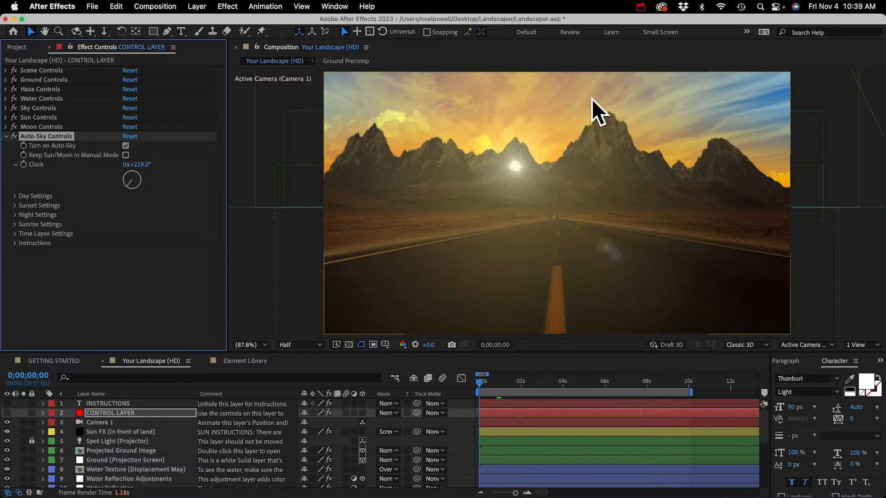
{"action": "mouse_move", "coordinate": [551, 82]}
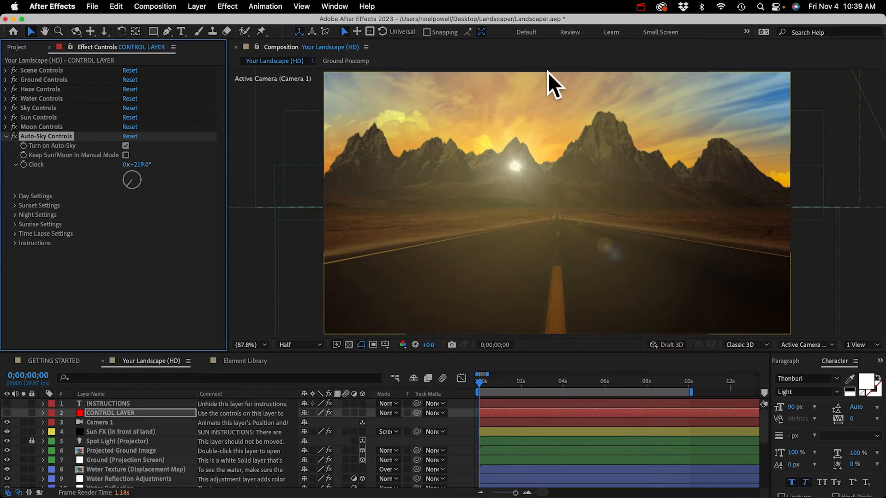
{"action": "mouse_move", "coordinate": [523, 178]}
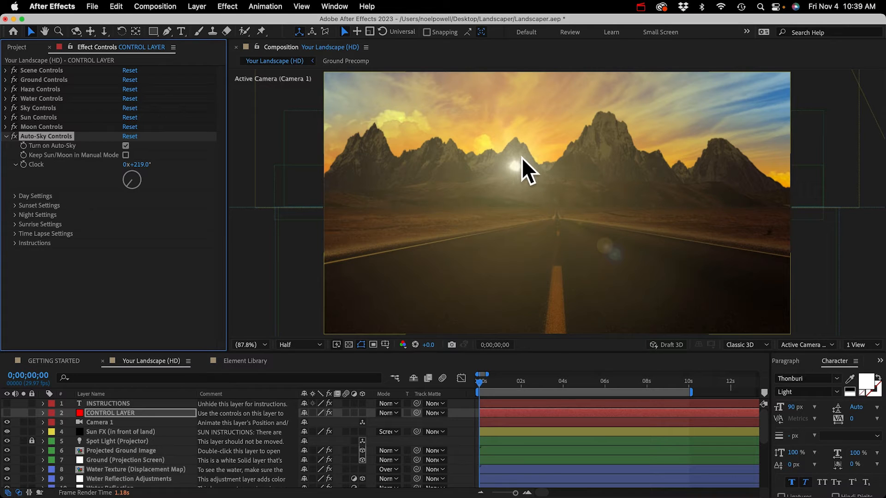
{"action": "mouse_move", "coordinate": [48, 152]}
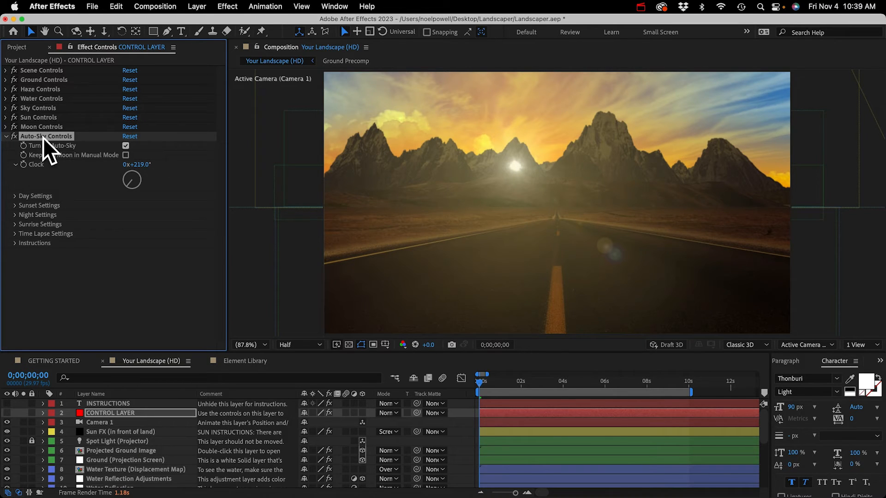
{"action": "left_click", "coordinate": [6, 135]}
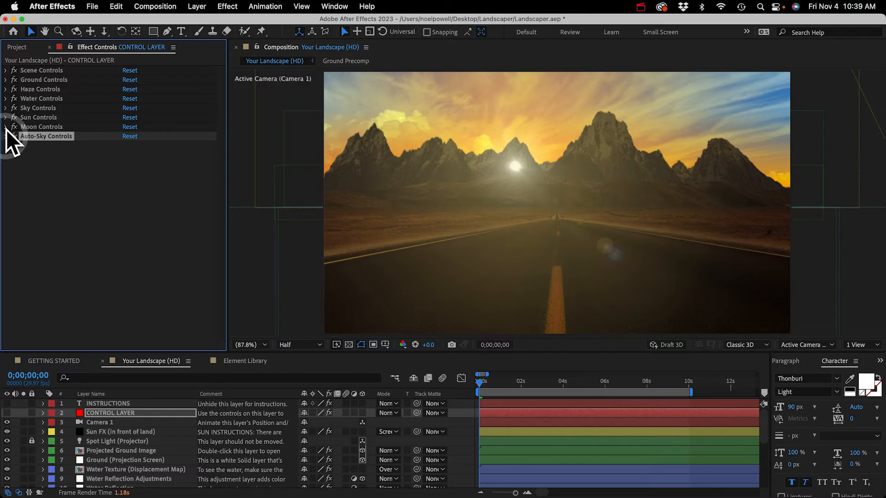
Step: Drag the Sun Controls Horizon Contact Point up onto the mountain ridge so the sun sets behind the peaks
{"action": "left_click", "coordinate": [6, 117]}
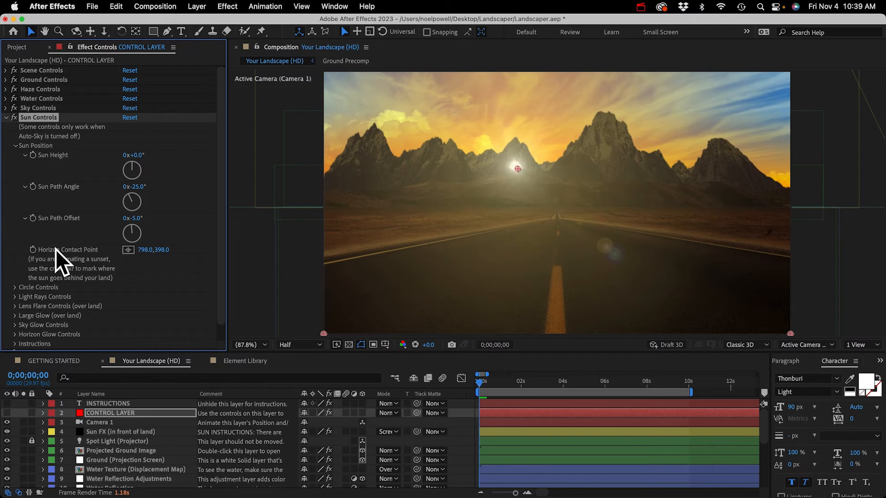
{"action": "mouse_move", "coordinate": [91, 263]}
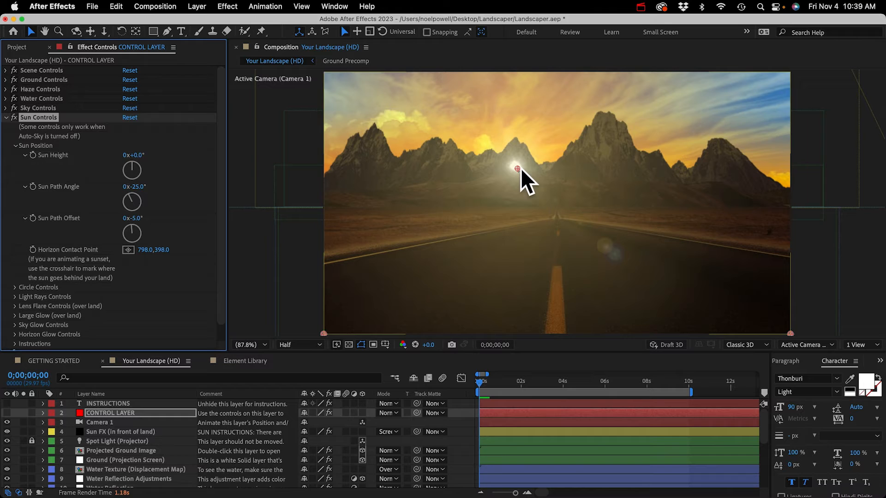
{"action": "left_click_drag", "start_coordinate": [516, 168], "coordinate": [515, 143]}
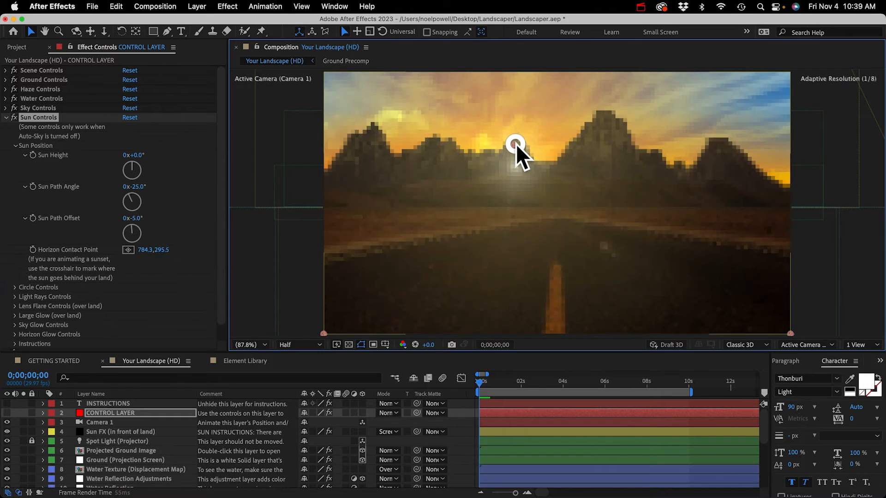
{"action": "left_click_drag", "start_coordinate": [514, 142], "coordinate": [513, 139]}
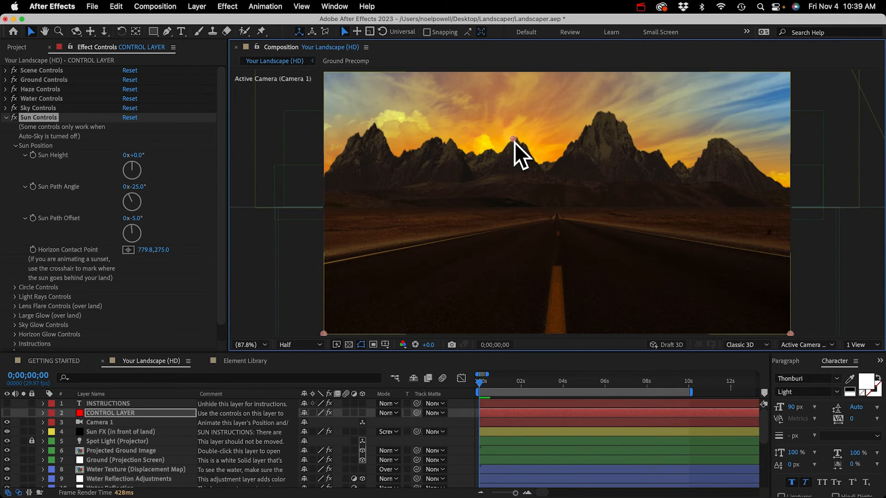
{"action": "left_click_drag", "start_coordinate": [512, 139], "coordinate": [514, 141]}
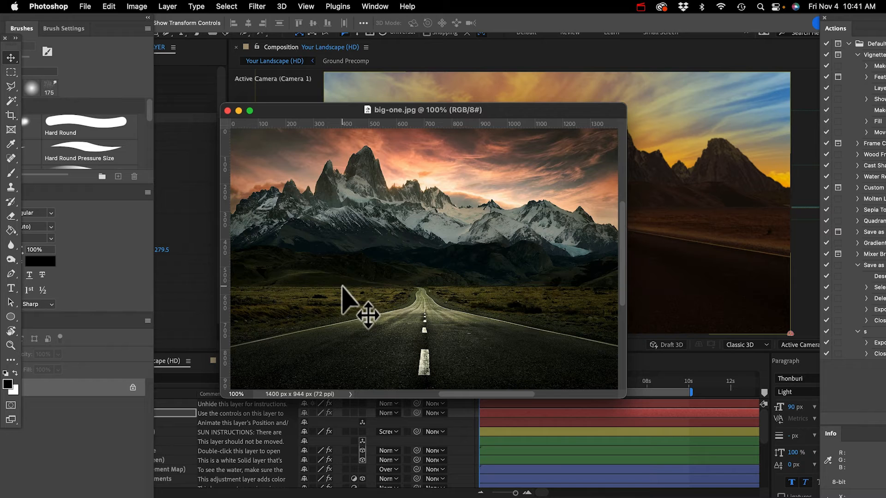
{"action": "mouse_move", "coordinate": [447, 251]}
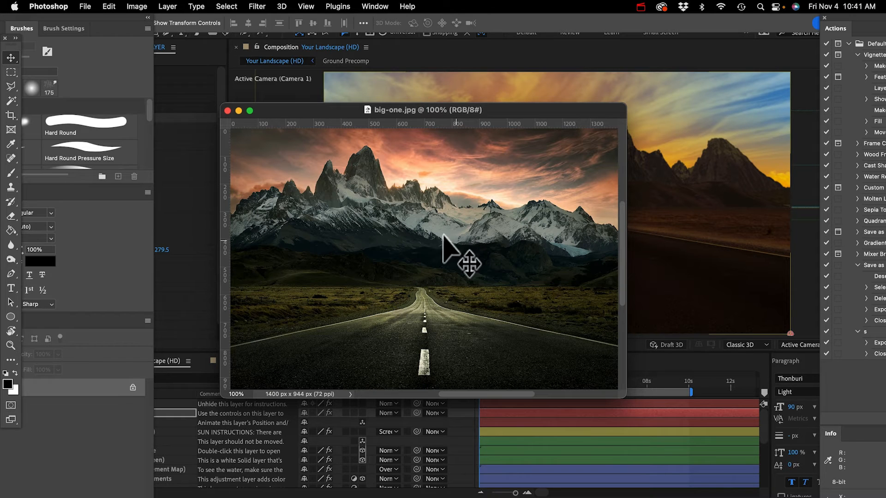
{"action": "mouse_move", "coordinate": [415, 291]}
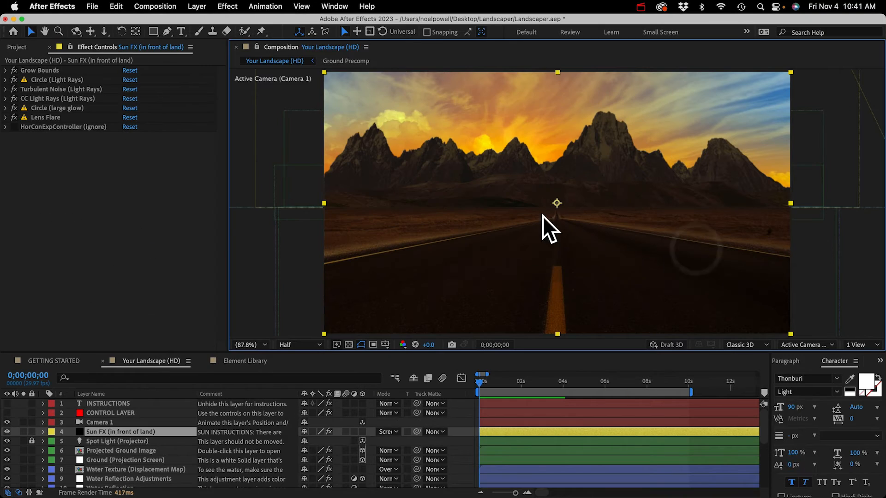
{"action": "mouse_move", "coordinate": [146, 293]}
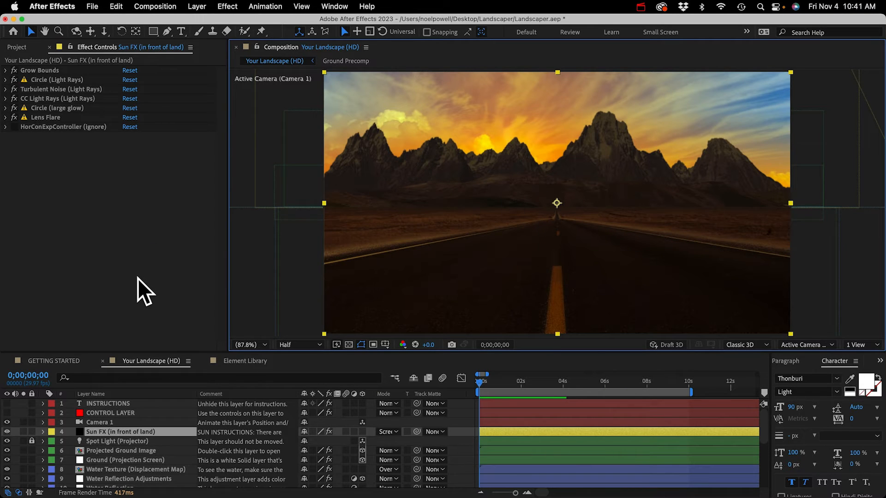
{"action": "mouse_move", "coordinate": [135, 420]}
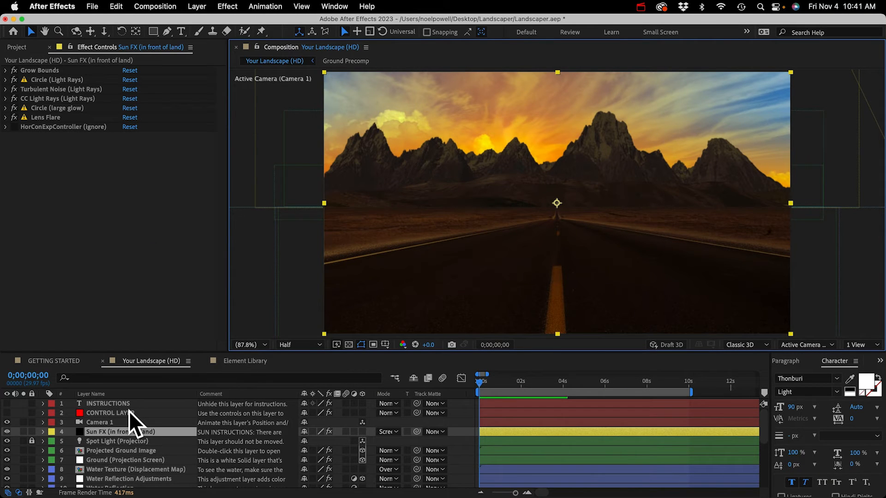
Step: In Auto-Sky Sunset Settings, raise Sunset Brightness to -97 and lower Sunset Tint Amount to 41%
{"action": "left_click", "coordinate": [107, 413]}
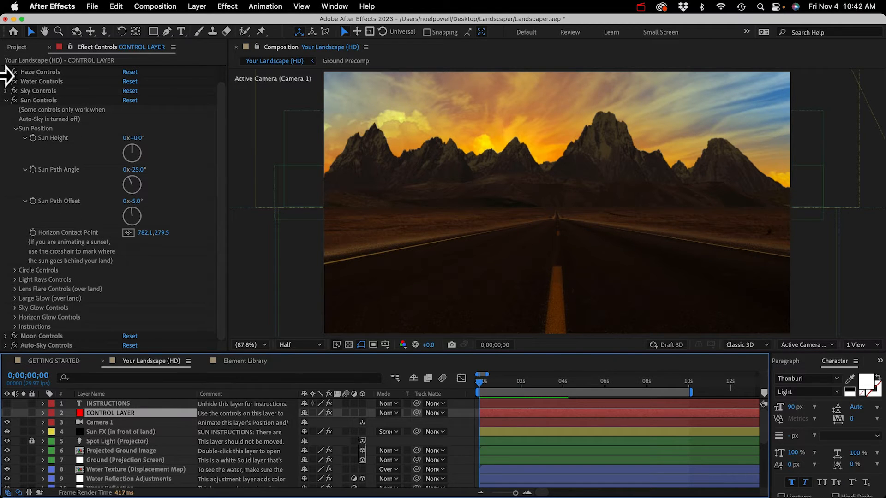
{"action": "left_click", "coordinate": [5, 99]}
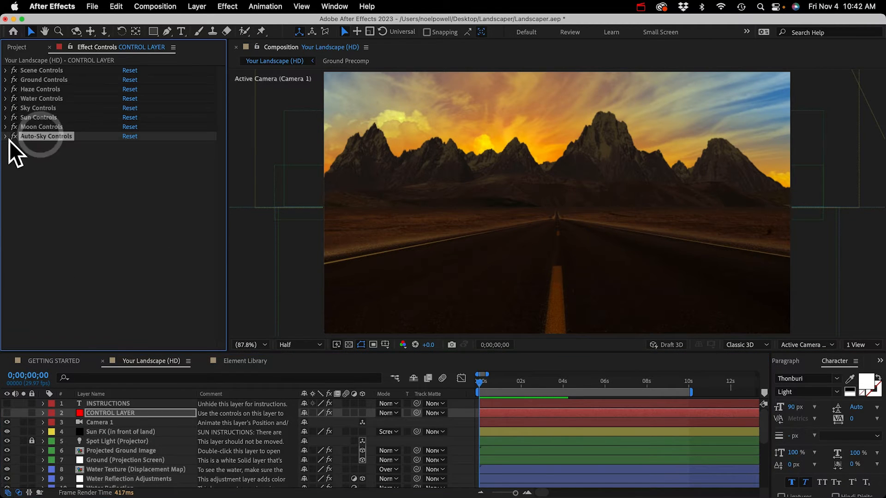
{"action": "left_click", "coordinate": [5, 137]}
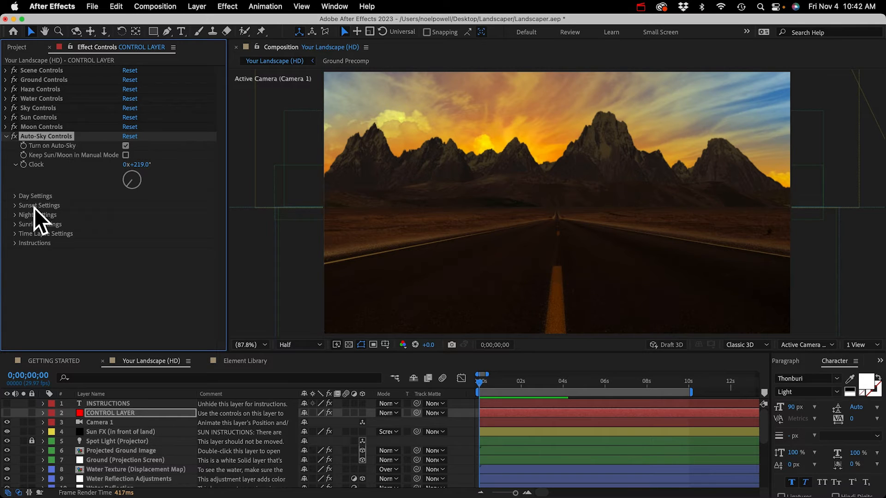
{"action": "left_click", "coordinate": [36, 209]}
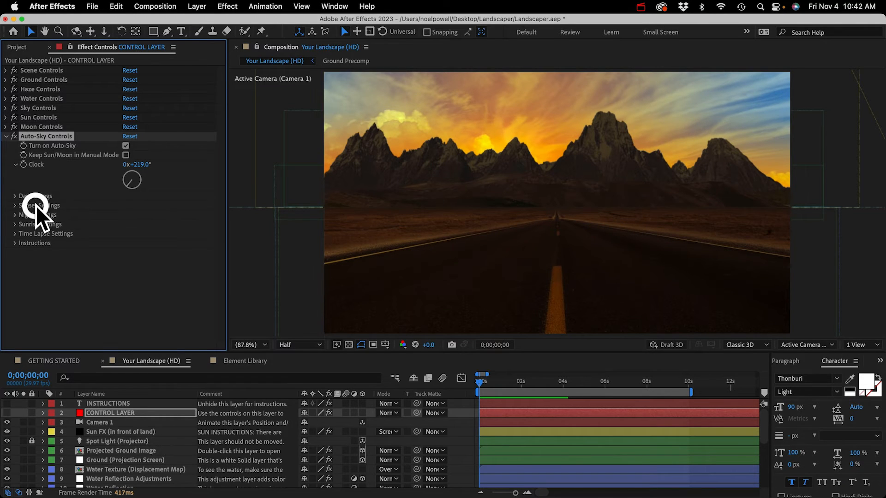
{"action": "left_click", "coordinate": [15, 205]}
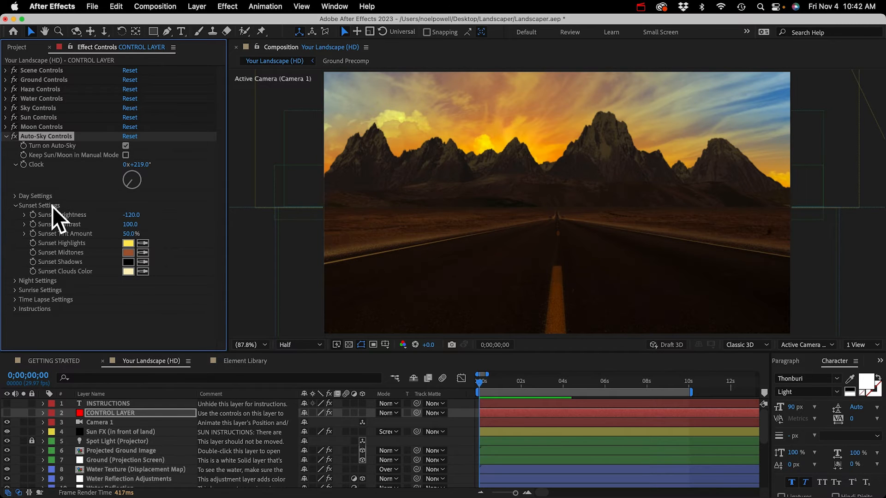
{"action": "mouse_move", "coordinate": [33, 243]}
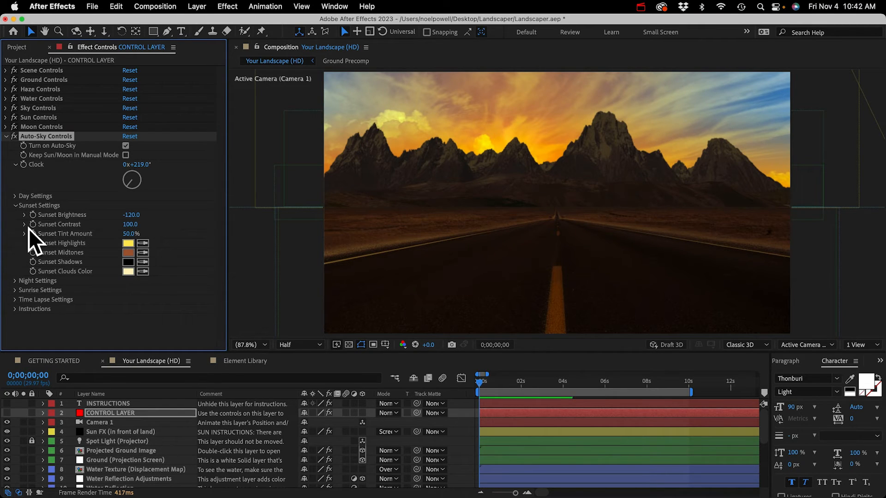
{"action": "mouse_move", "coordinate": [79, 234]}
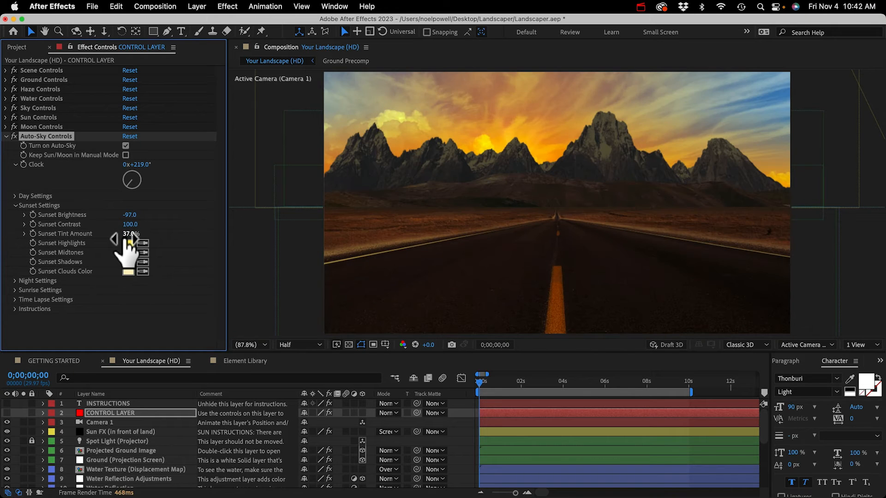
{"action": "left_click_drag", "start_coordinate": [131, 233], "coordinate": [142, 234]}
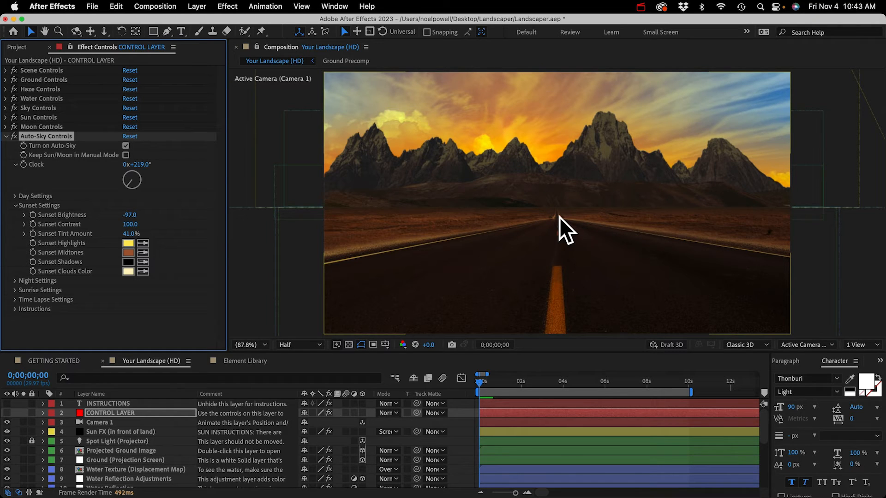
{"action": "mouse_move", "coordinate": [590, 195]}
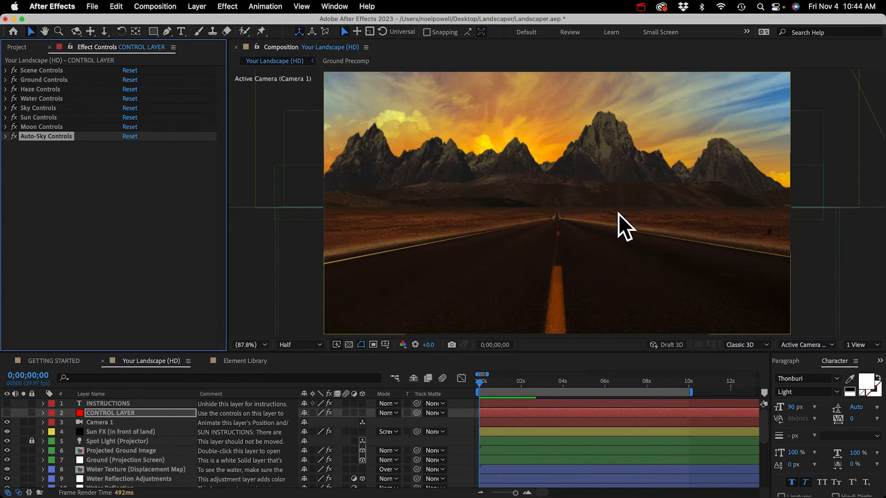
{"action": "mouse_move", "coordinate": [620, 220]}
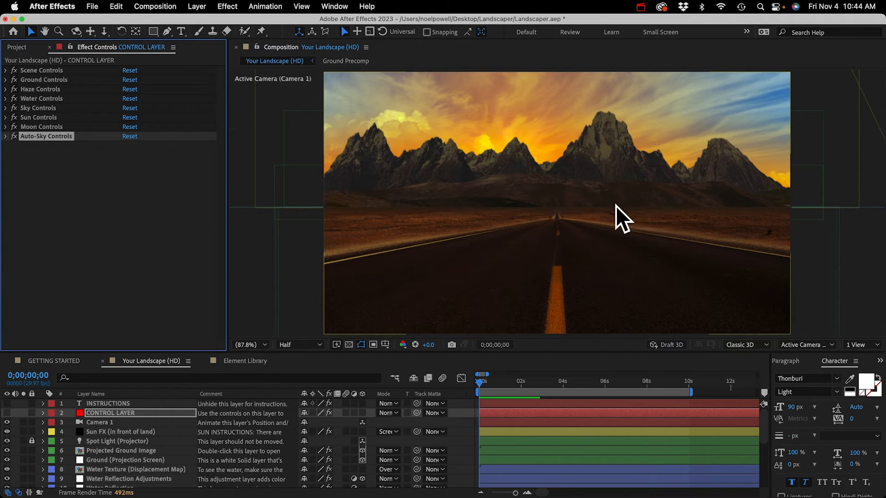
{"action": "mouse_move", "coordinate": [525, 210]}
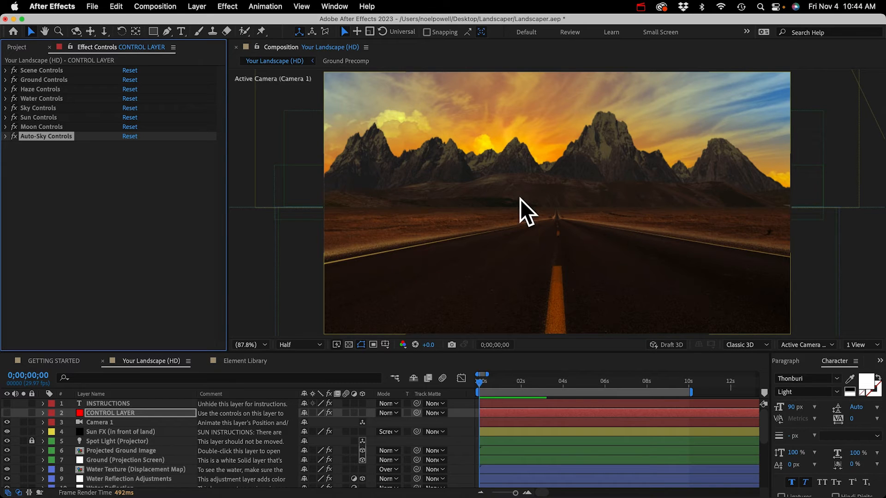
{"action": "mouse_move", "coordinate": [17, 54]}
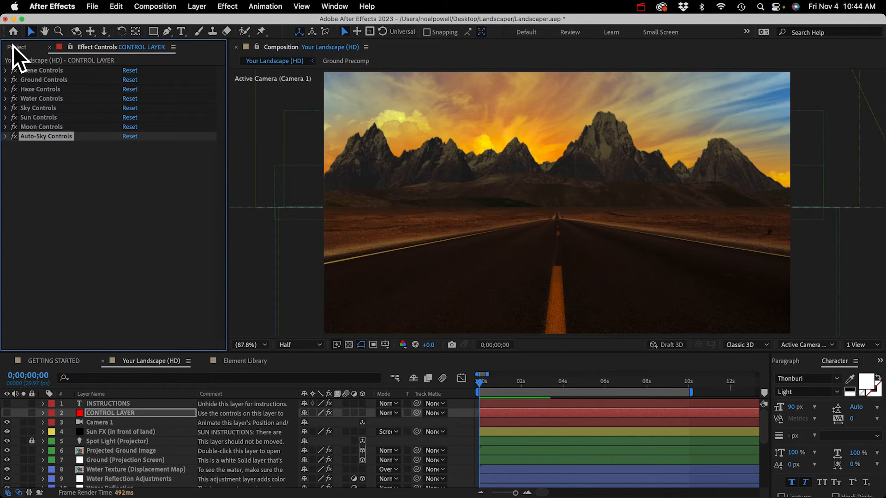
Step: Bring Fog Effect (Simple) from the Project panel's Fog folder into Your Landscape (HD) at 70% opacity
{"action": "left_click", "coordinate": [17, 47]}
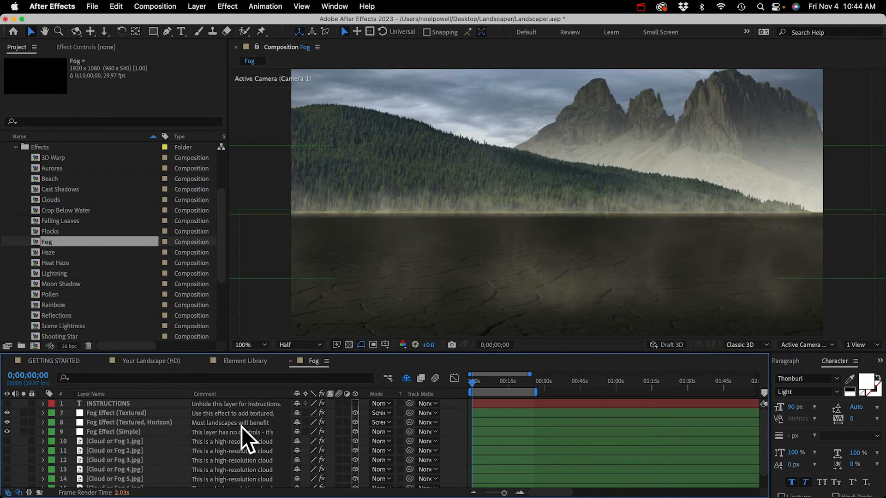
{"action": "left_click", "coordinate": [118, 431]}
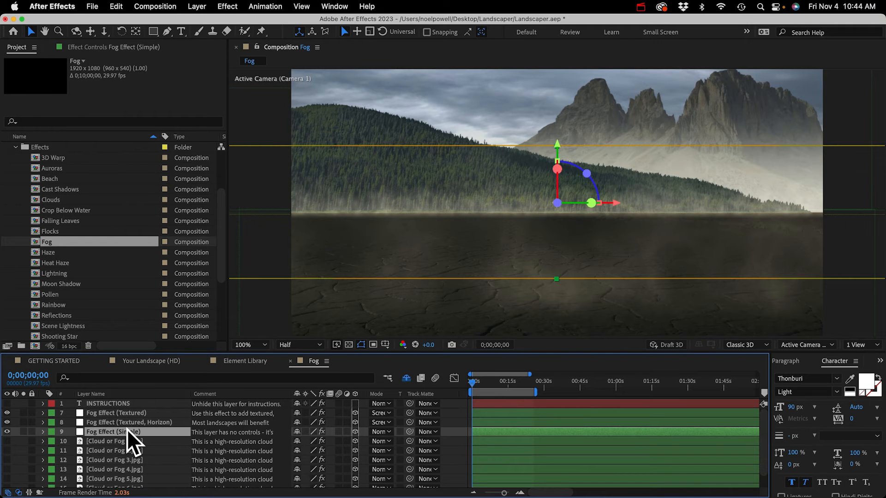
{"action": "mouse_move", "coordinate": [133, 437]}
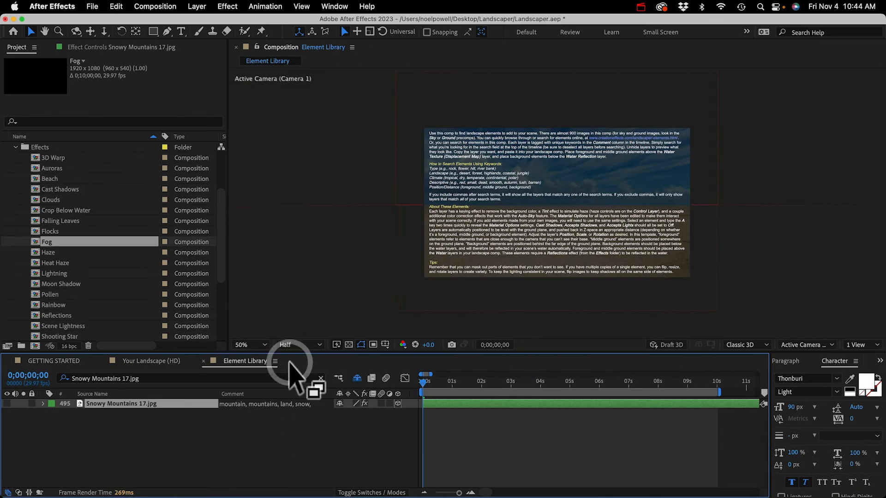
{"action": "left_click", "coordinate": [150, 361]}
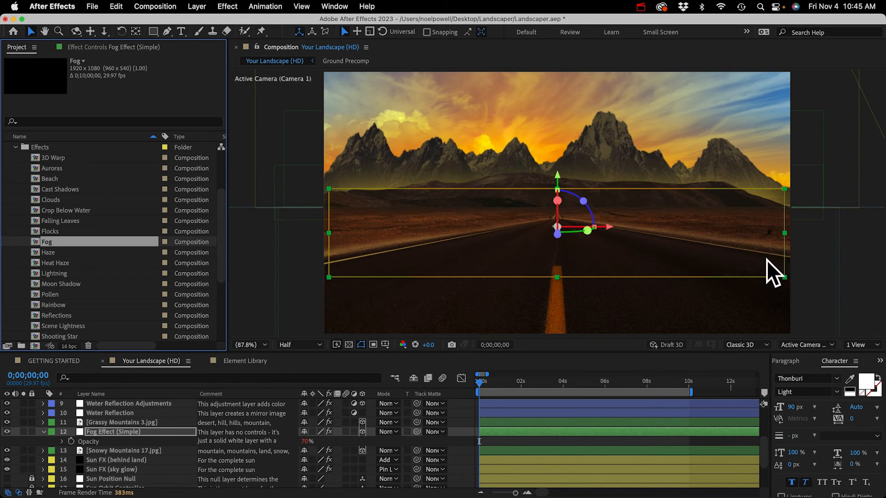
{"action": "mouse_move", "coordinate": [684, 220]}
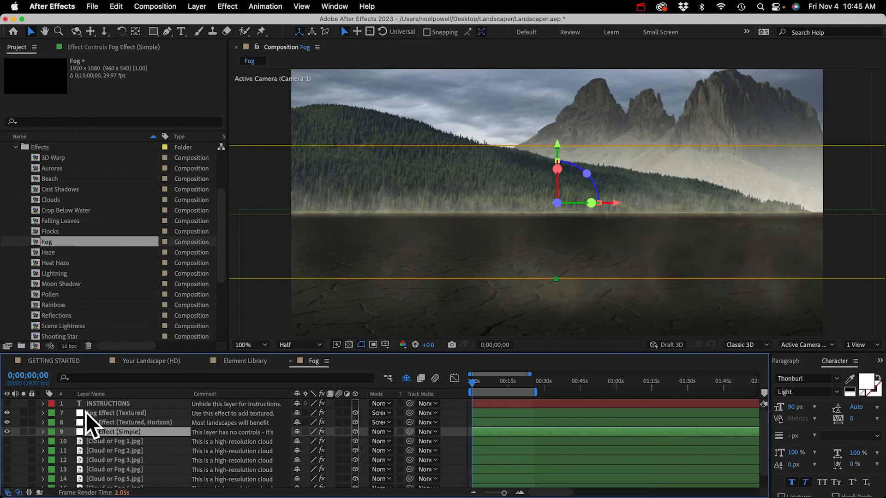
Step: Reset Fog Controls on the Fog Effect (Textured, Horizon) layer to defaults, fog depth 16190
{"action": "left_click", "coordinate": [120, 421]}
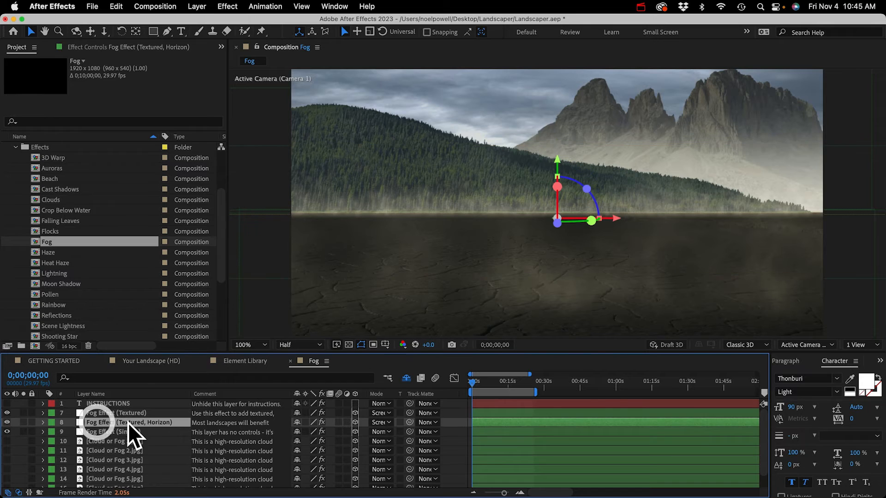
{"action": "mouse_move", "coordinate": [164, 435]}
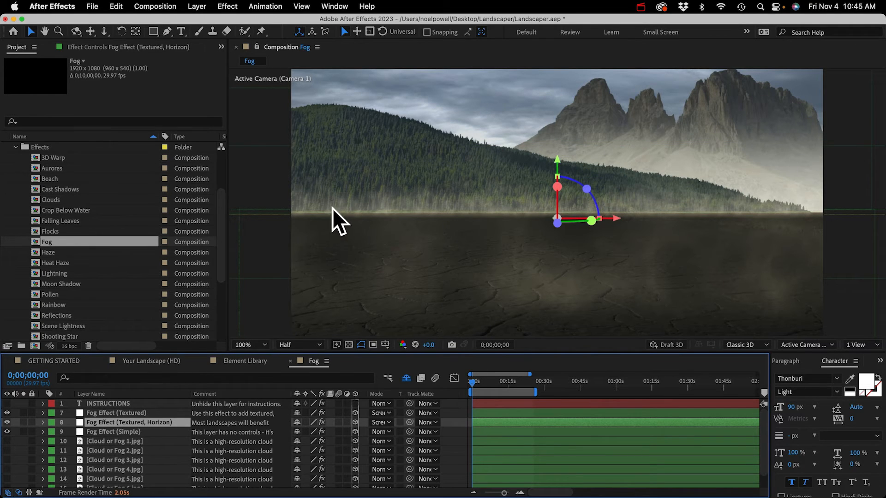
{"action": "mouse_move", "coordinate": [808, 222]}
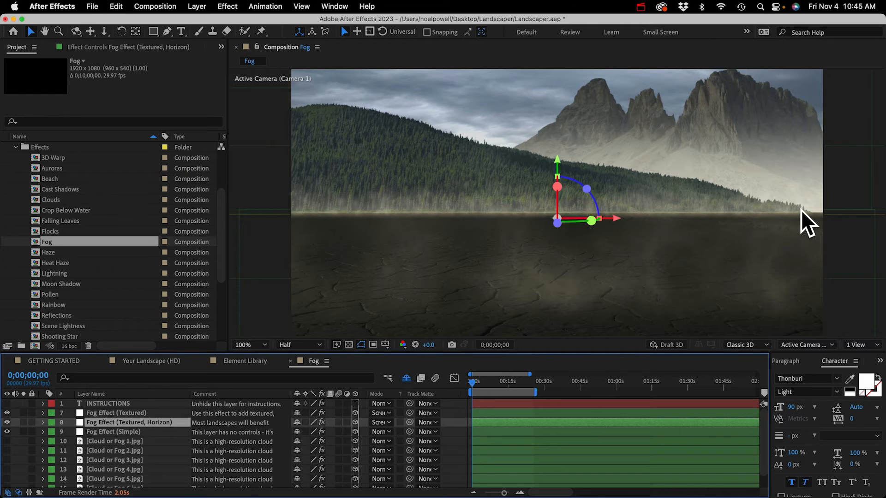
{"action": "mouse_move", "coordinate": [488, 226]}
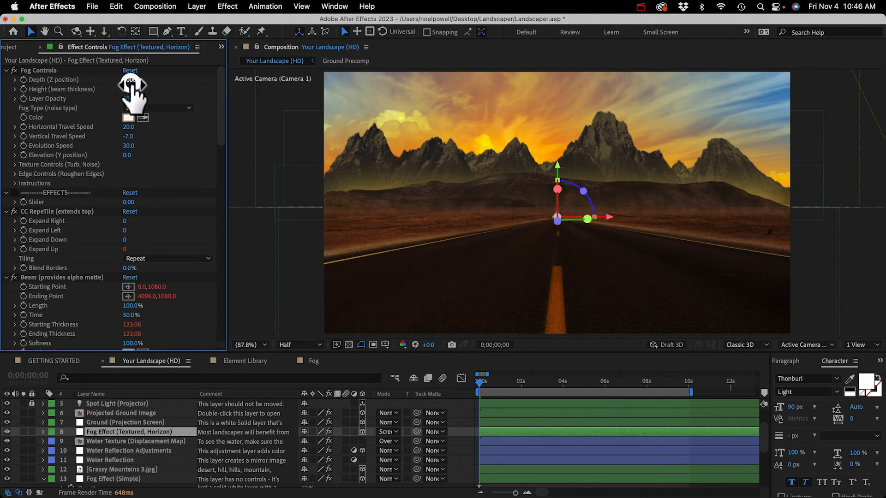
{"action": "left_click", "coordinate": [129, 70]}
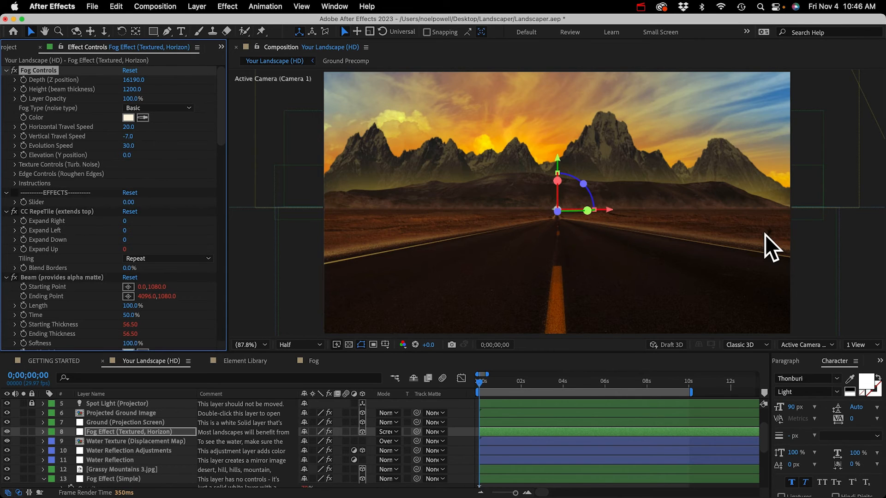
{"action": "mouse_move", "coordinate": [639, 215]}
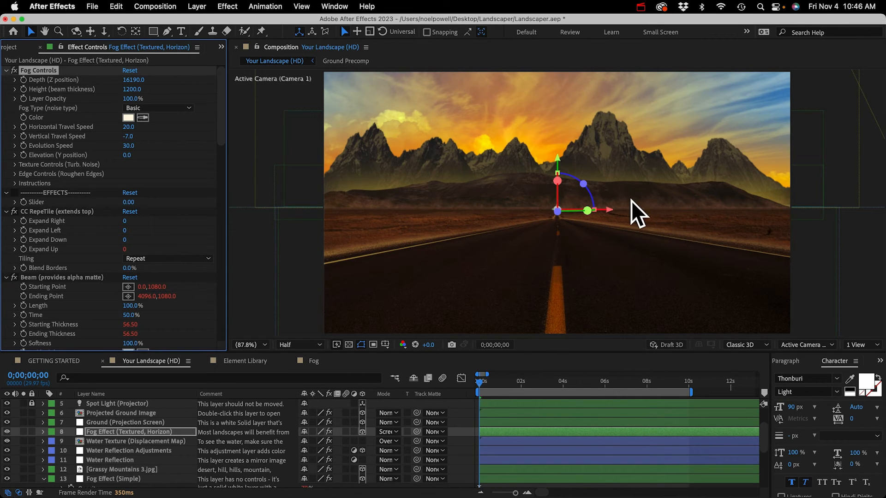
{"action": "mouse_move", "coordinate": [680, 215]}
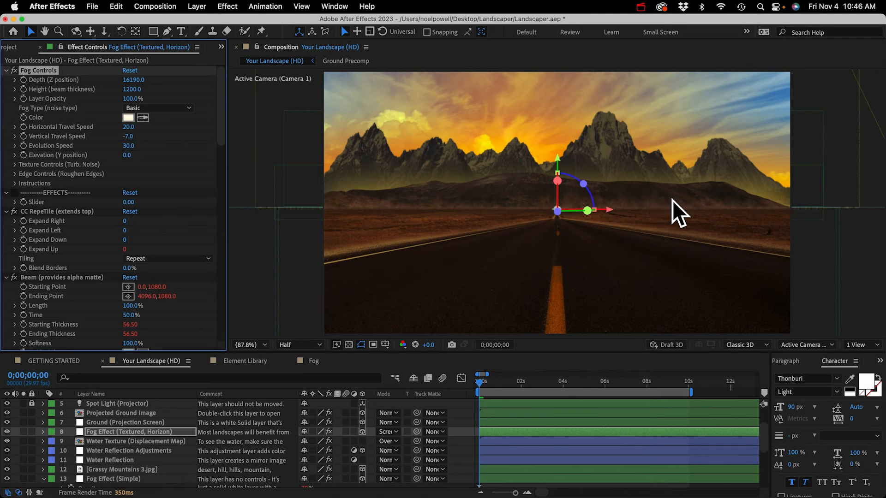
{"action": "mouse_move", "coordinate": [74, 170]}
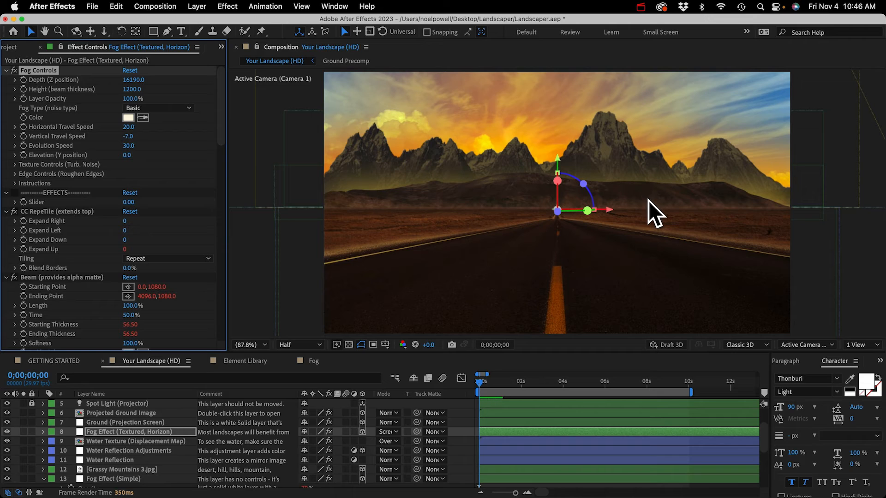
{"action": "mouse_move", "coordinate": [666, 220]}
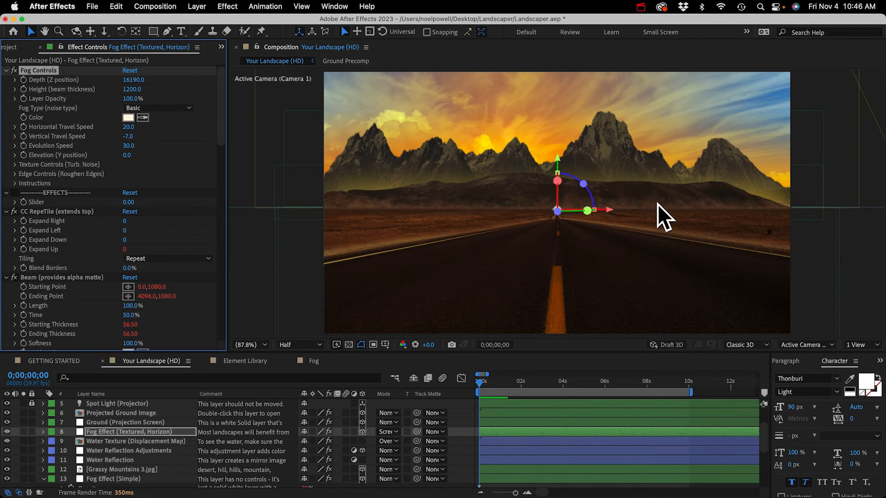
{"action": "mouse_move", "coordinate": [678, 232]}
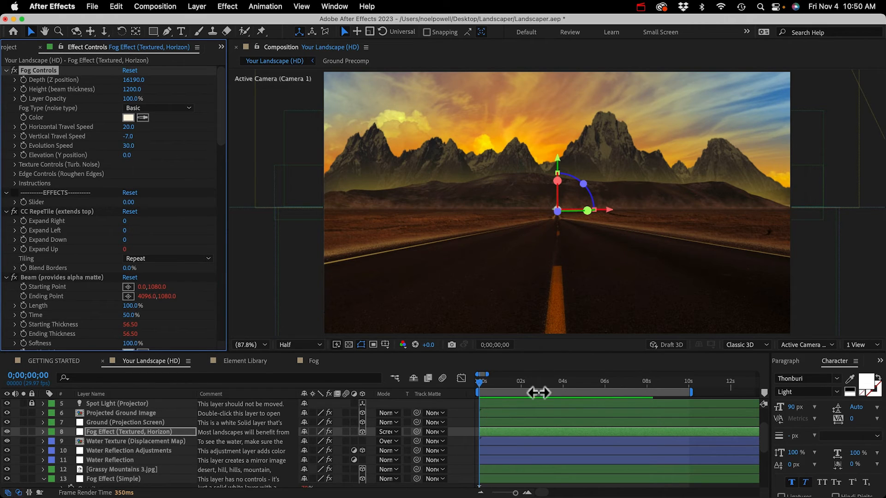
{"action": "mouse_move", "coordinate": [582, 311]}
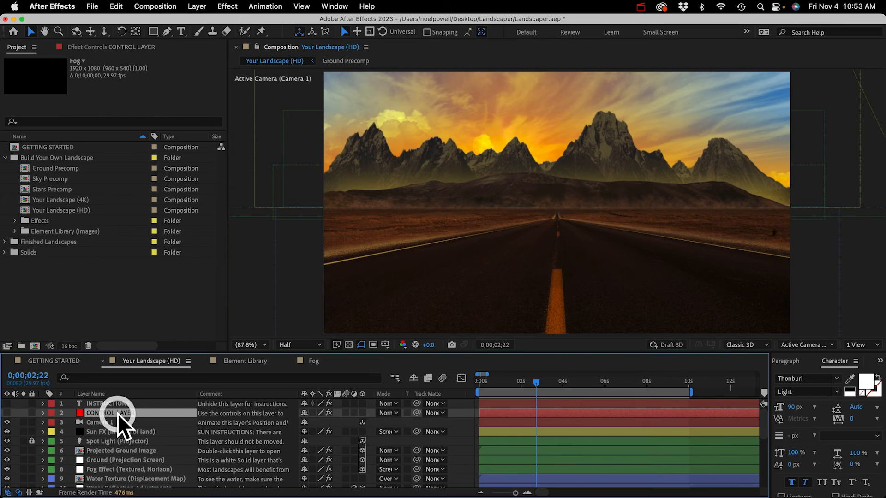
Step: Turn the Auto-Sky Clock dial forward to about 1x+209° for a cool blue night sky
{"action": "double_click", "coordinate": [110, 413]}
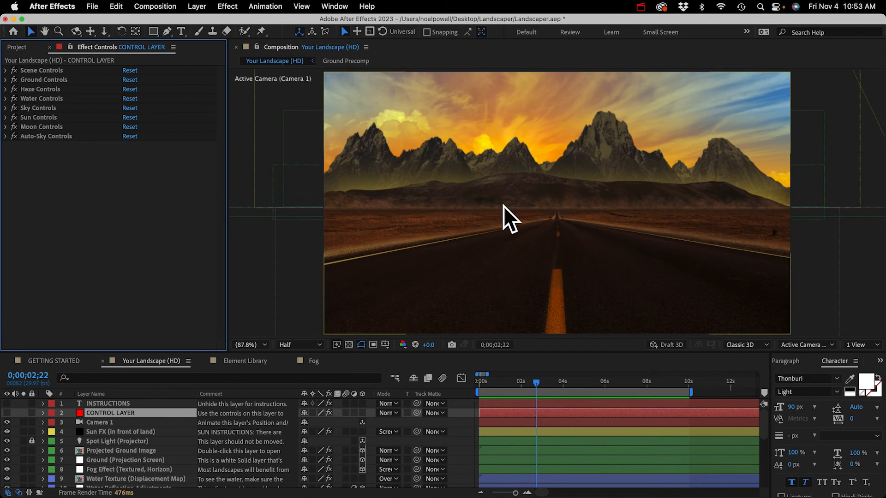
{"action": "mouse_move", "coordinate": [628, 123]}
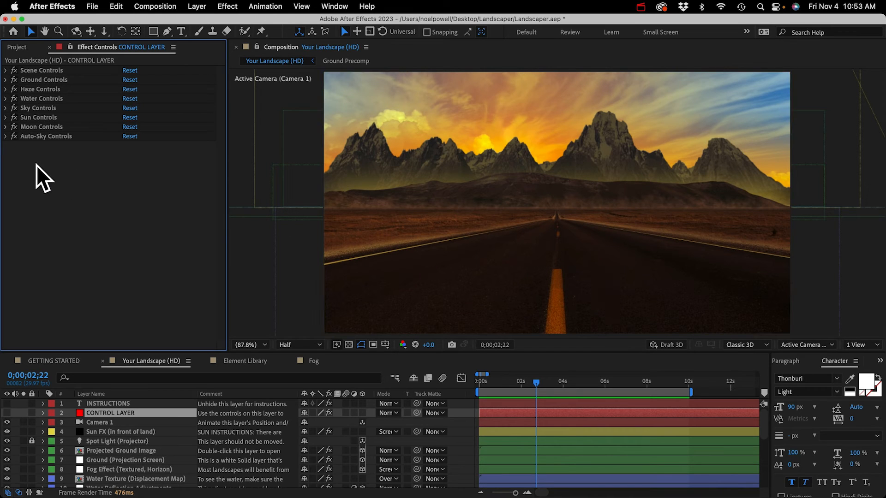
{"action": "mouse_move", "coordinate": [14, 149]}
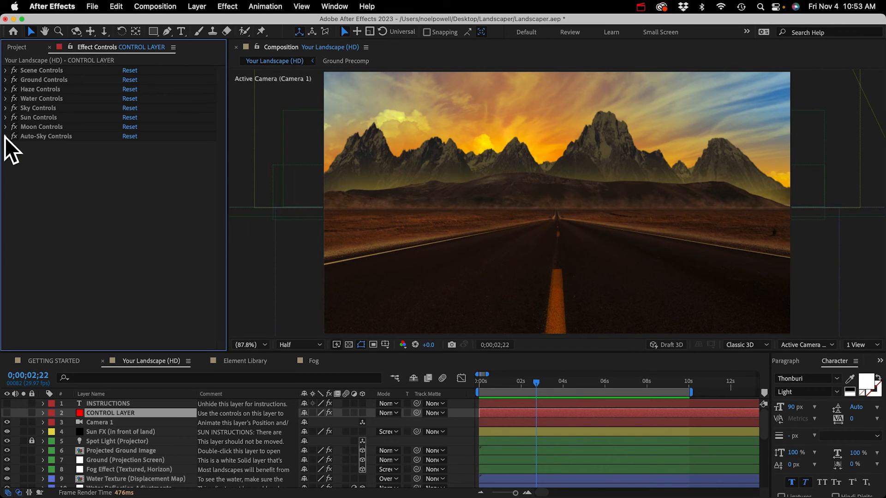
{"action": "left_click", "coordinate": [6, 136]}
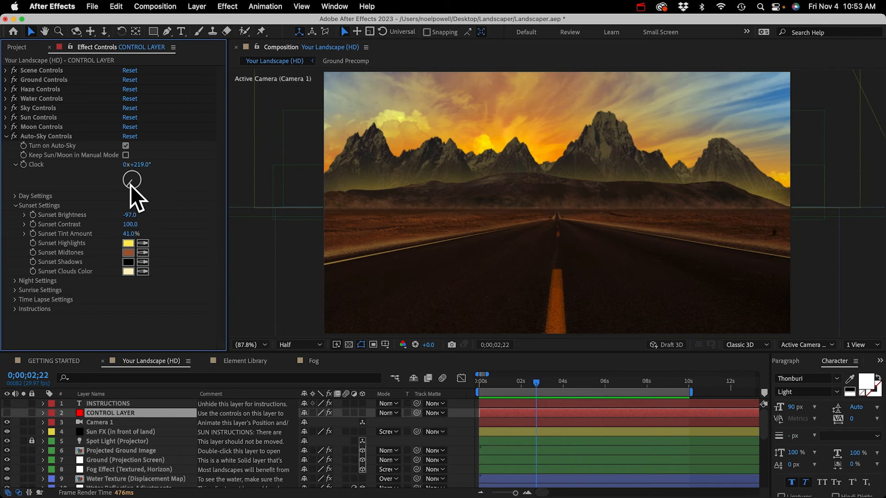
{"action": "left_click_drag", "start_coordinate": [140, 169], "coordinate": [131, 175]}
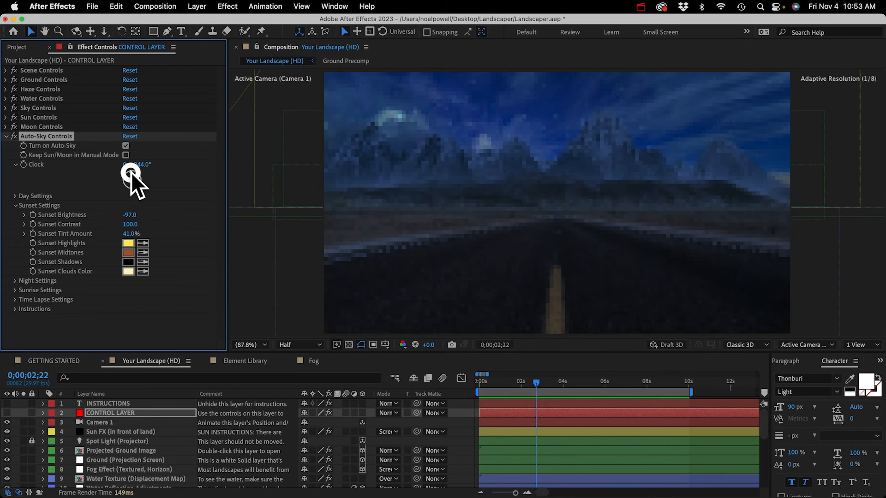
{"action": "left_click_drag", "start_coordinate": [135, 173], "coordinate": [136, 181]}
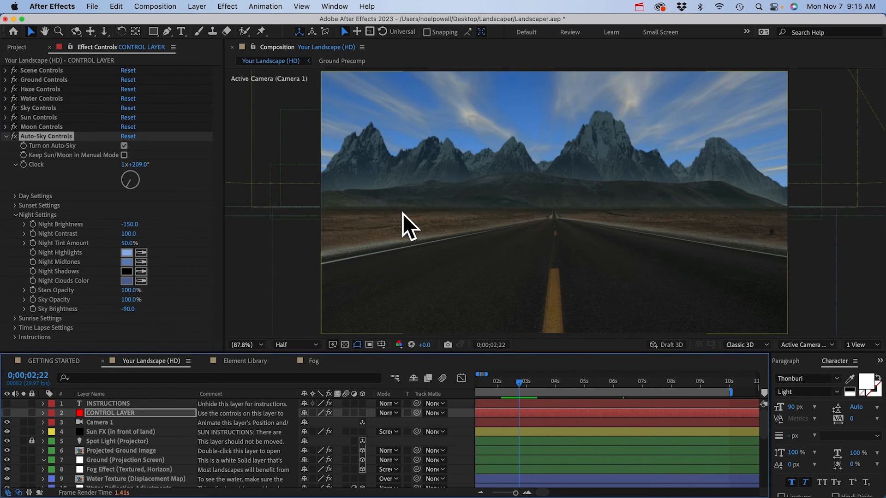
{"action": "mouse_move", "coordinate": [663, 232]}
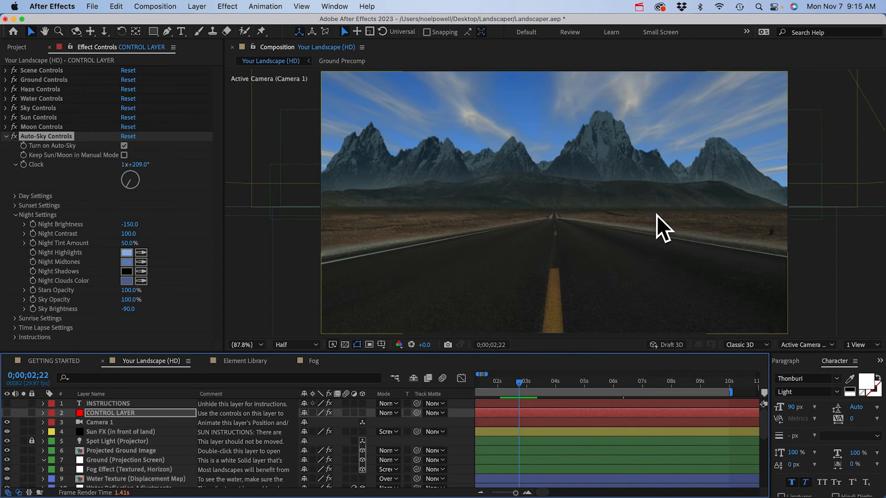
{"action": "mouse_move", "coordinate": [142, 406]}
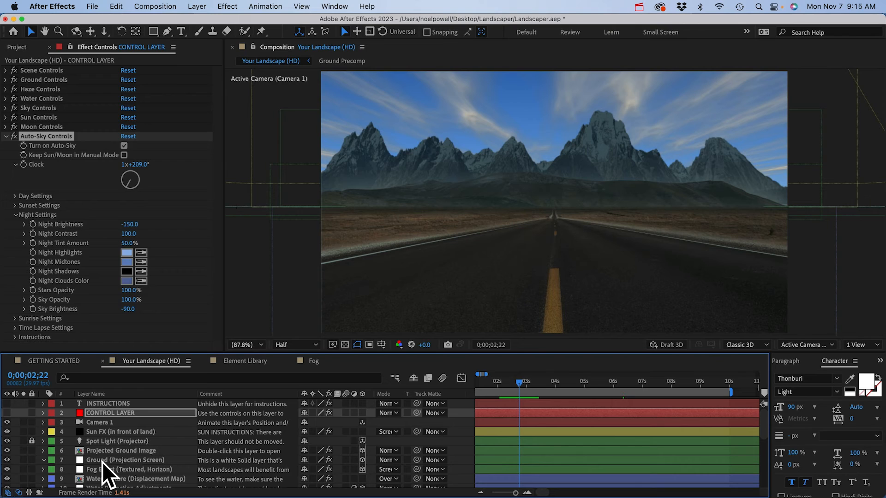
Step: Close a Pen mask on Ground (Projection Screen) and invert Mask 1 to reveal a small reflective lake
{"action": "left_click", "coordinate": [125, 459]}
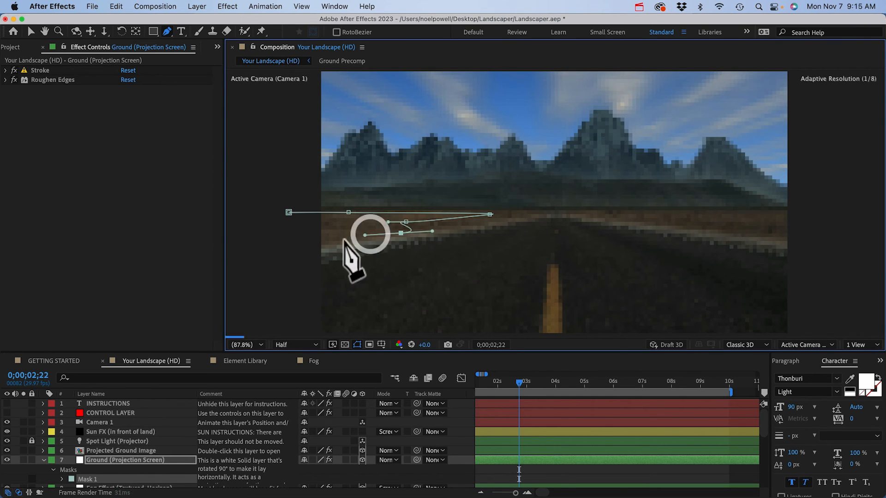
{"action": "left_click", "coordinate": [366, 235]}
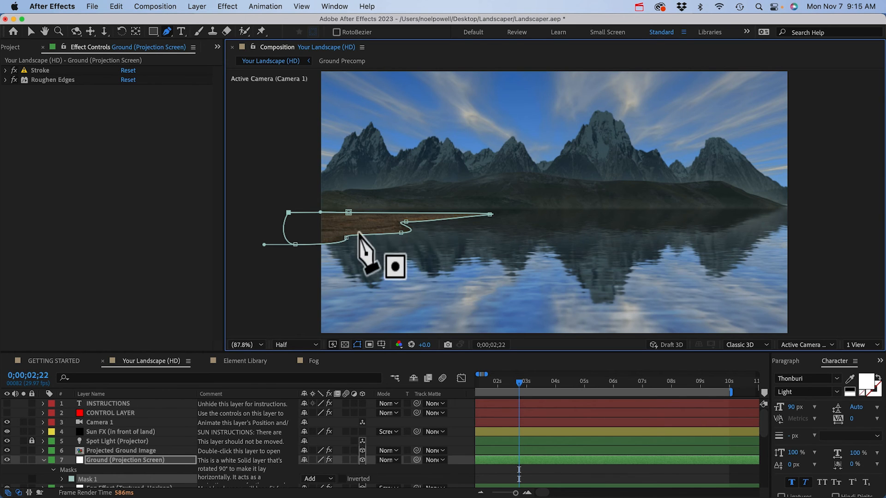
{"action": "scroll", "scroll_direction": "down", "scroll_amount": 3}
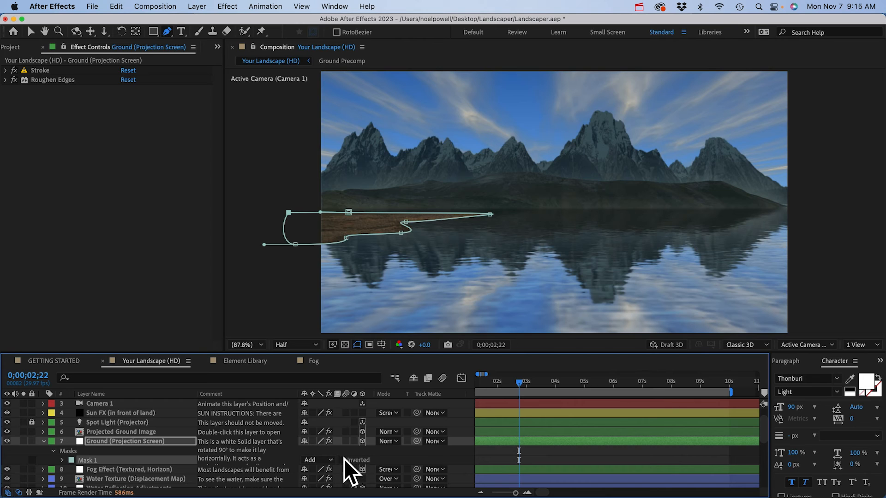
{"action": "left_click", "coordinate": [341, 459]}
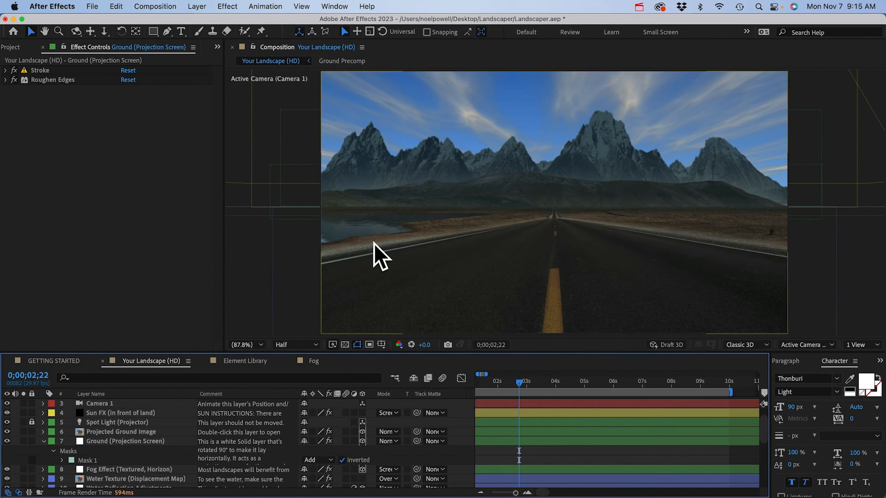
{"action": "mouse_move", "coordinate": [370, 175]}
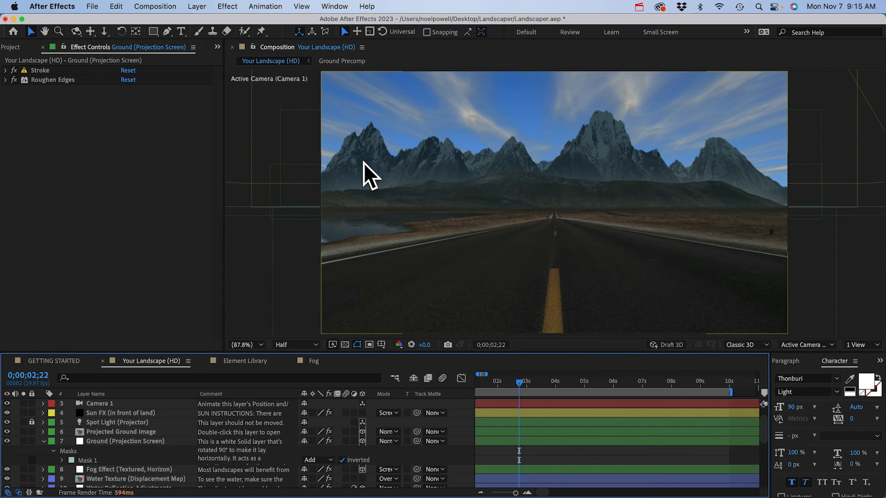
{"action": "mouse_move", "coordinate": [360, 220]}
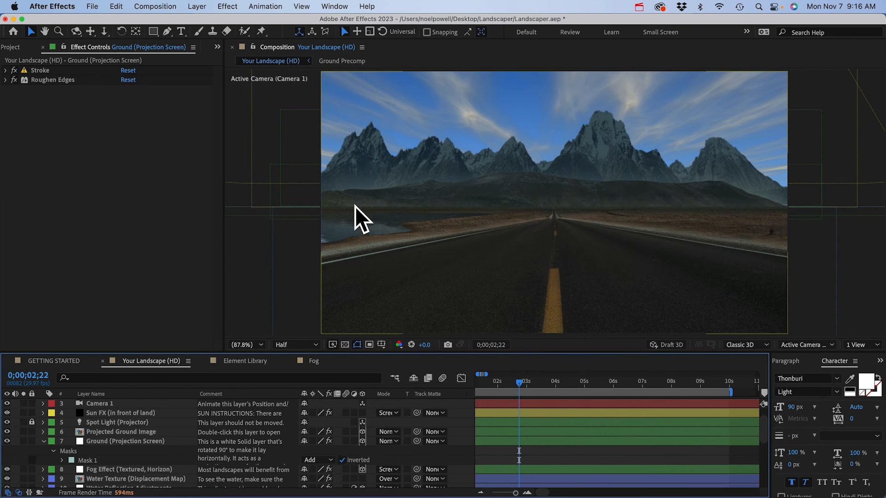
{"action": "mouse_move", "coordinate": [330, 255]}
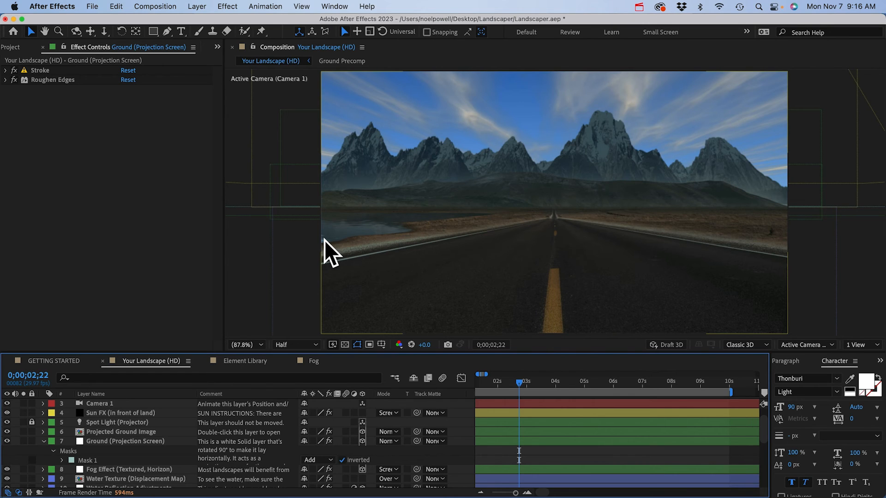
{"action": "mouse_move", "coordinate": [285, 282]}
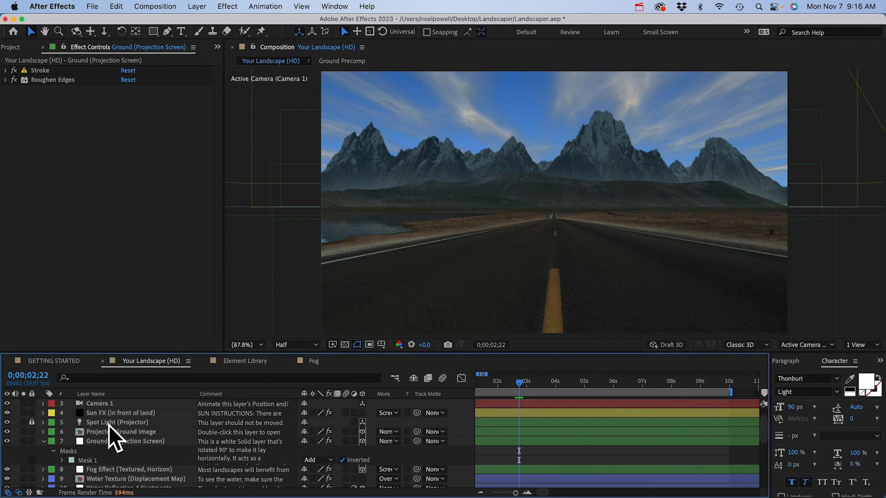
Step: Reselect the ground layer to show its mask, then return to the CONTROL LAYER's sky controls
{"action": "left_click", "coordinate": [126, 441]}
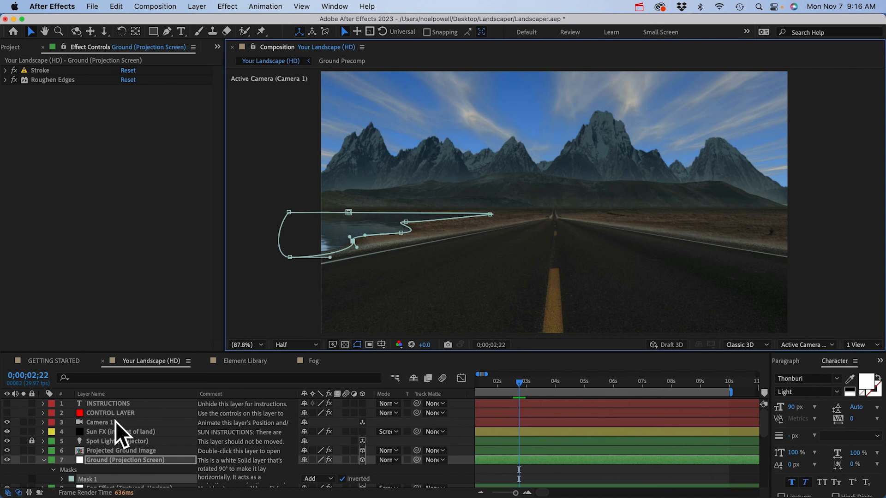
{"action": "left_click", "coordinate": [109, 413]}
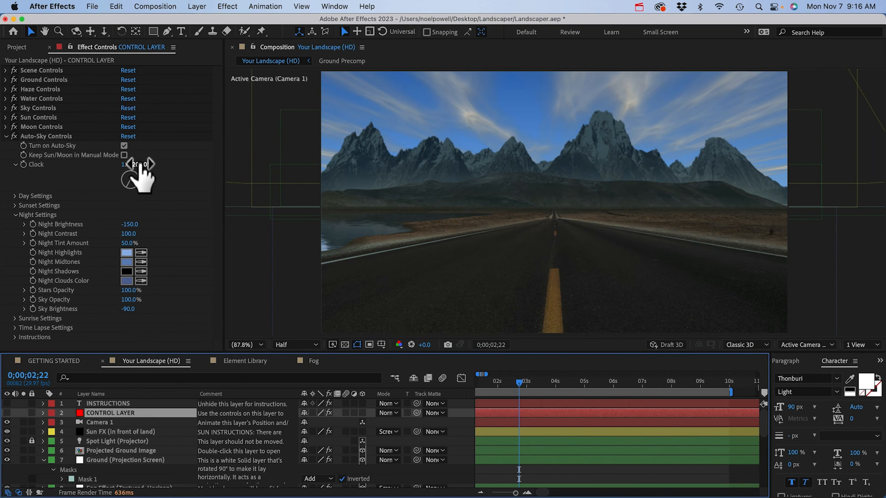